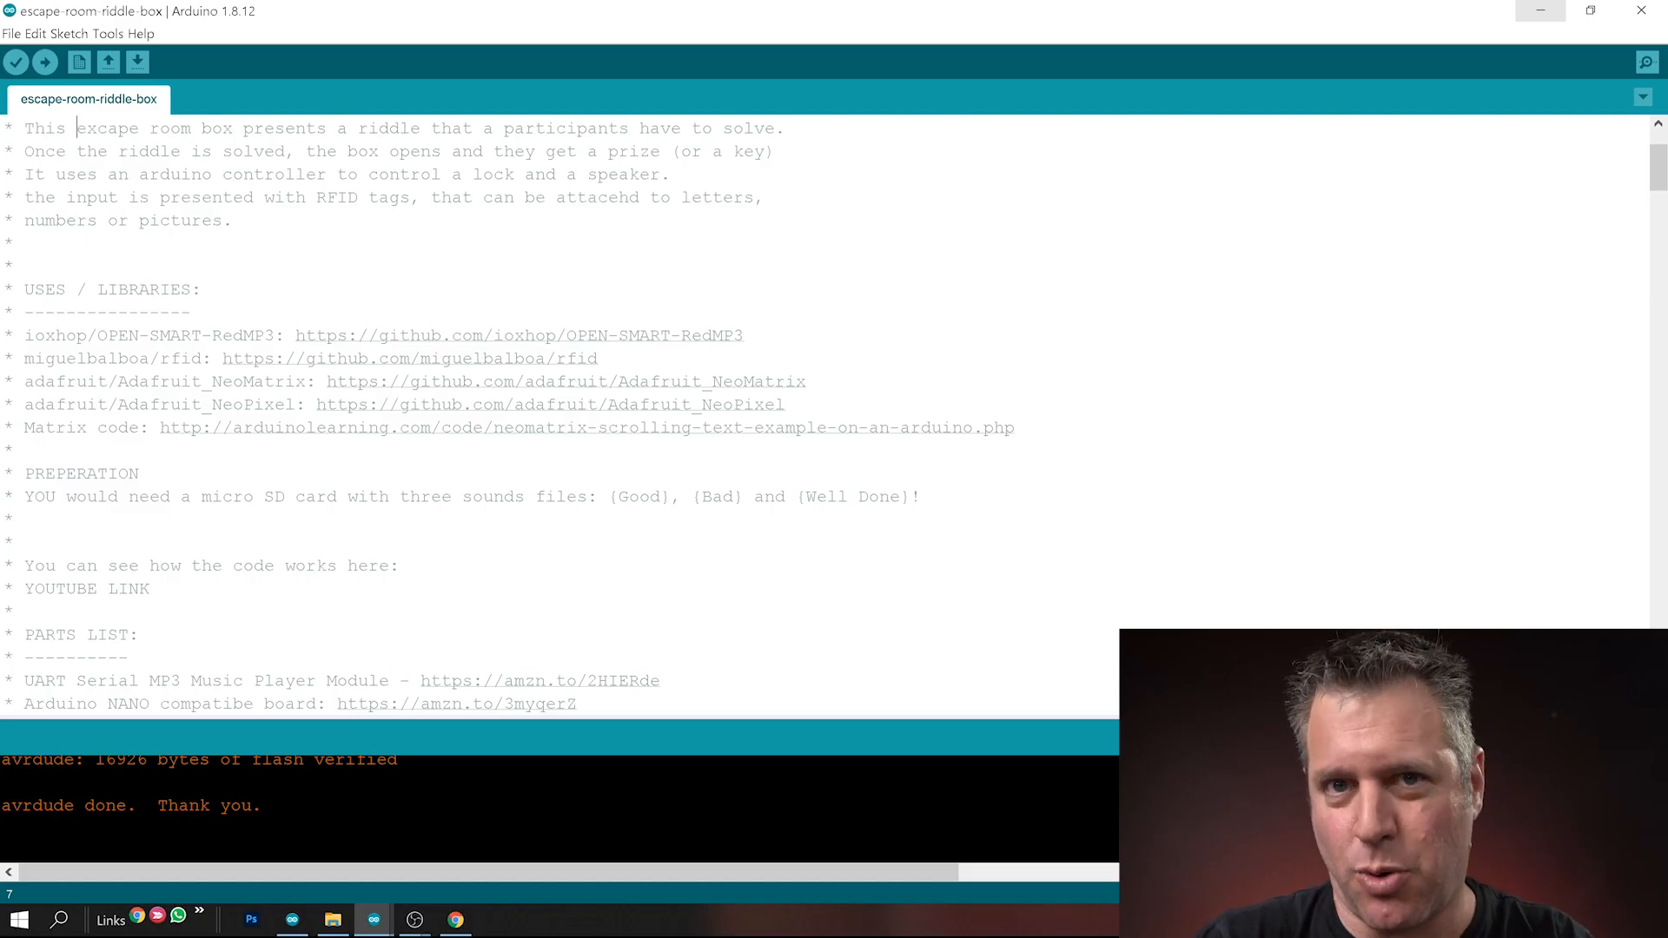
Scroll through the header comments, highlighting the YOUTUBE LINK line, down to the parts list
{"action": "scroll", "scroll_direction": "up", "scroll_amount": 3}
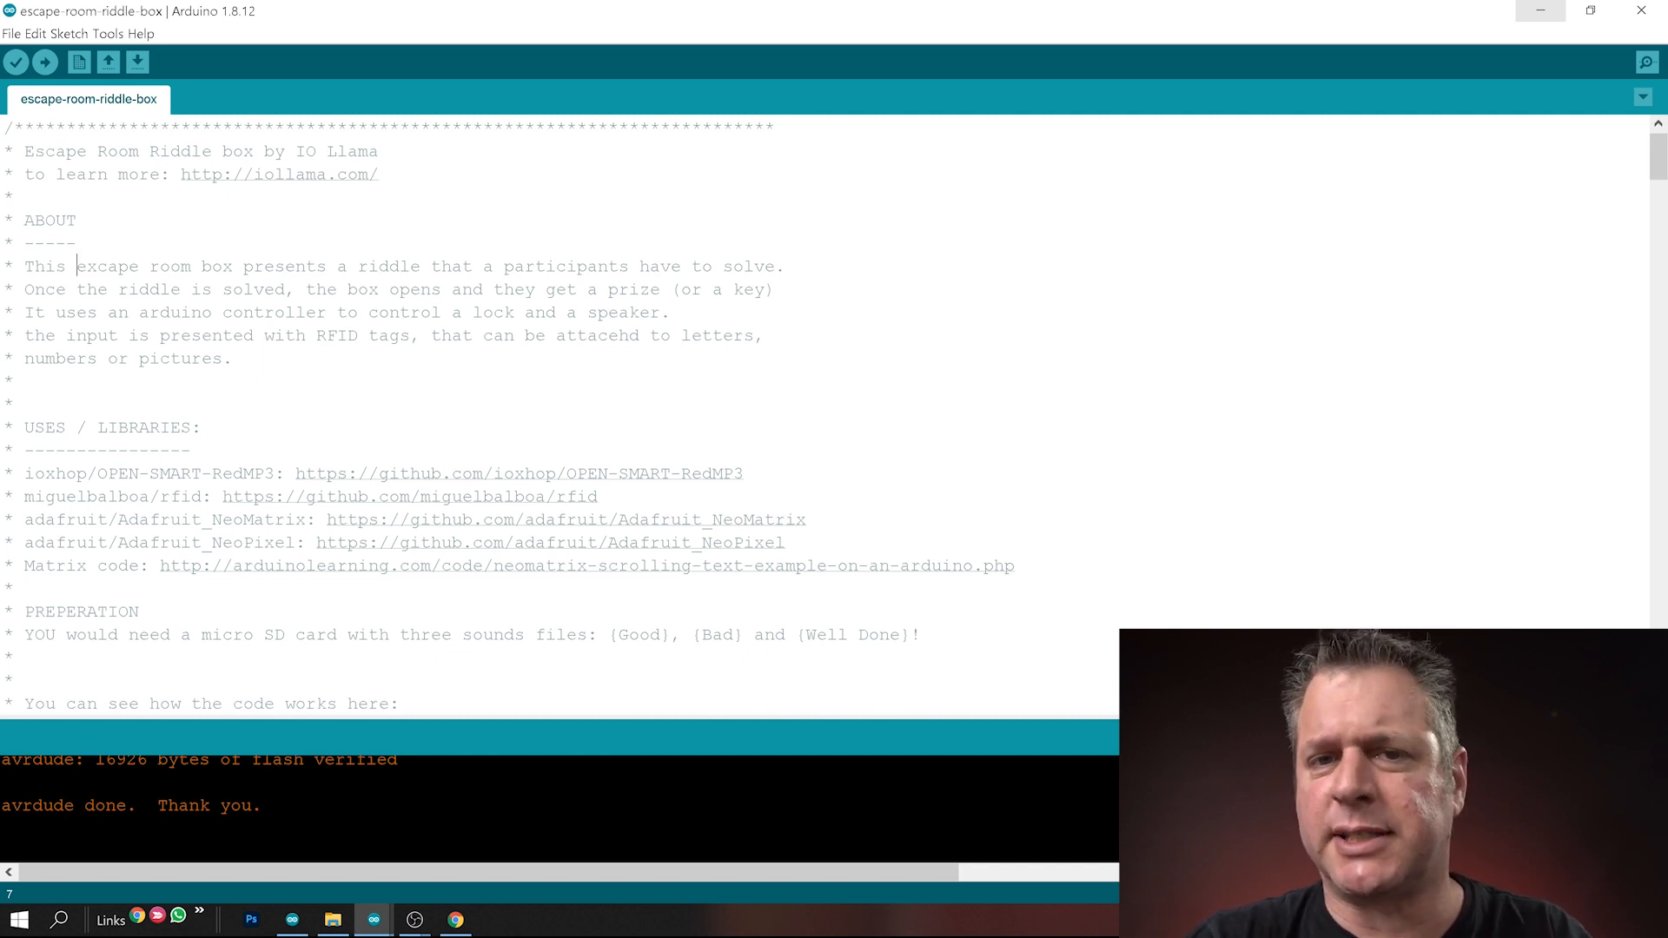
{"action": "scroll", "scroll_direction": "down", "scroll_amount": 3}
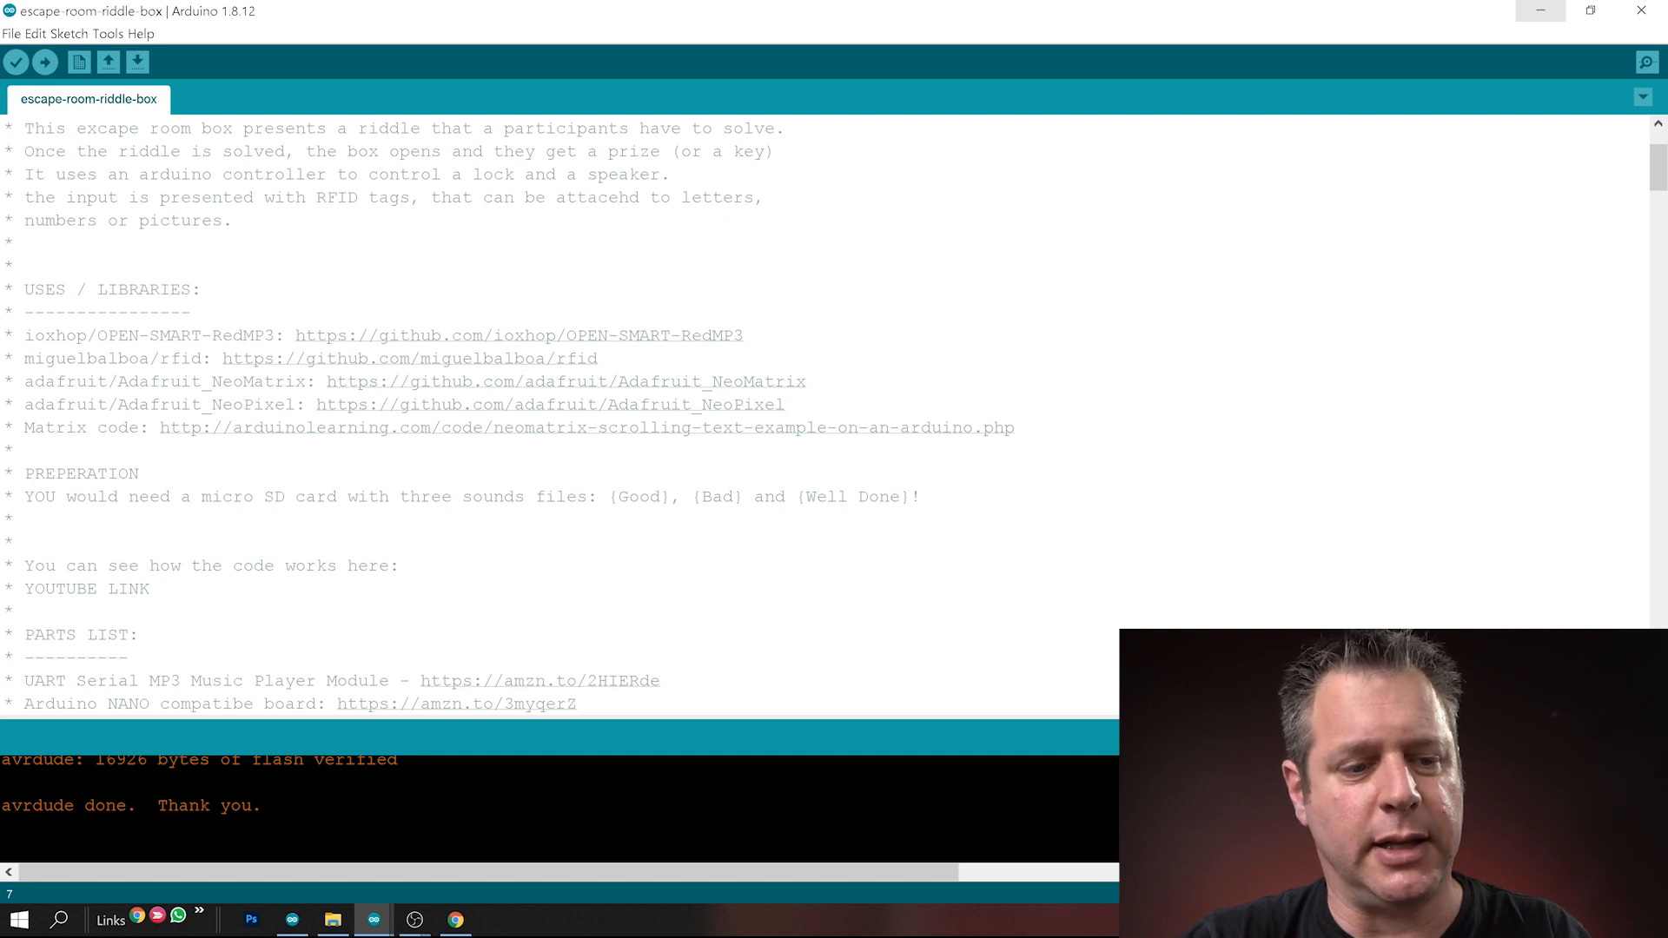
{"action": "double_click", "coordinate": [75, 657]}
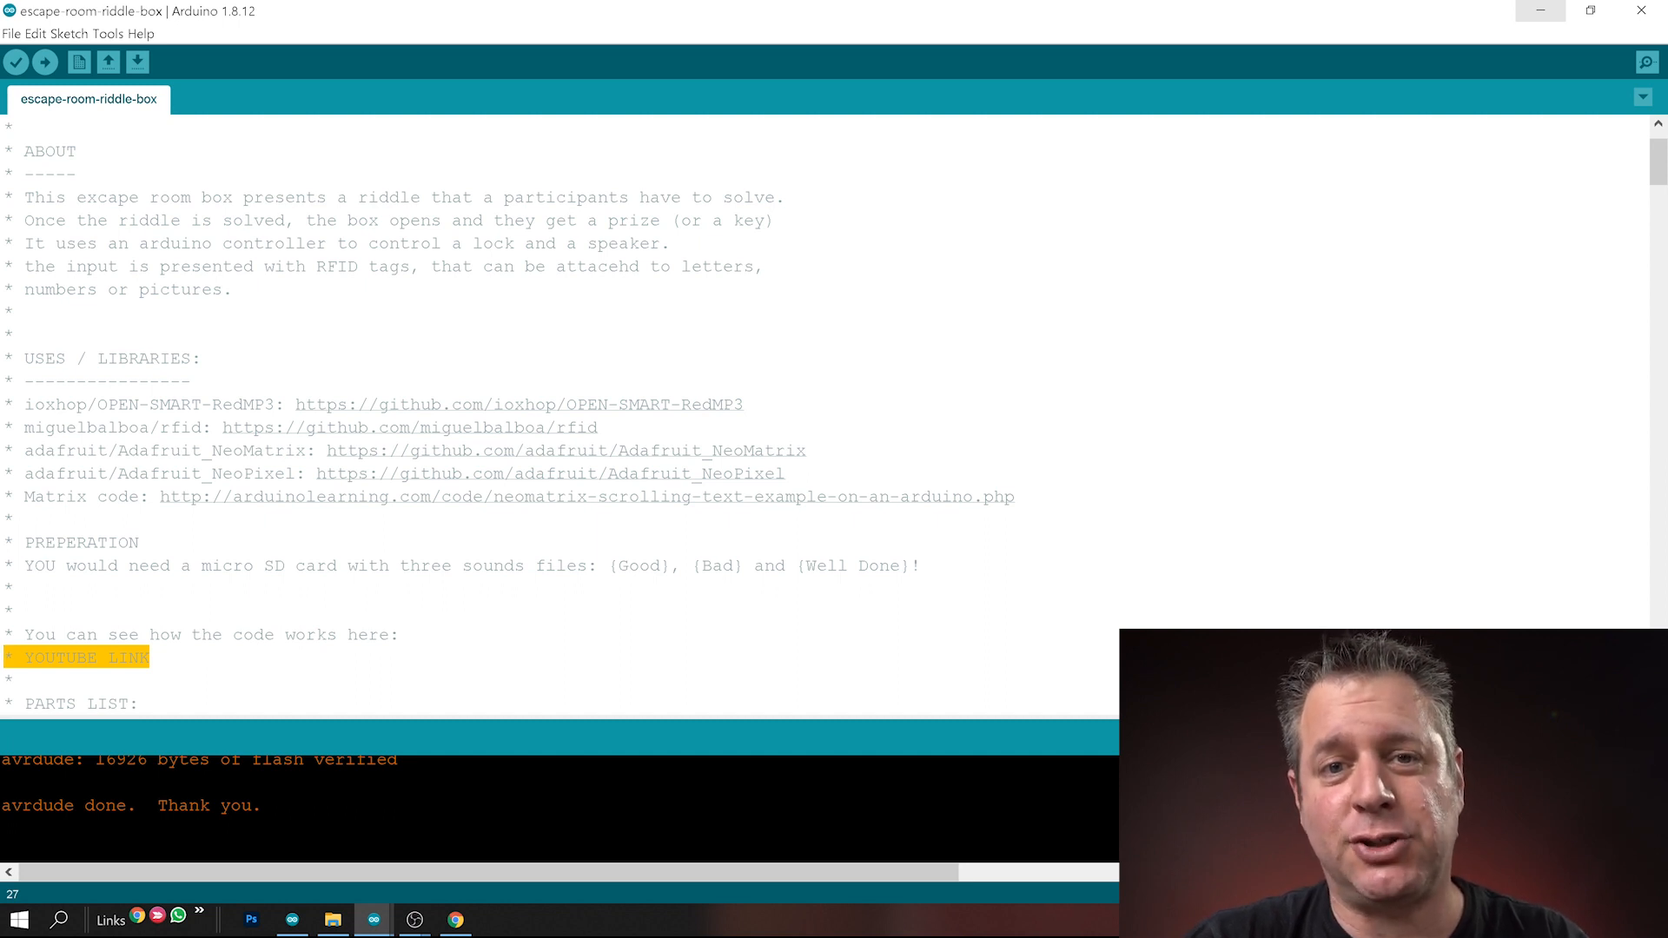
{"action": "scroll", "scroll_direction": "down", "scroll_amount": 3}
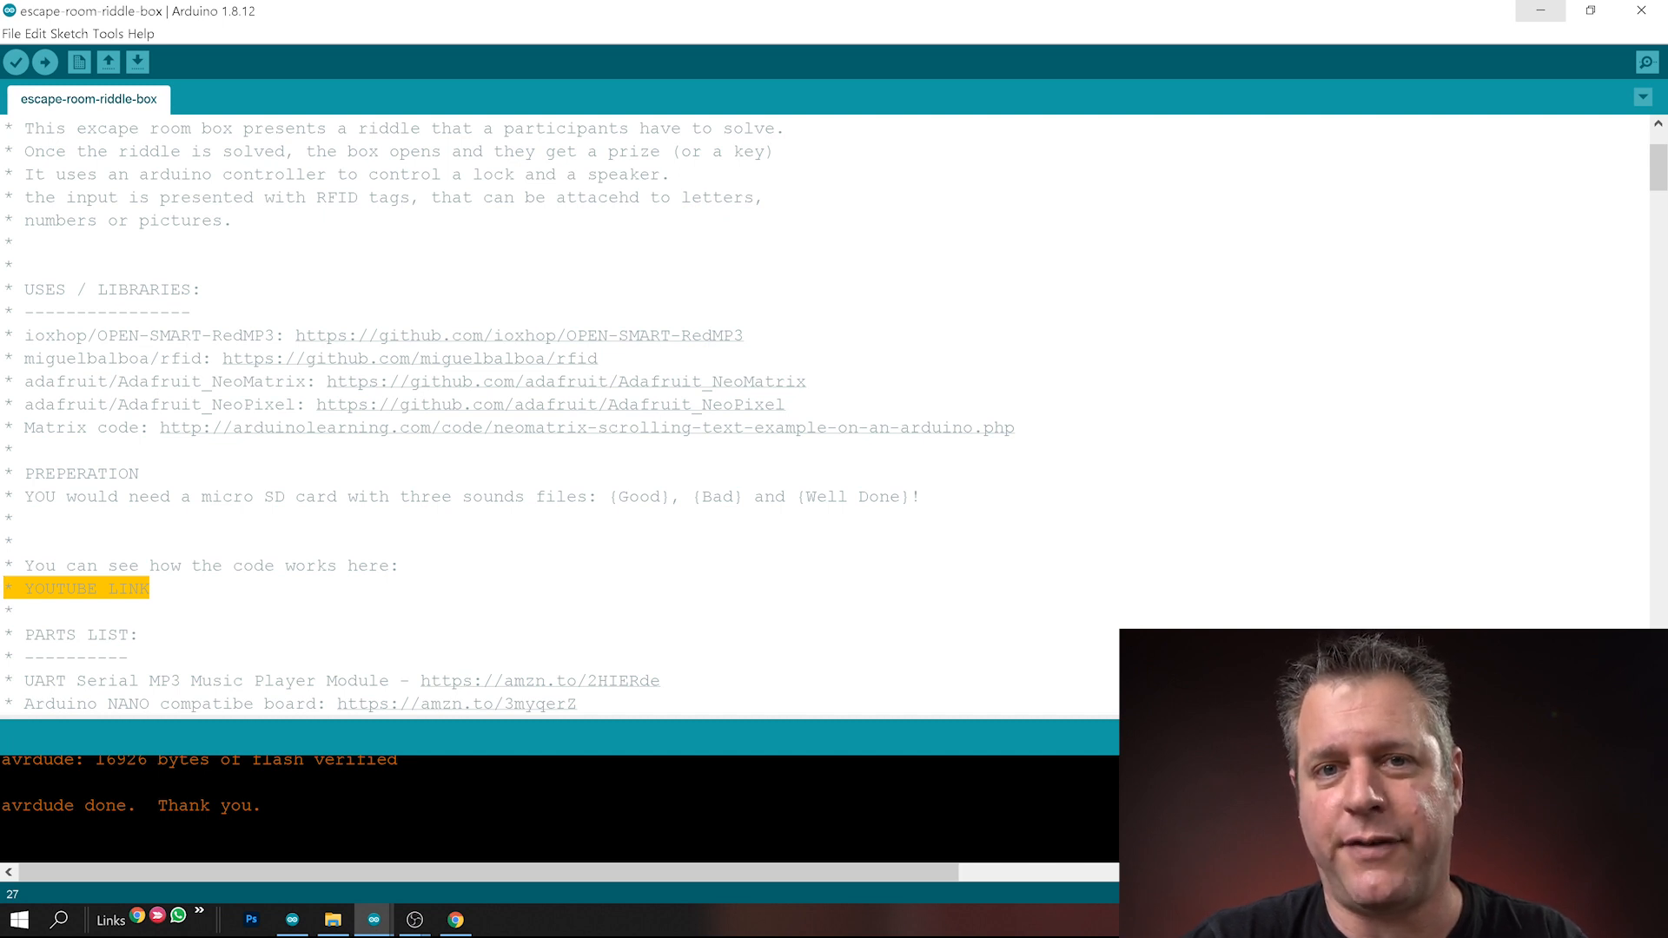
{"action": "scroll", "scroll_direction": "down", "scroll_amount": 3}
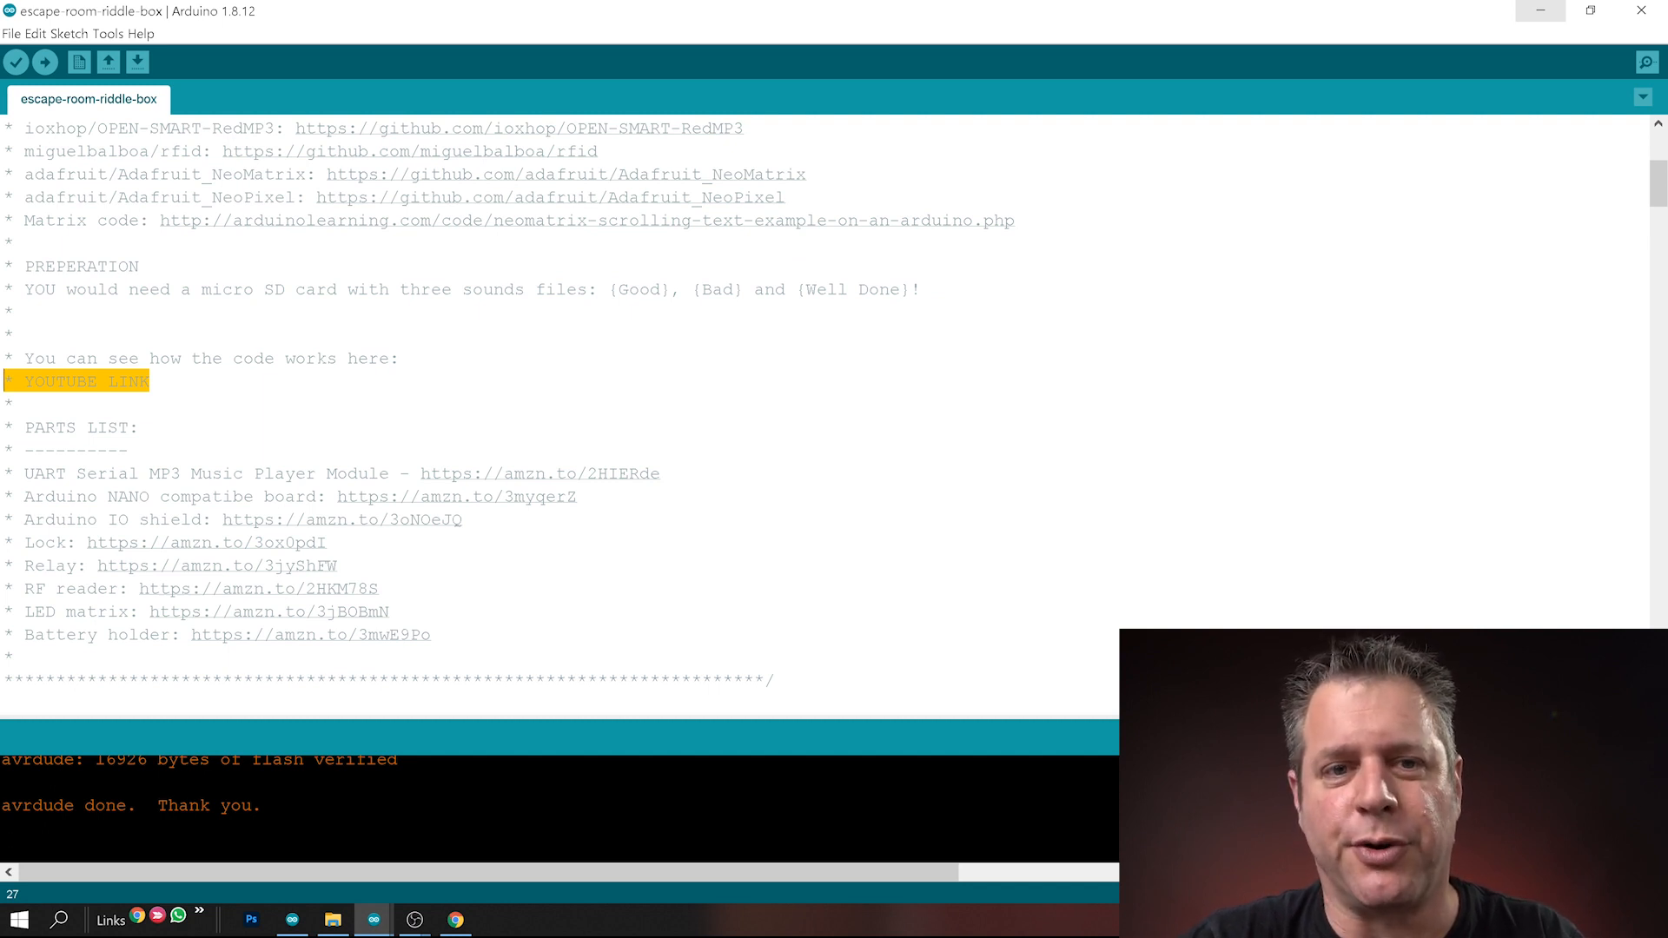
{"action": "scroll", "scroll_direction": "down", "scroll_amount": 3}
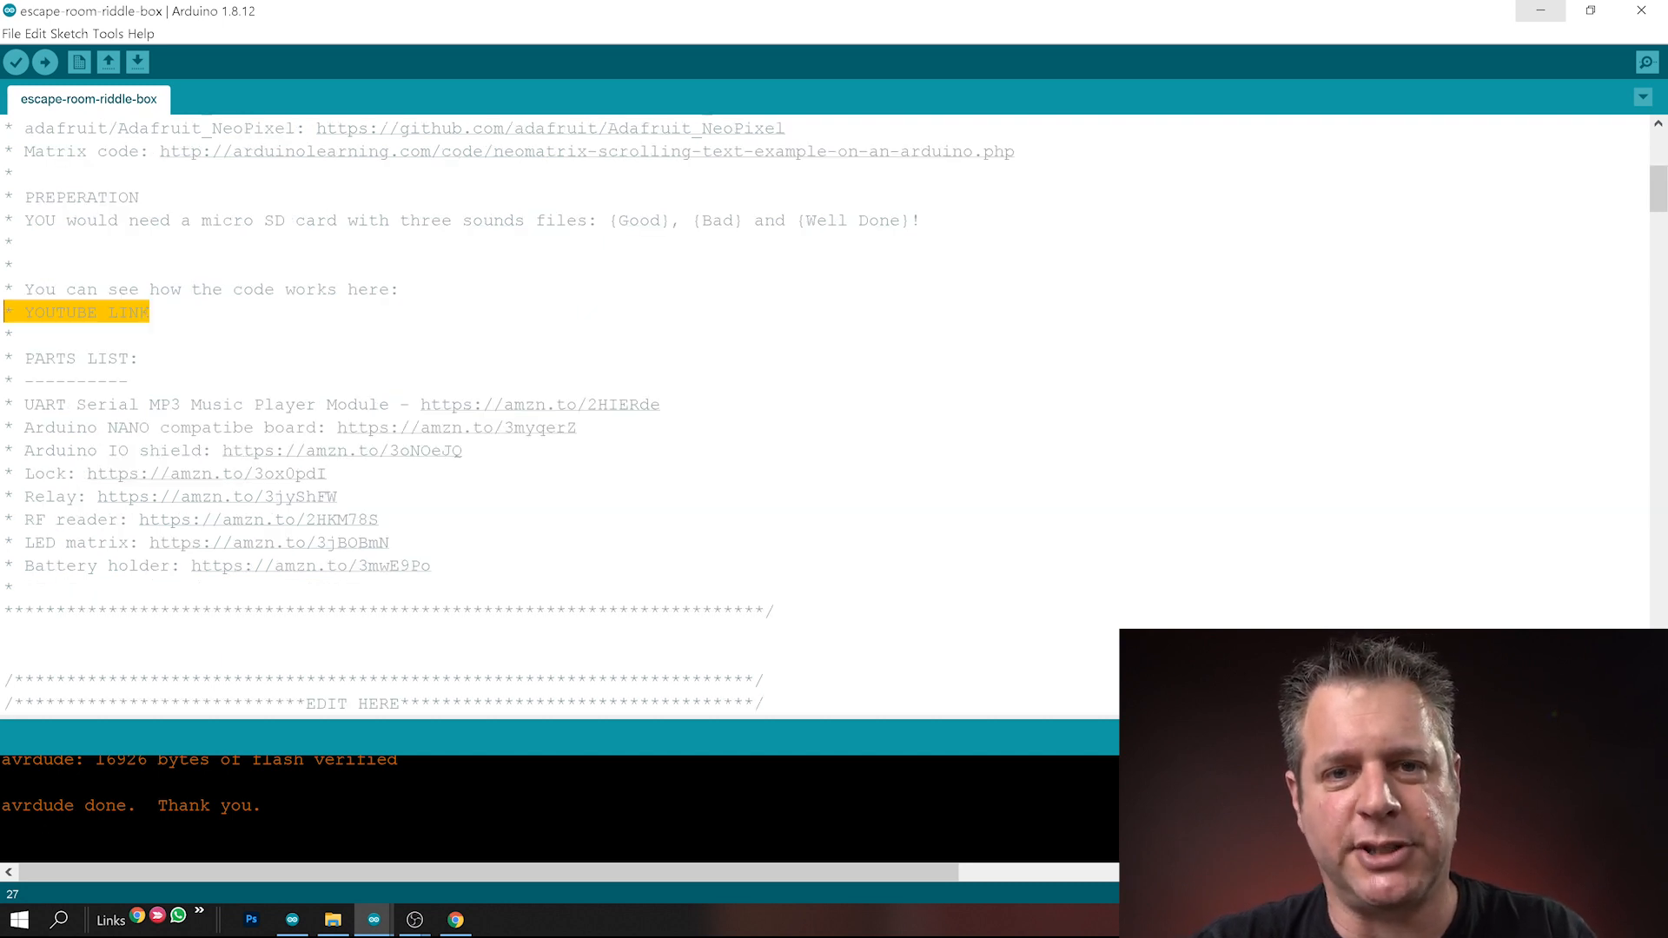
{"action": "scroll", "scroll_direction": "down", "scroll_amount": 3}
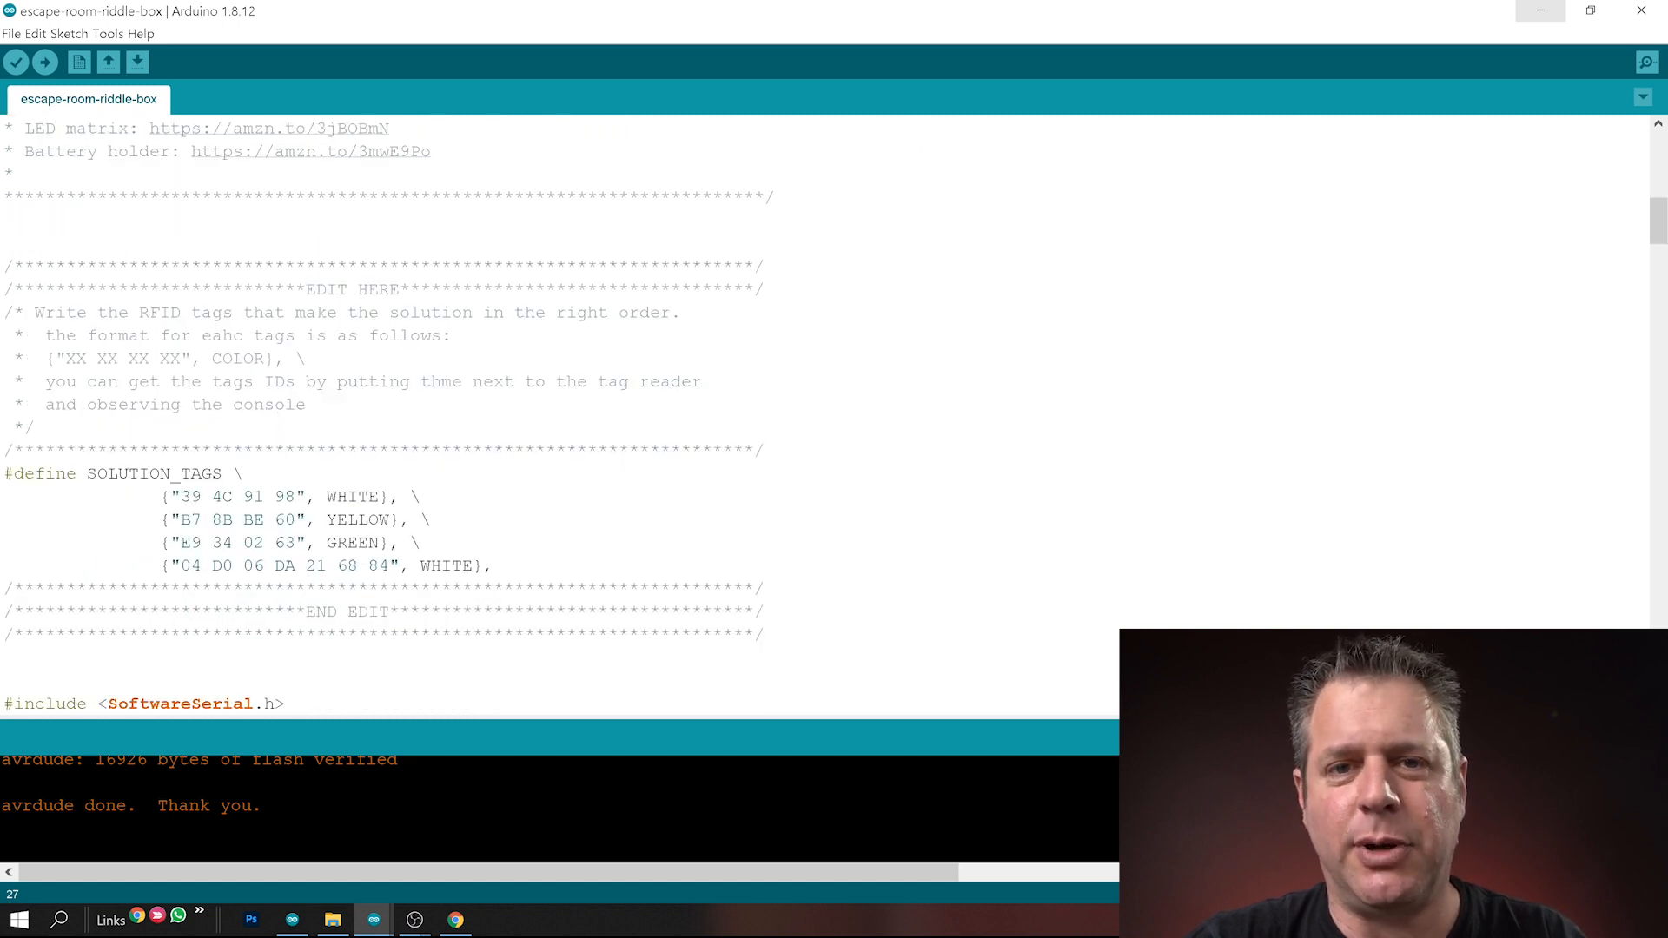
Scroll to the EDIT HERE block showing #define SOLUTION_TAGS with four tag IDs and colours
{"action": "scroll", "scroll_direction": "down", "scroll_amount": 3}
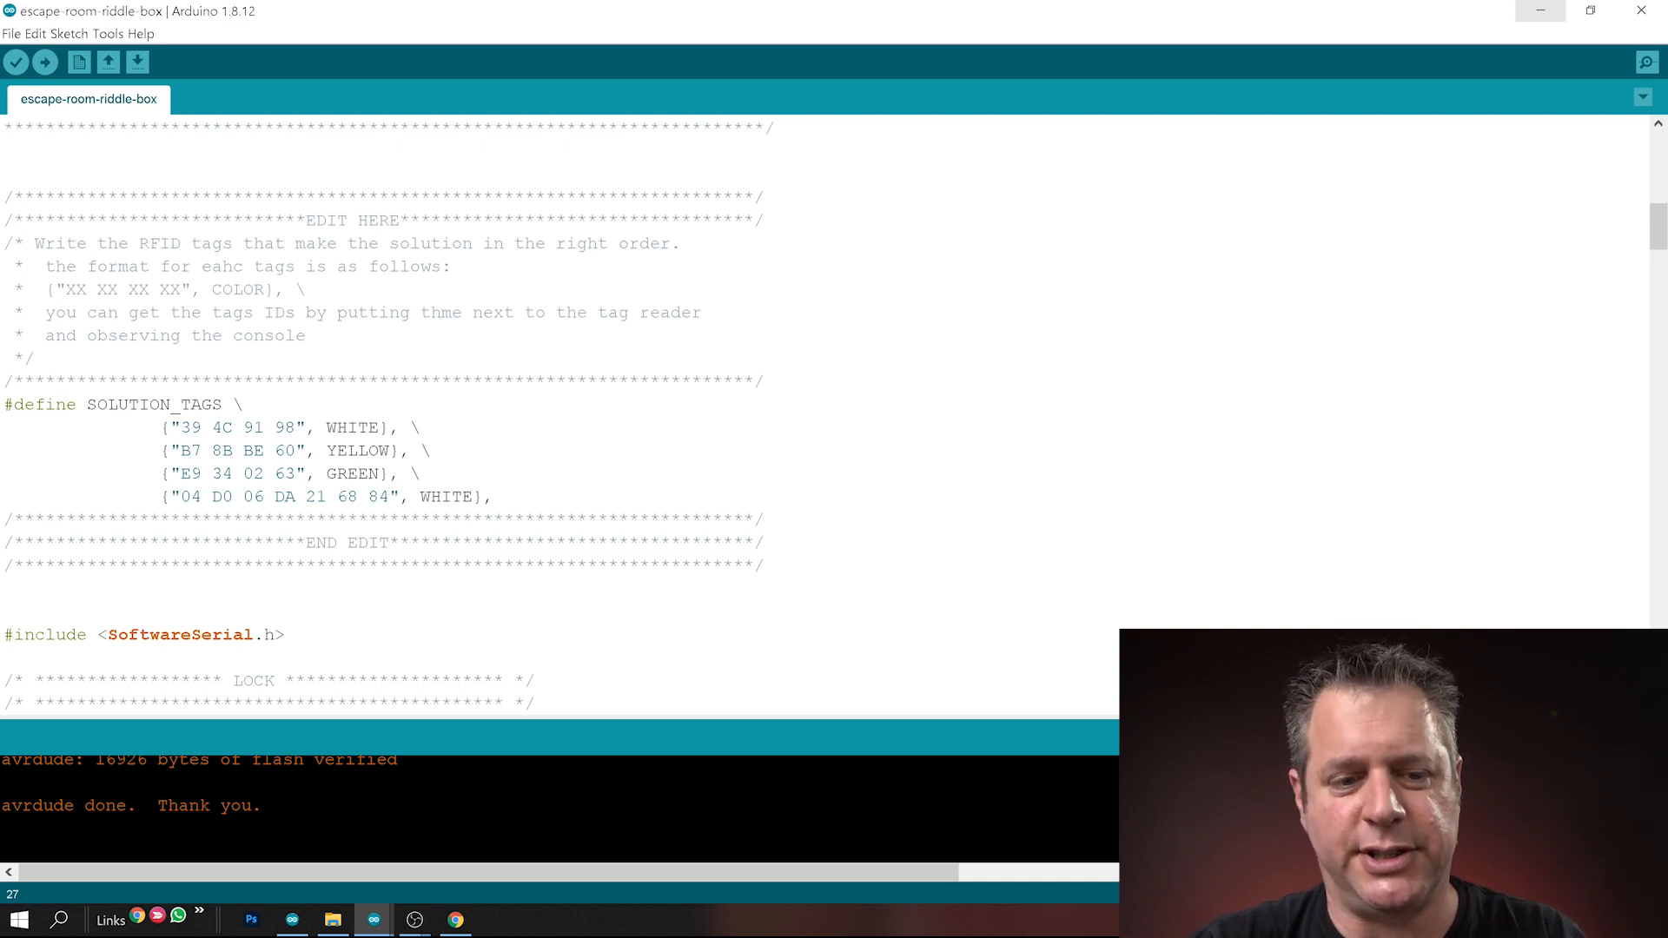
{"action": "scroll", "scroll_direction": "up", "scroll_amount": 3}
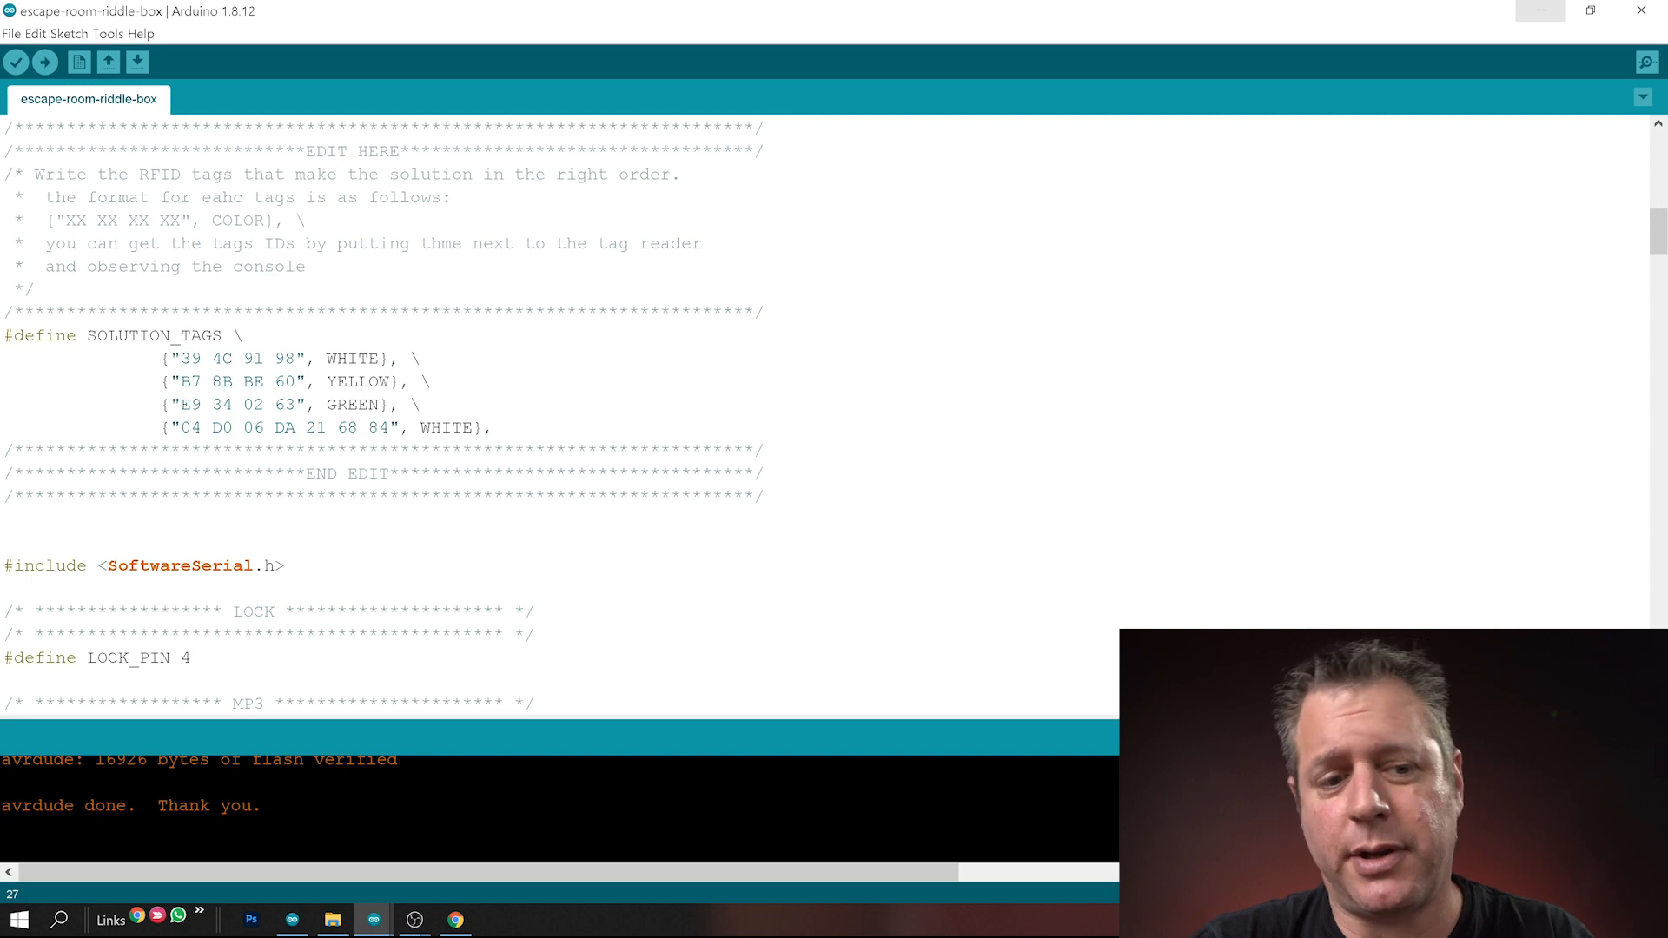
Review the LOCK and MP3 settings sections
{"action": "scroll", "scroll_direction": "down", "scroll_amount": 3}
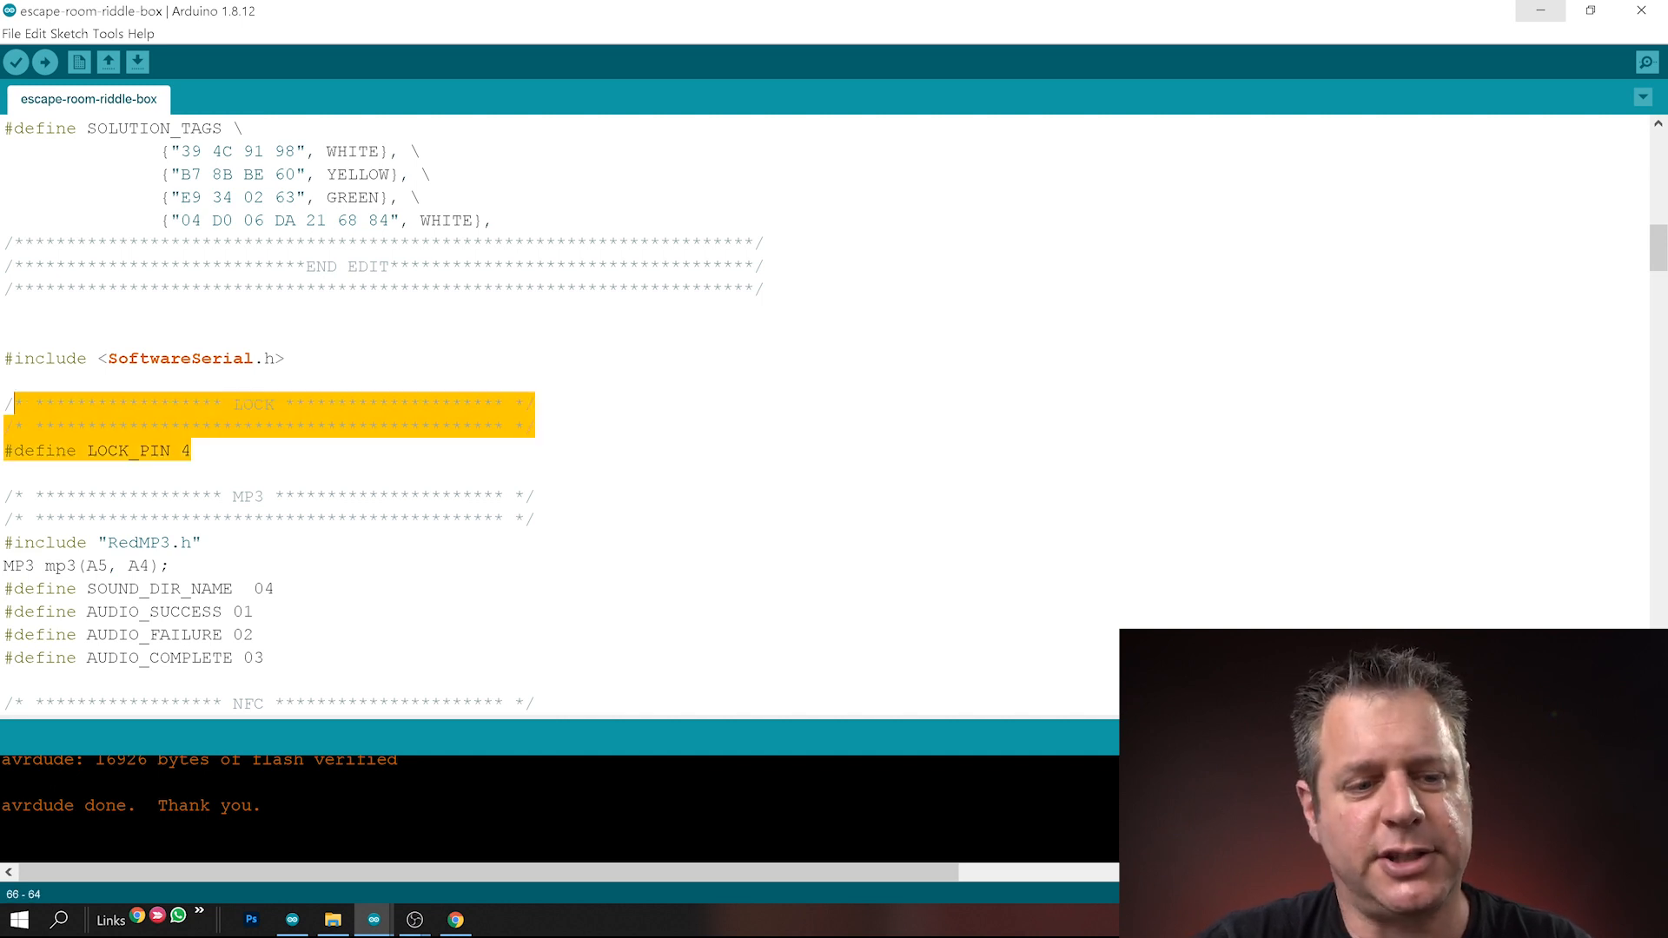
{"action": "left_click", "coordinate": [192, 450]}
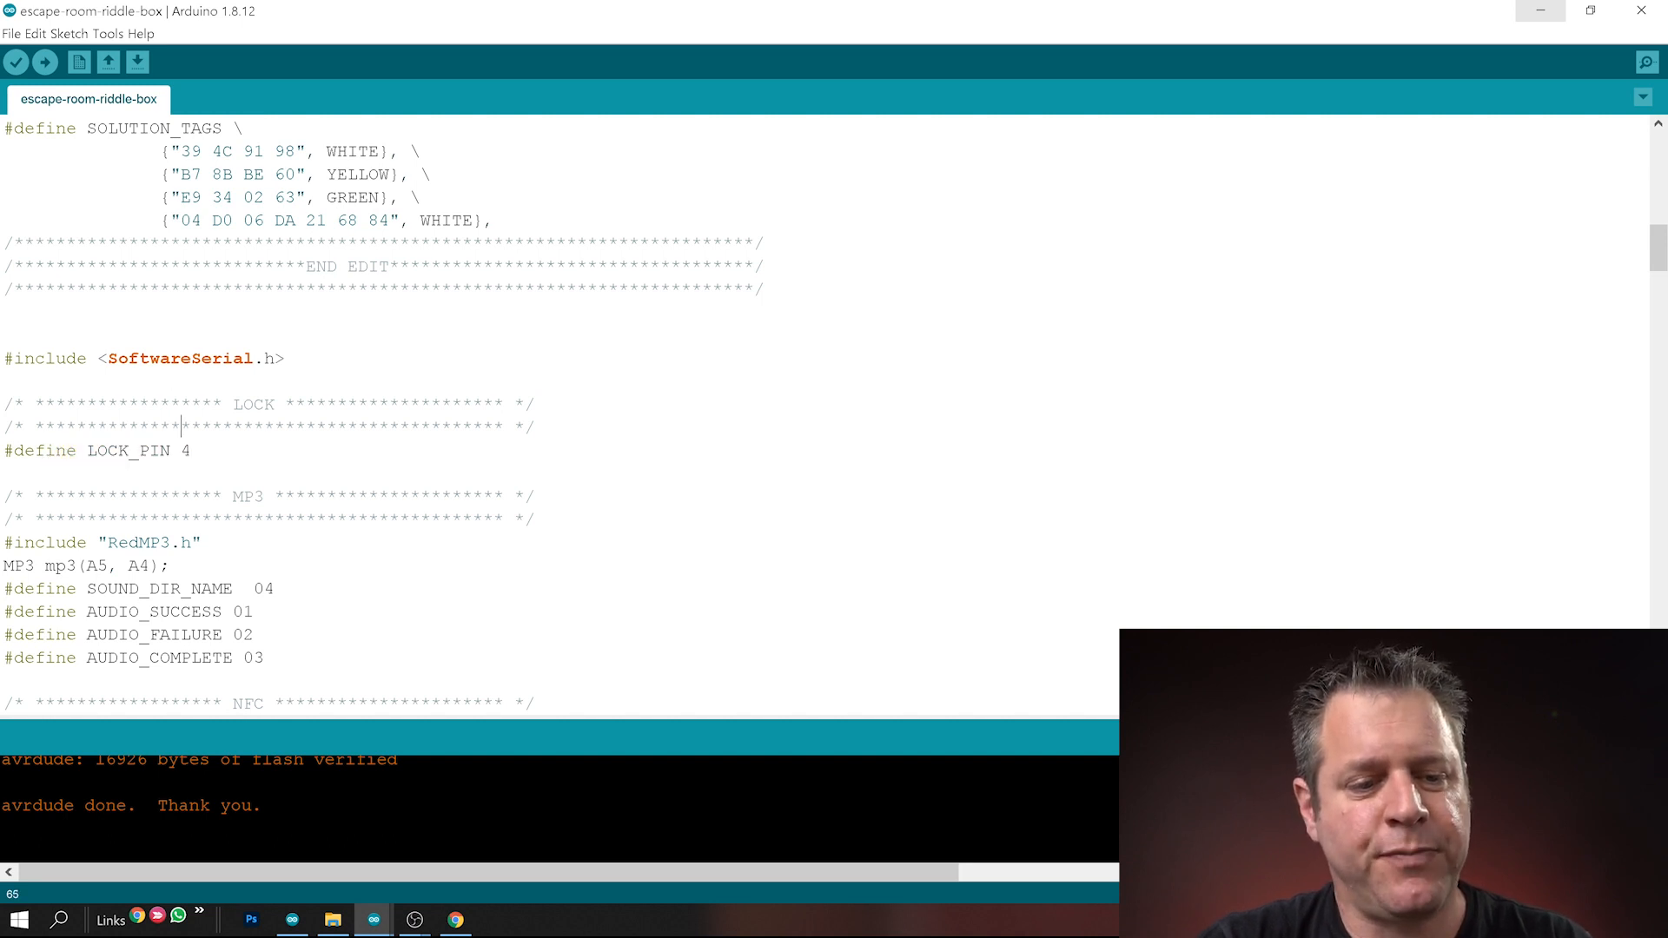
{"action": "scroll", "scroll_direction": "down", "scroll_amount": 3}
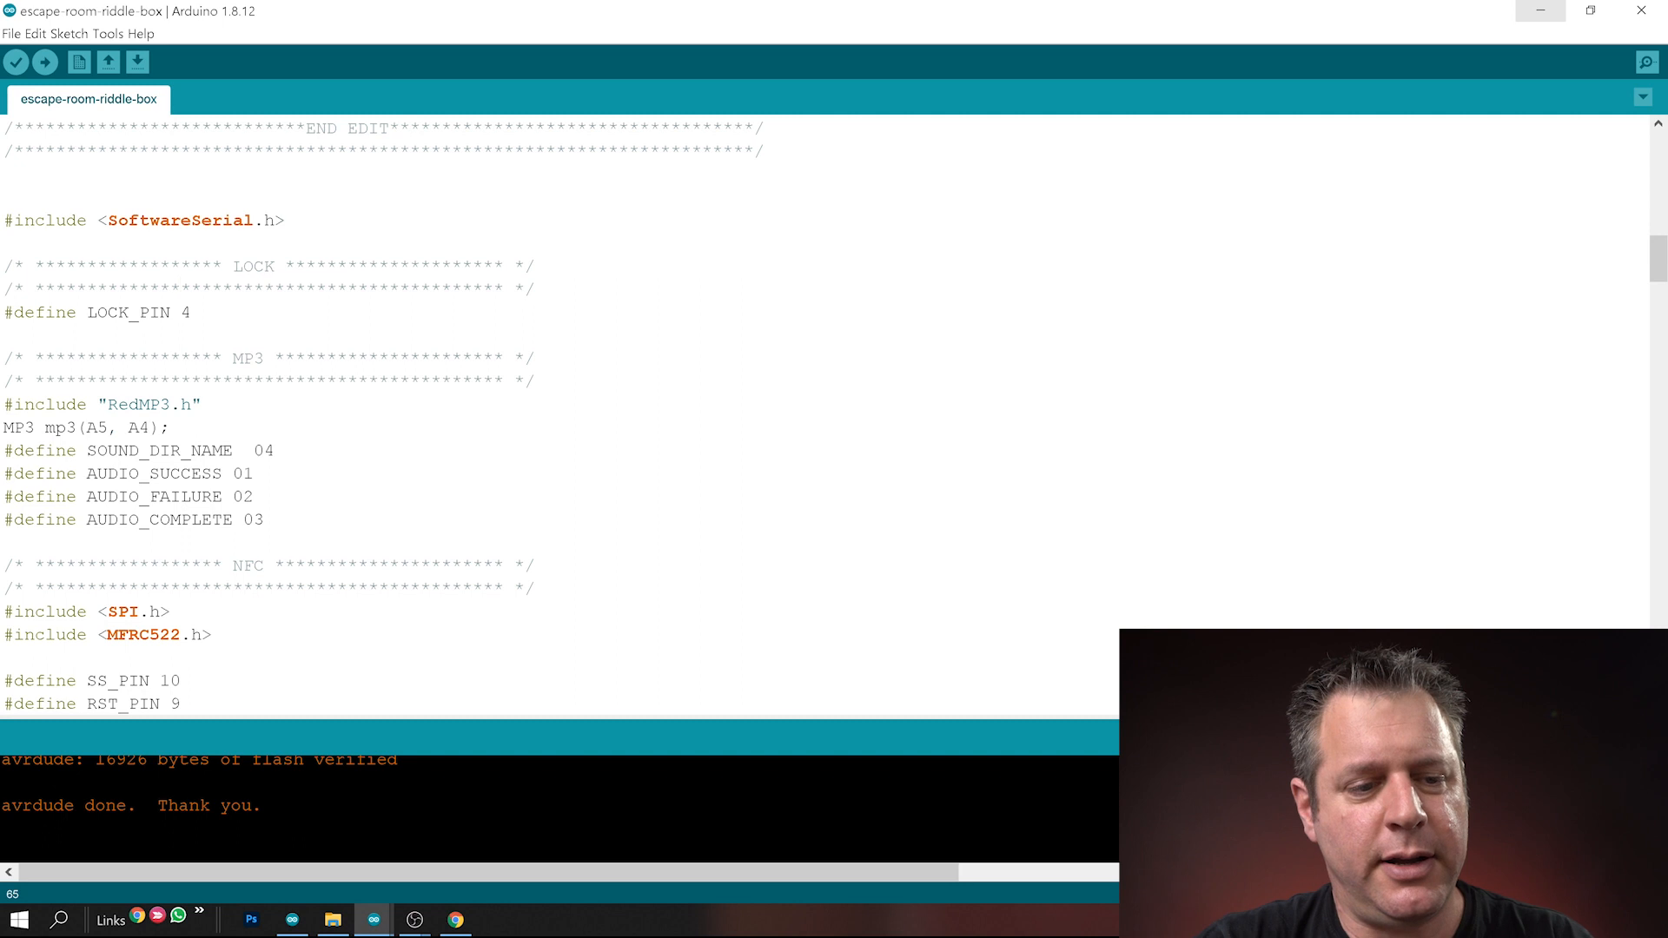
{"action": "left_click", "coordinate": [183, 288]}
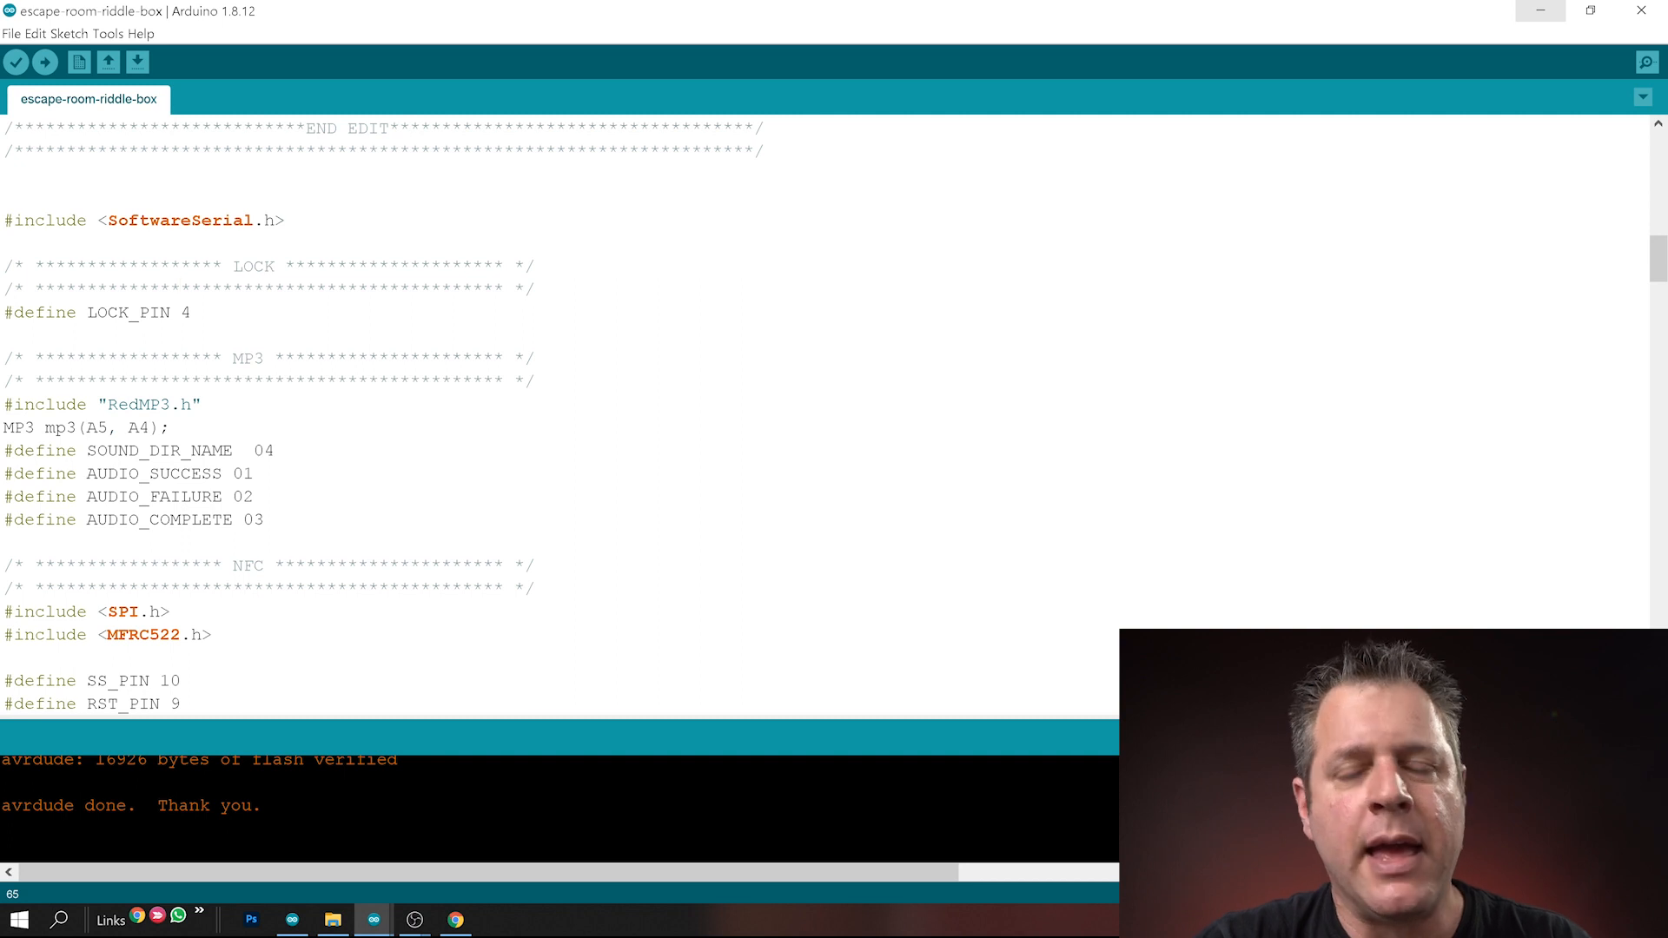
{"action": "left_click", "coordinate": [183, 290]}
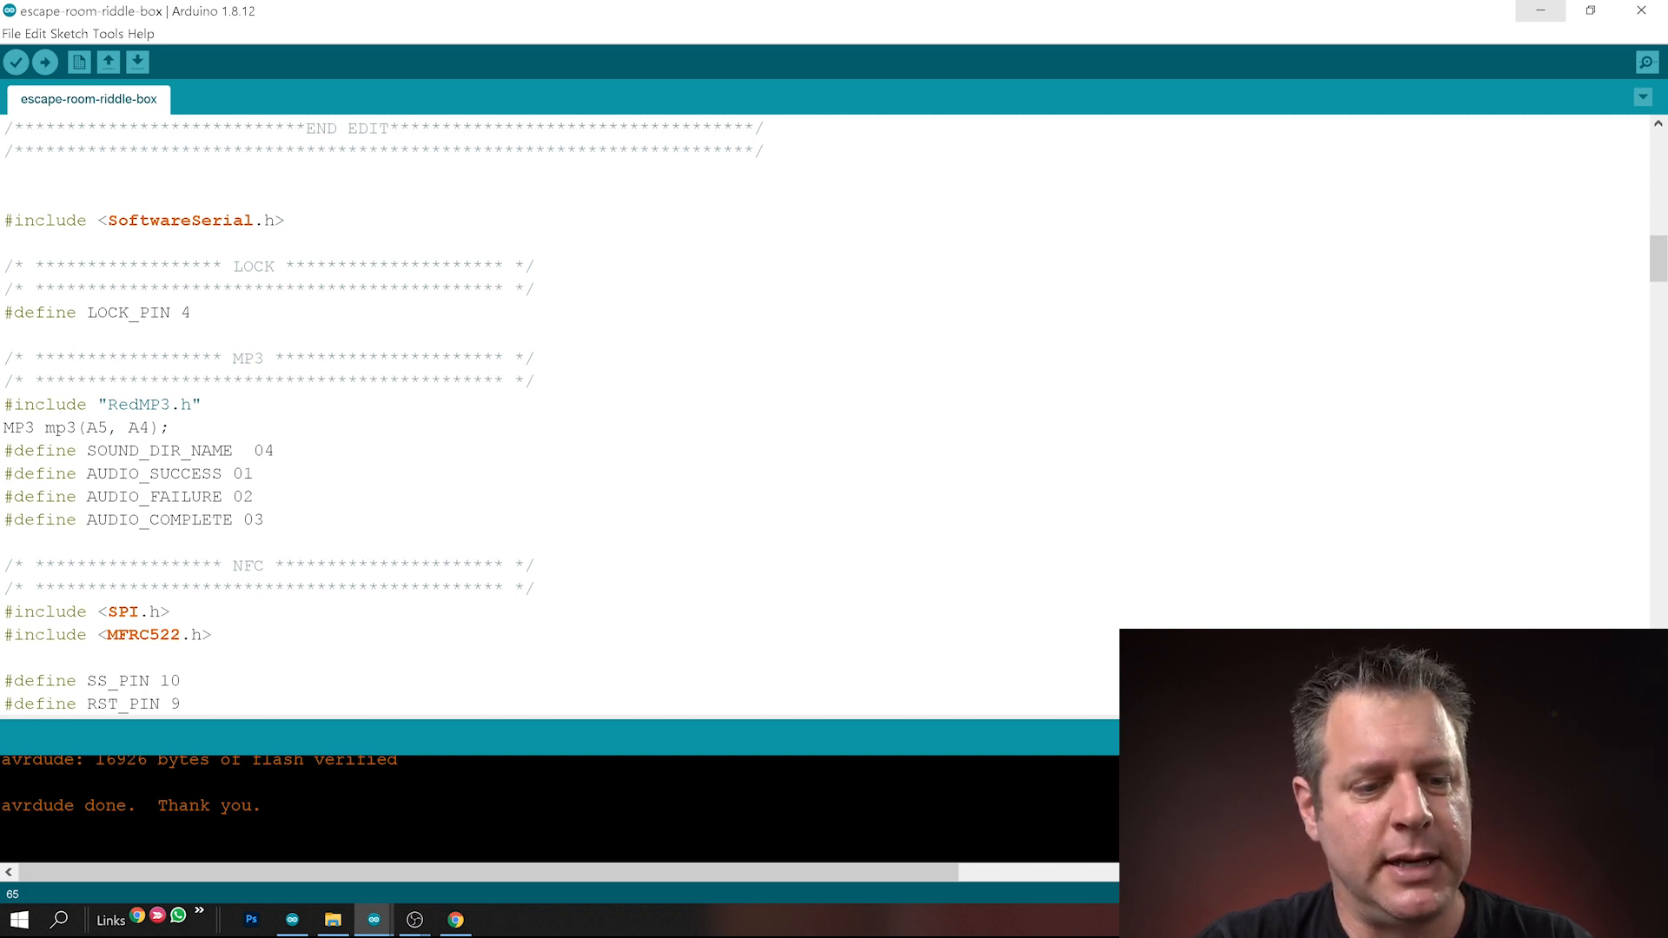
Scroll to the NFC section and highlight the mfrc522 reader instance name
{"action": "scroll", "scroll_direction": "down", "scroll_amount": 3}
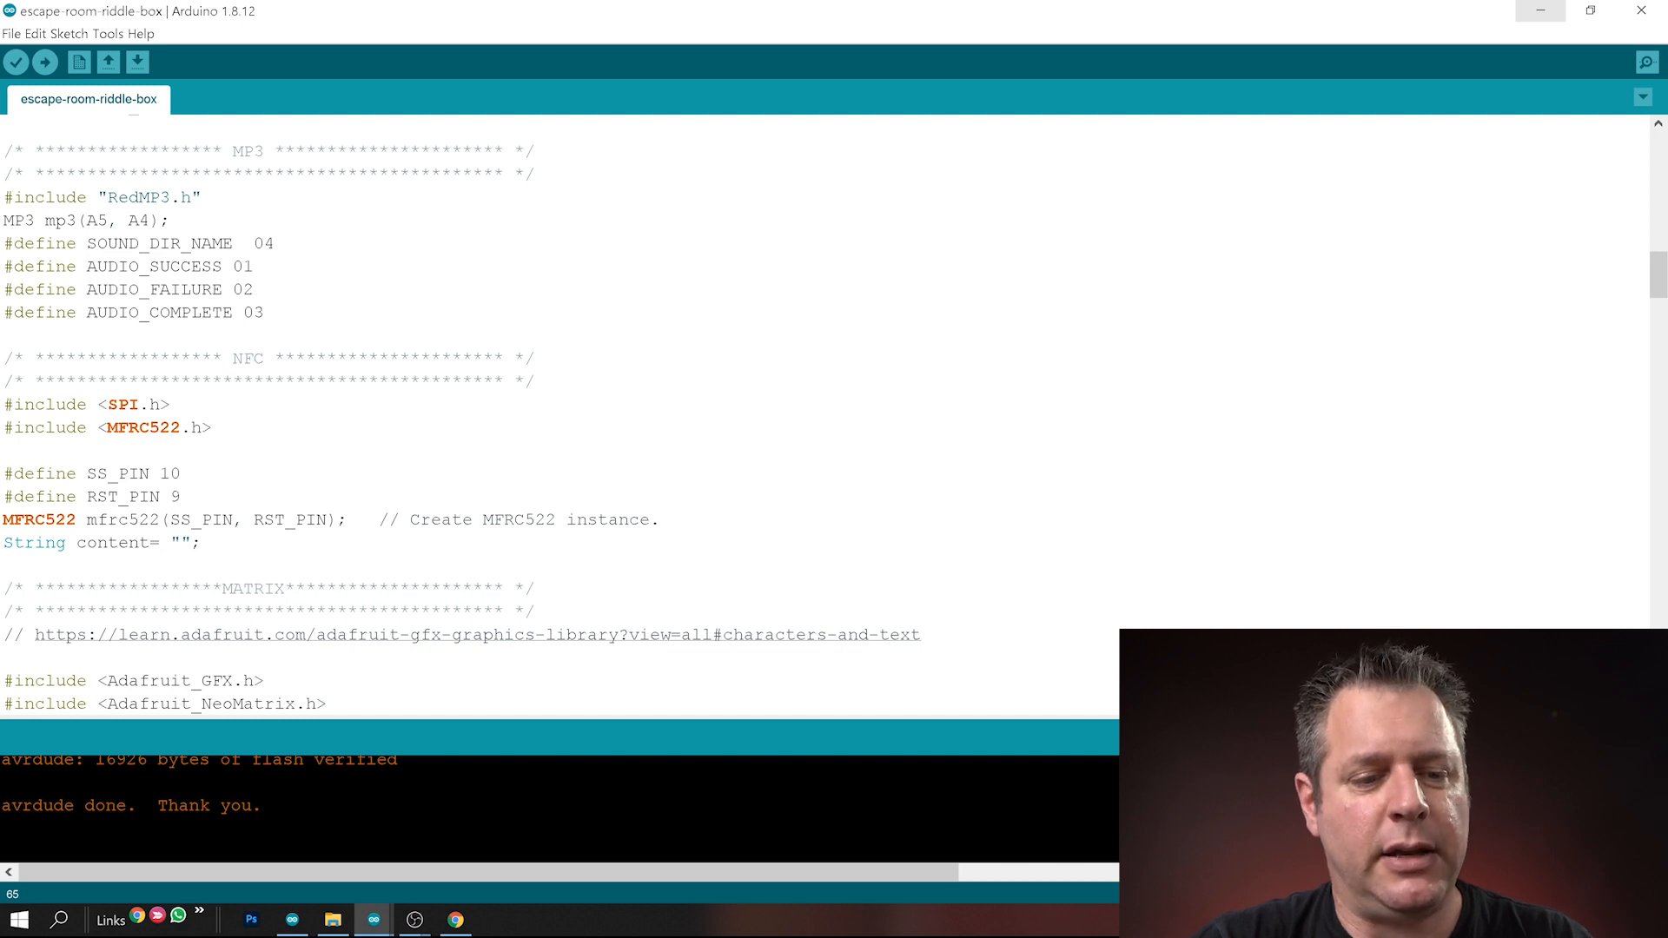
{"action": "scroll", "scroll_direction": "down", "scroll_amount": 3}
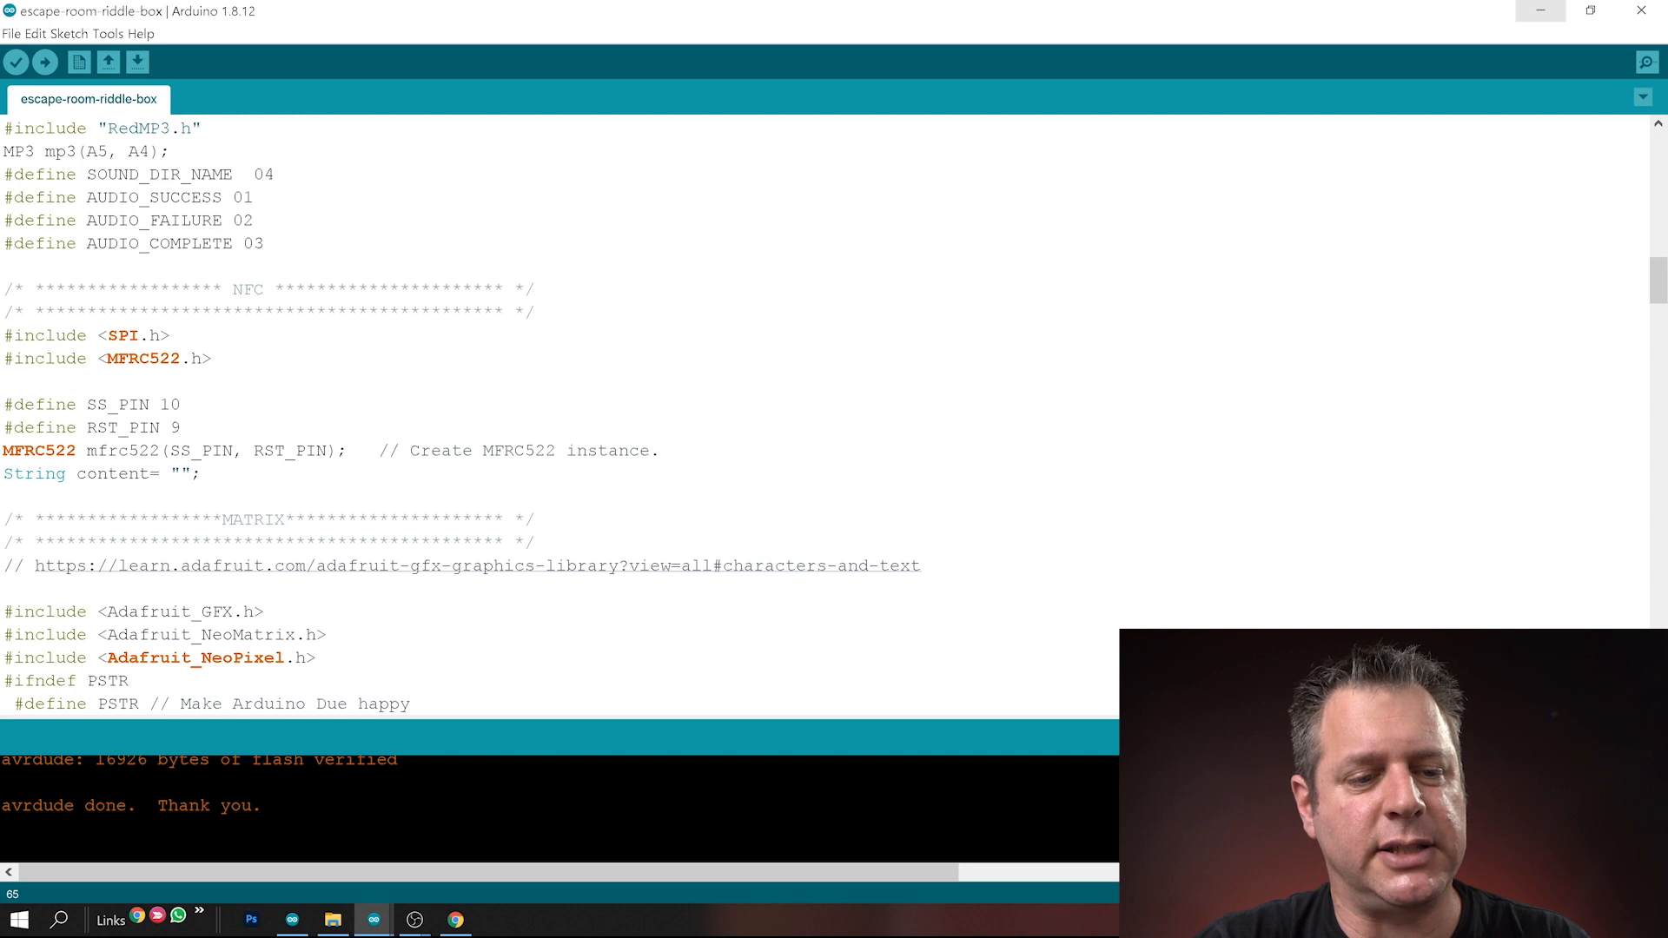
{"action": "left_click", "coordinate": [136, 451]}
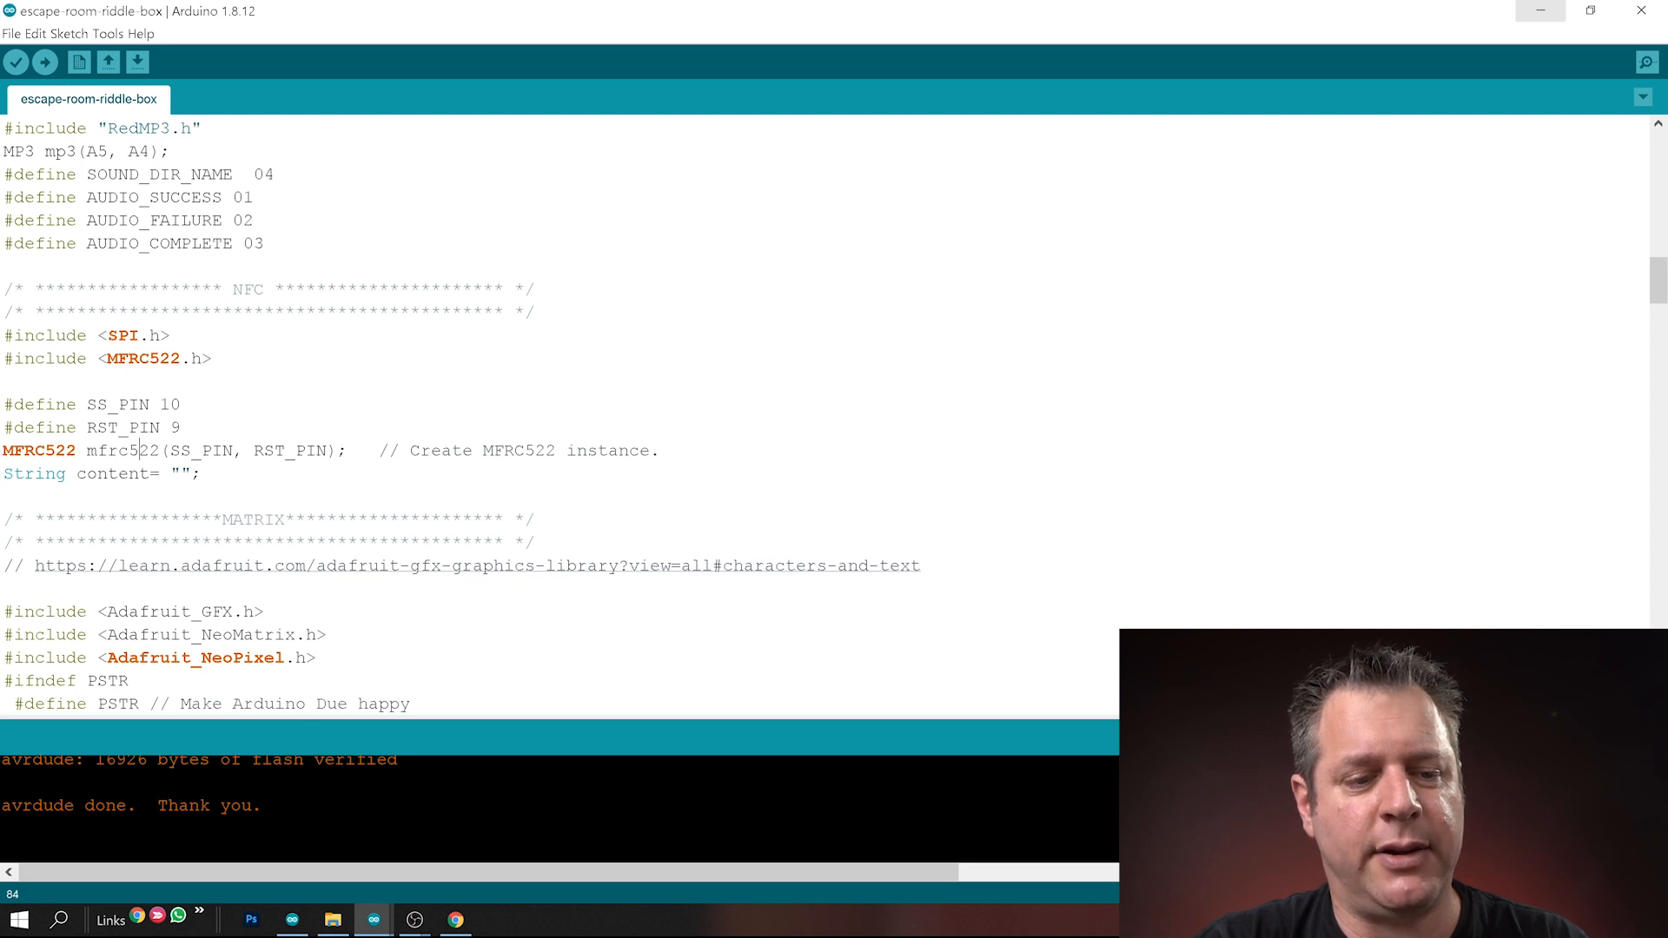
{"action": "double_click", "coordinate": [124, 450]}
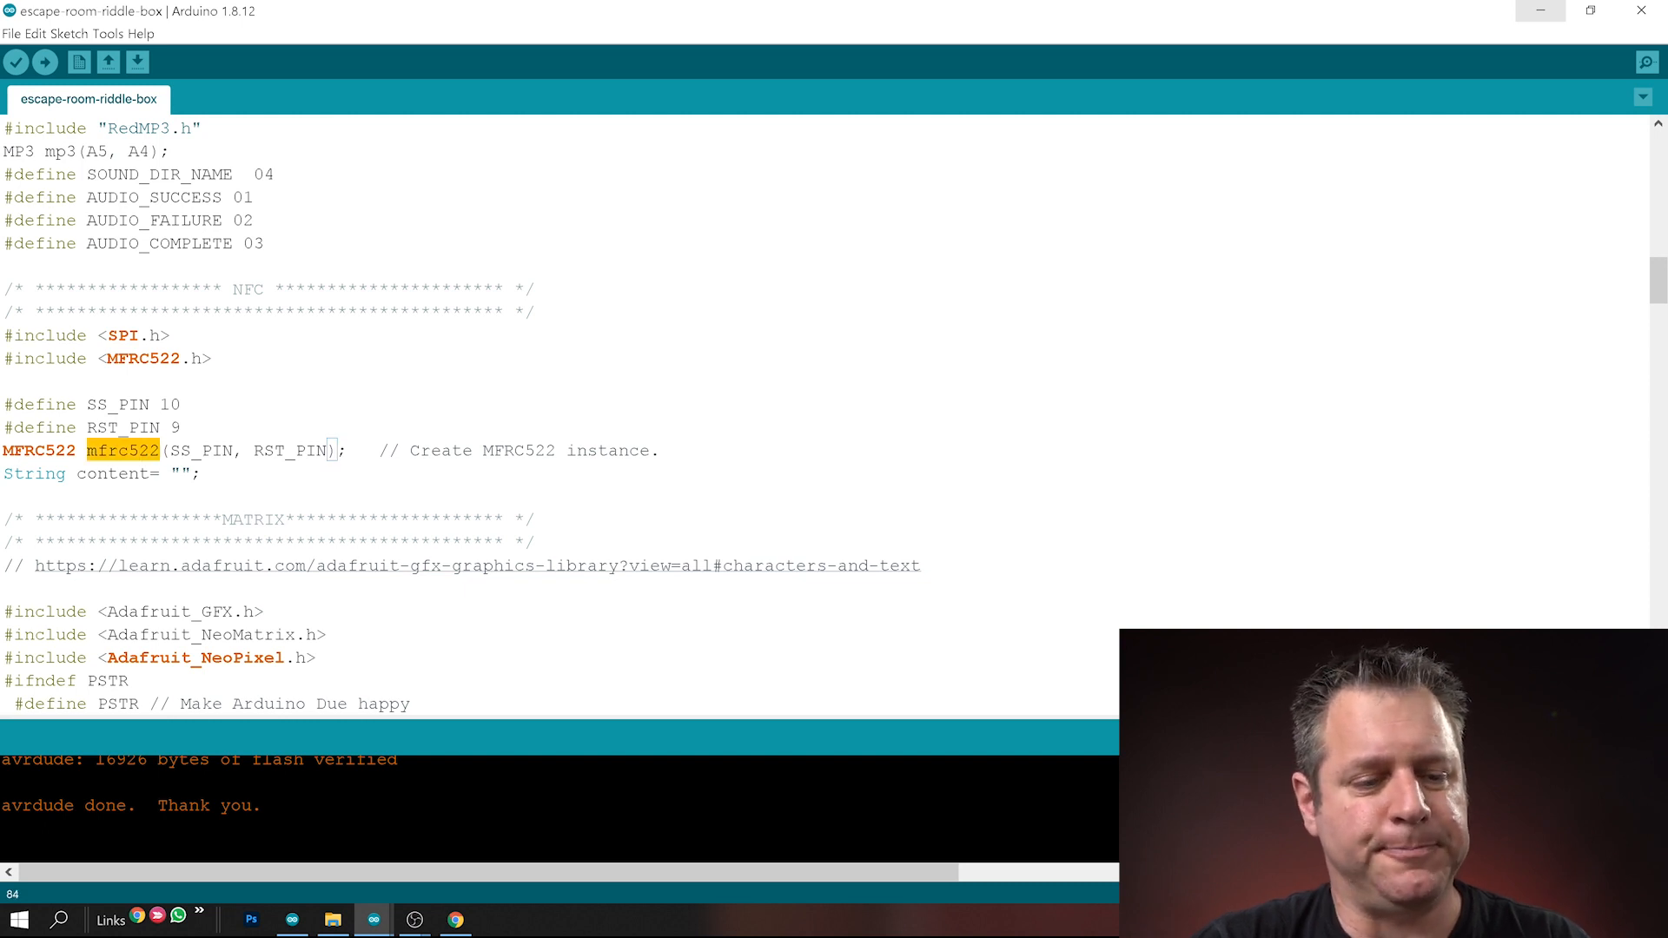
{"action": "left_click", "coordinate": [330, 450]}
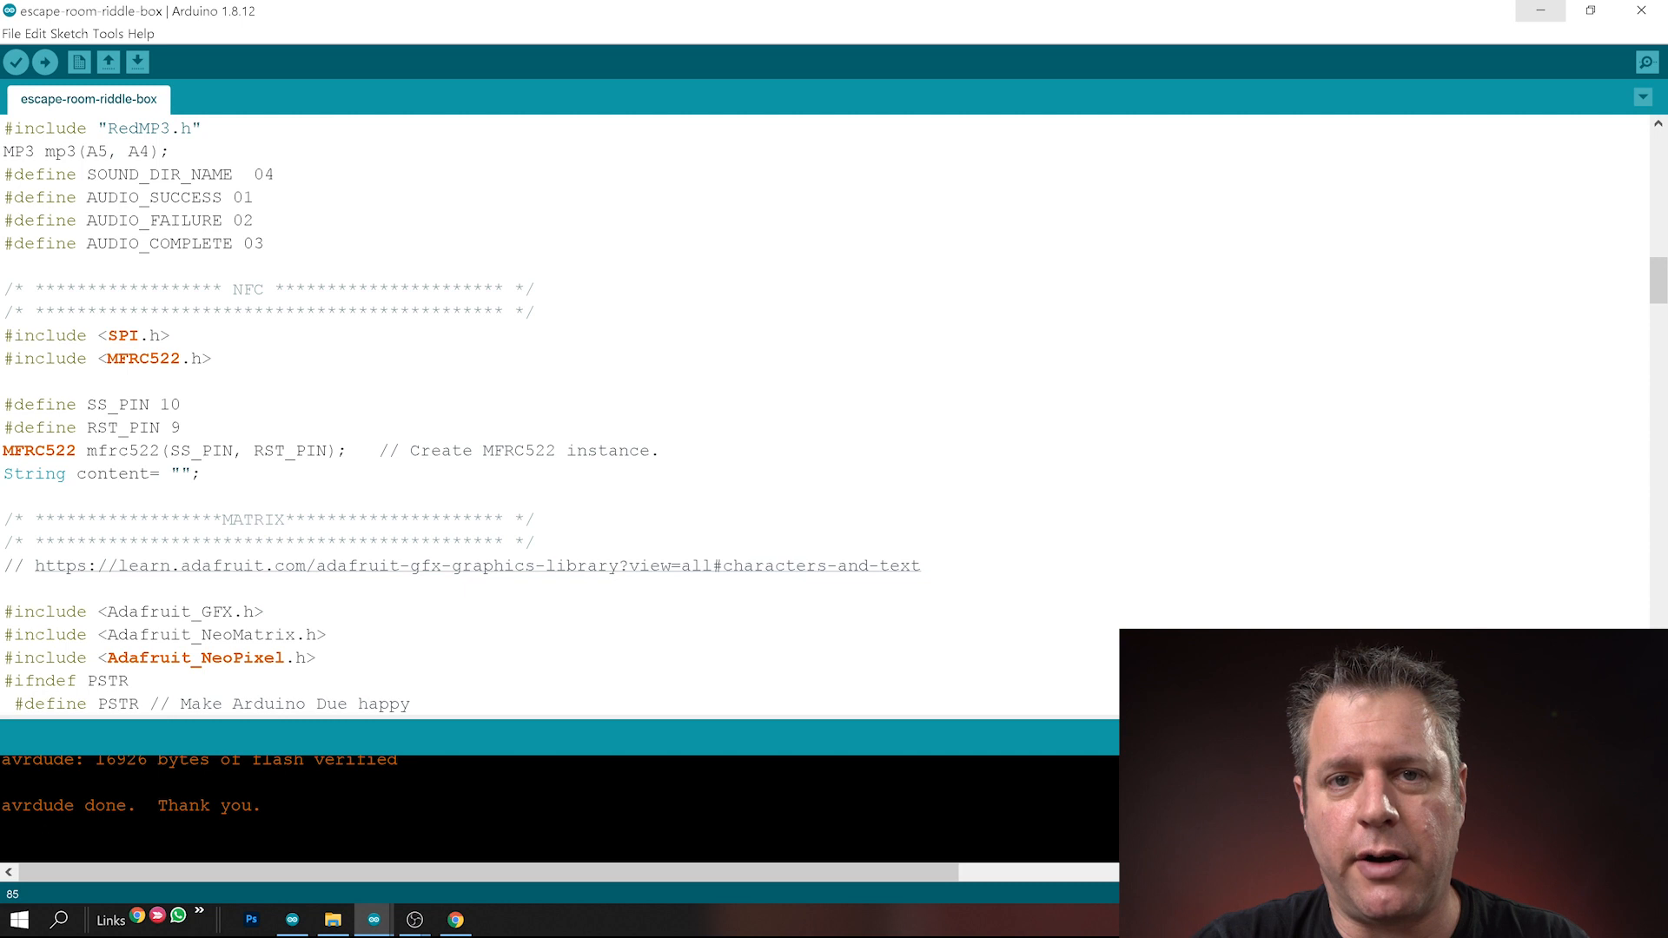
Highlight MAX_TEXT_WRAP, then scroll to the COLOR PRESETS and BUILD A MATRIX sections
{"action": "scroll", "scroll_direction": "down", "scroll_amount": 3}
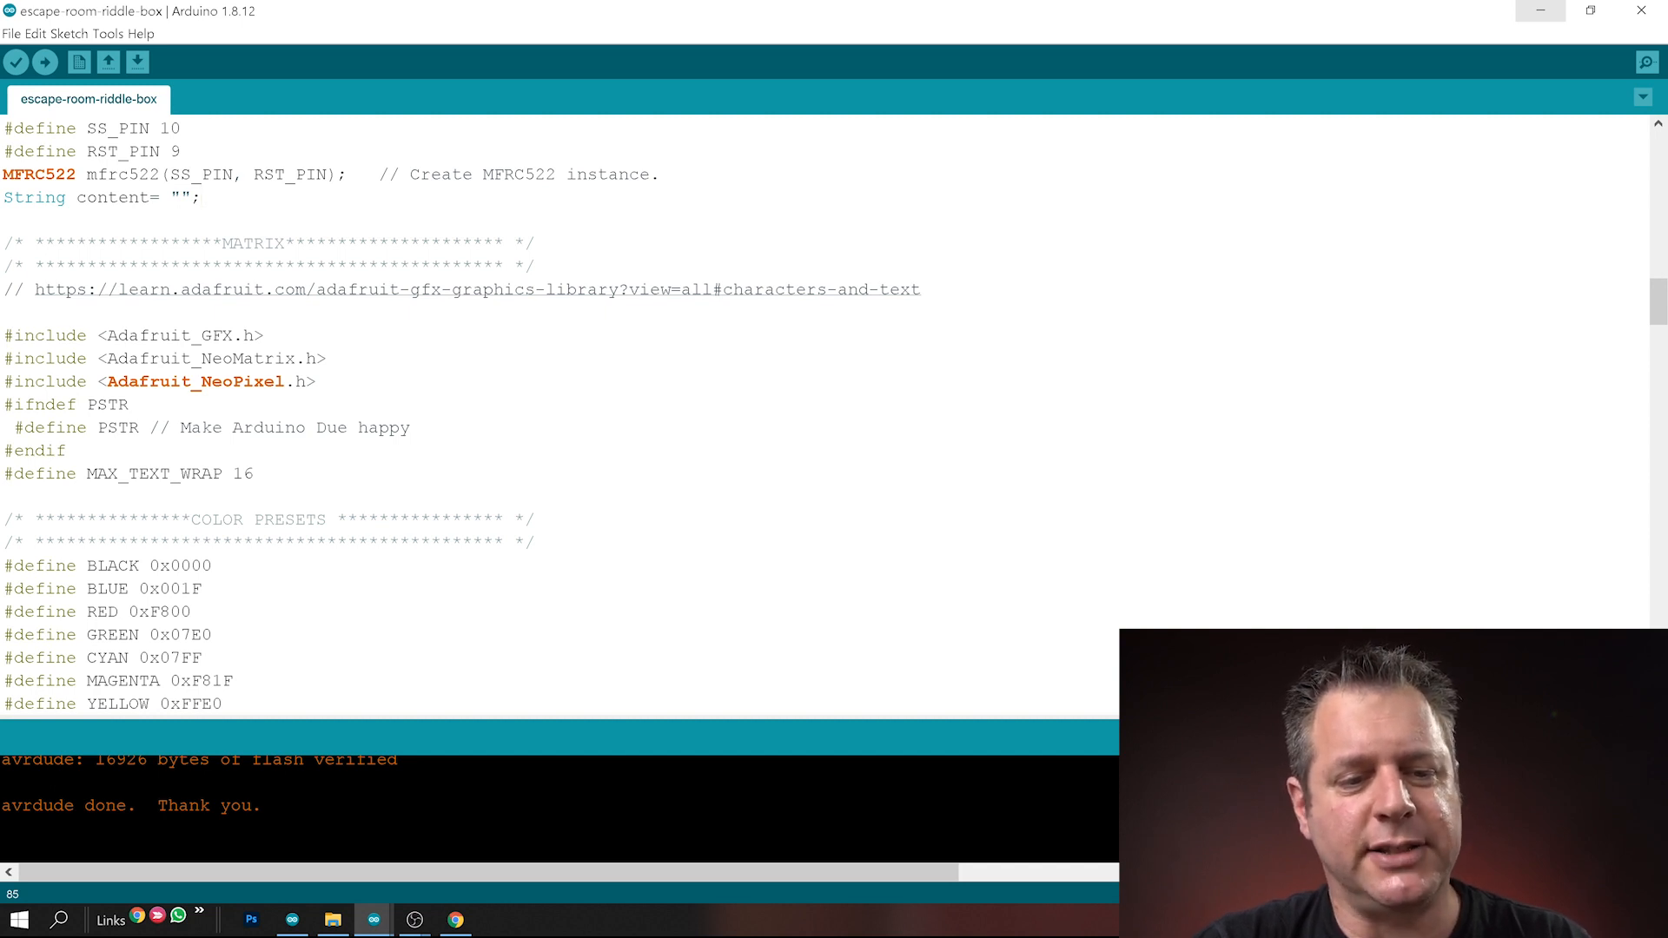
{"action": "double_click", "coordinate": [153, 473]}
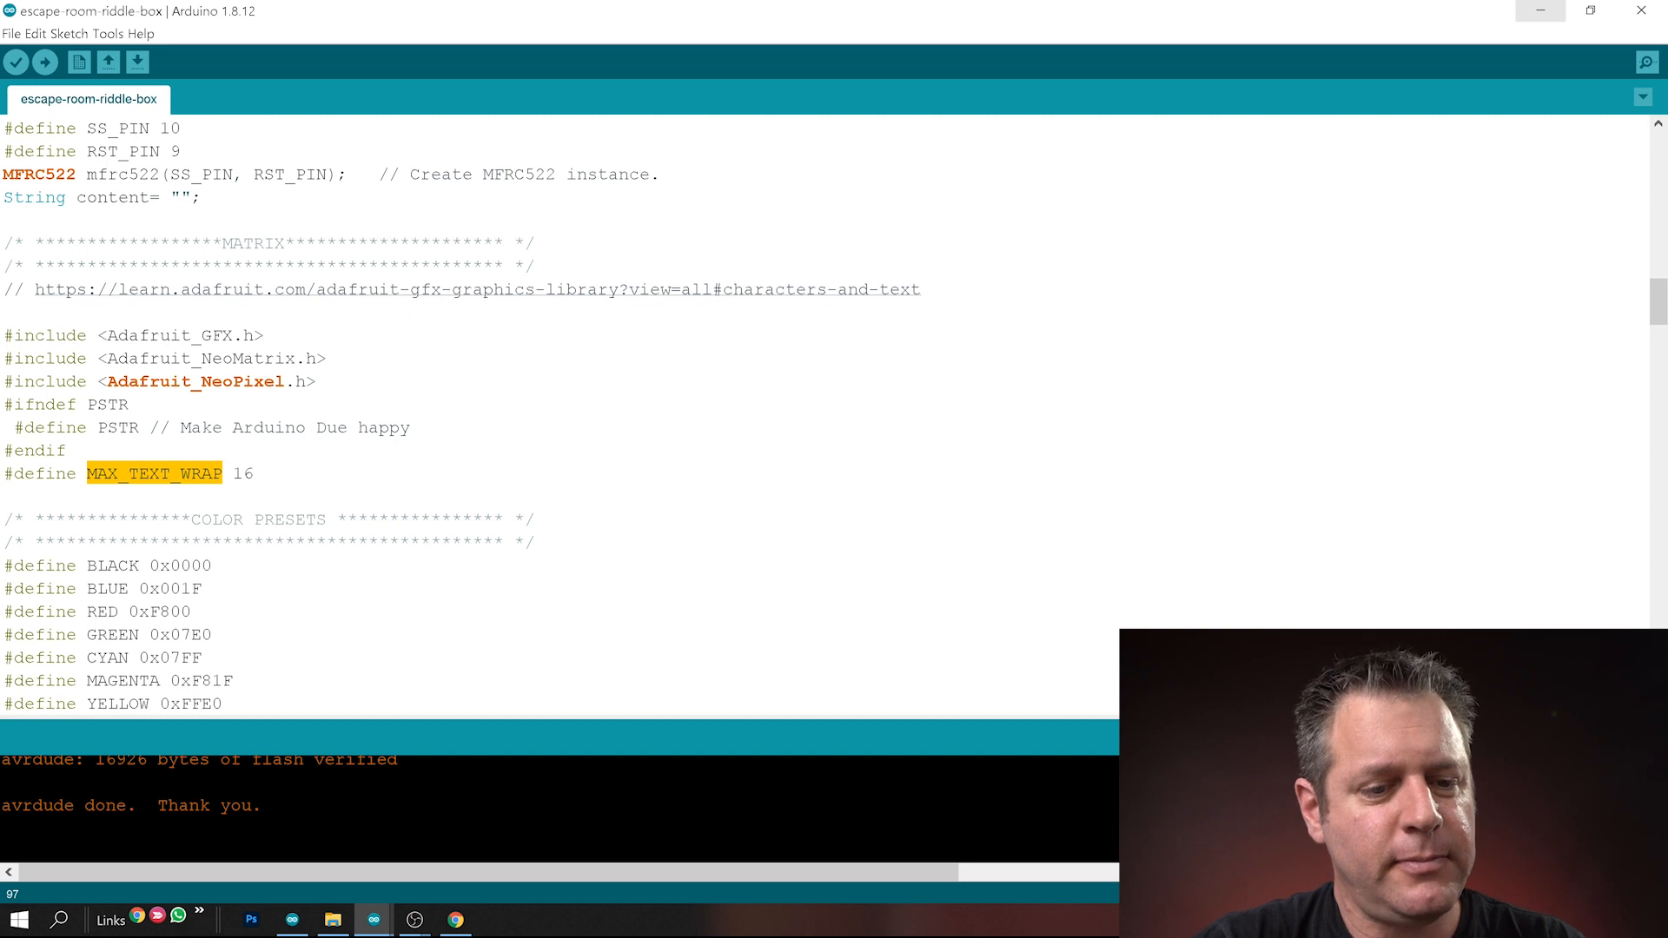
{"action": "scroll", "scroll_direction": "down", "scroll_amount": 3}
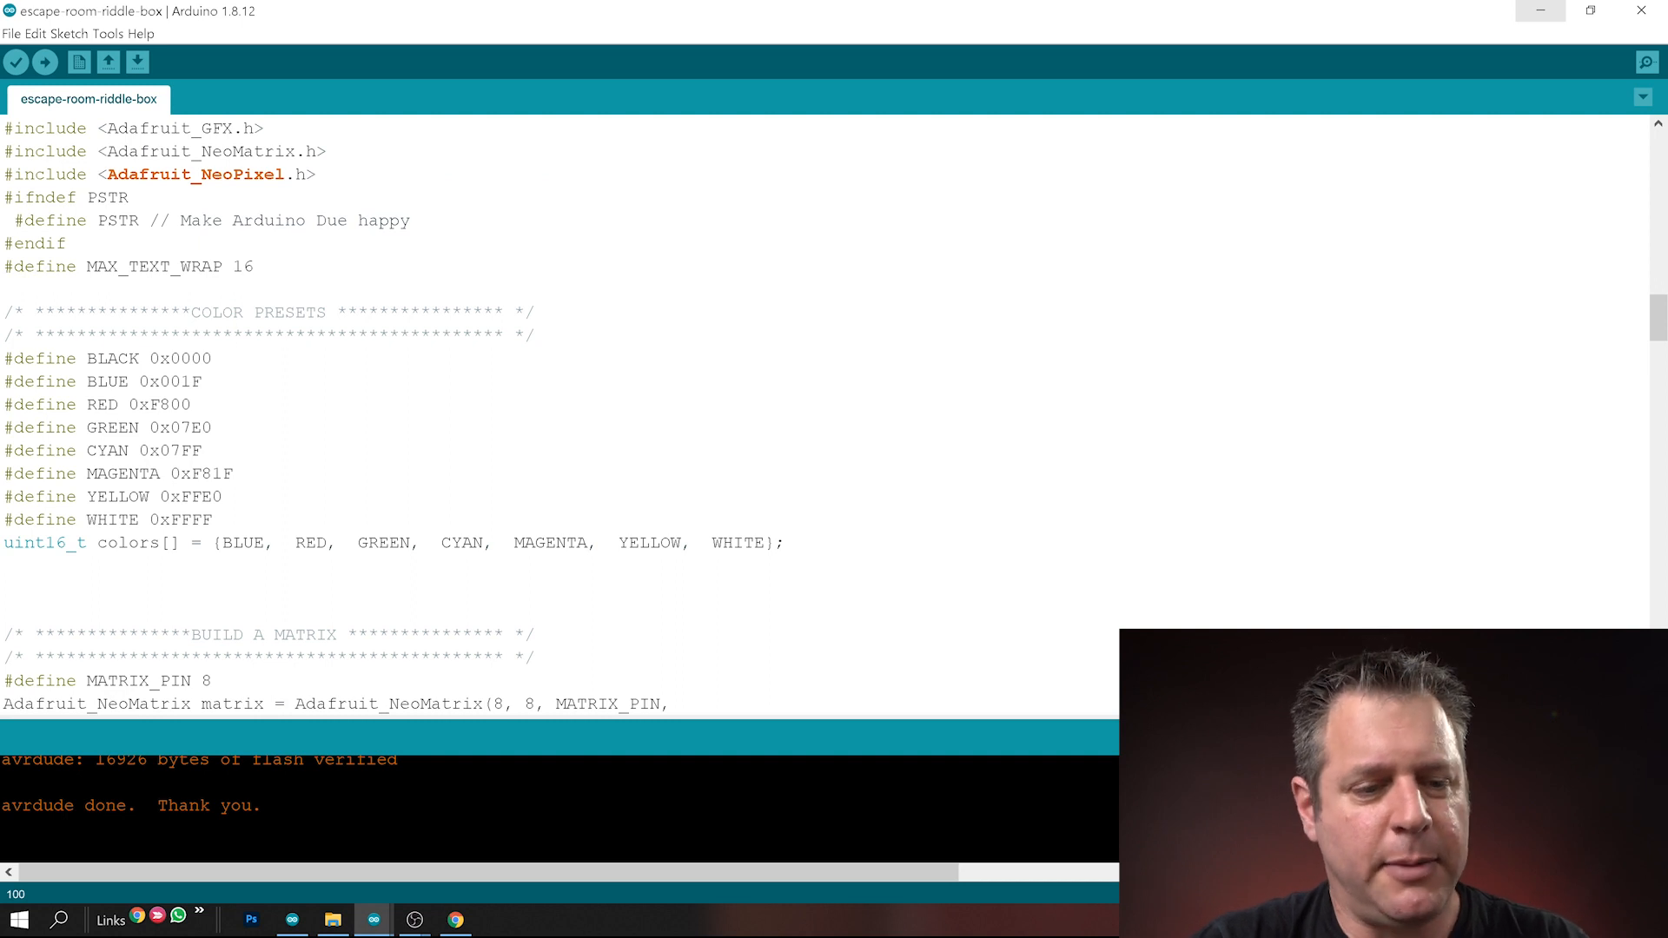
{"action": "scroll", "scroll_direction": "down", "scroll_amount": 3}
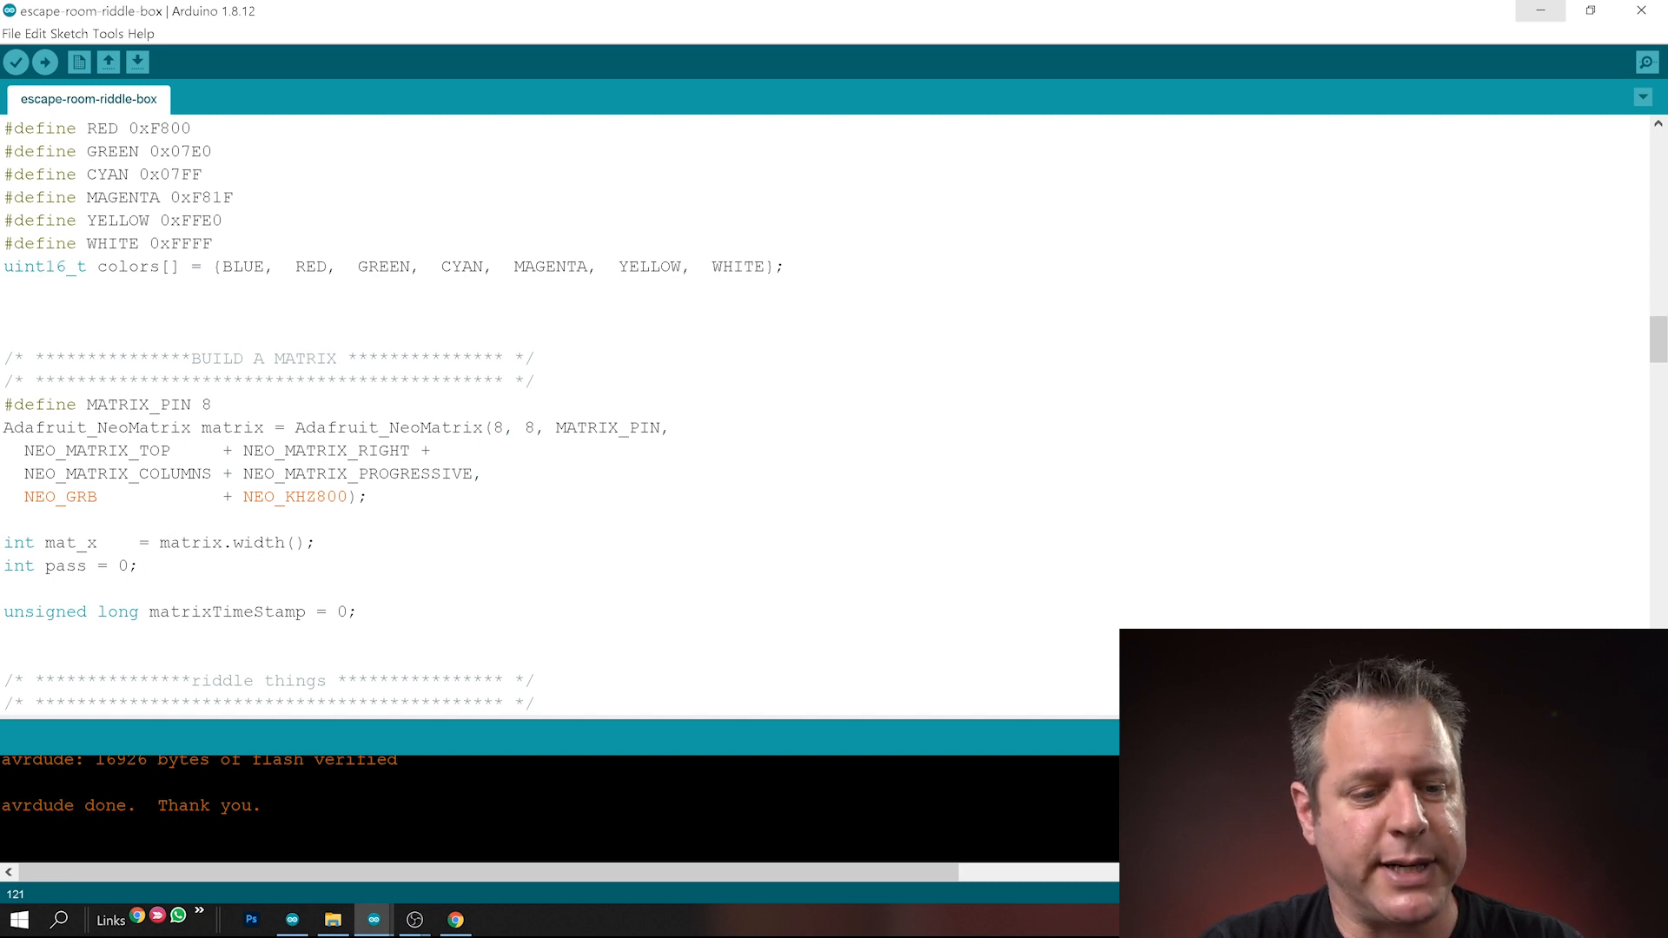
{"action": "scroll", "scroll_direction": "down", "scroll_amount": 3}
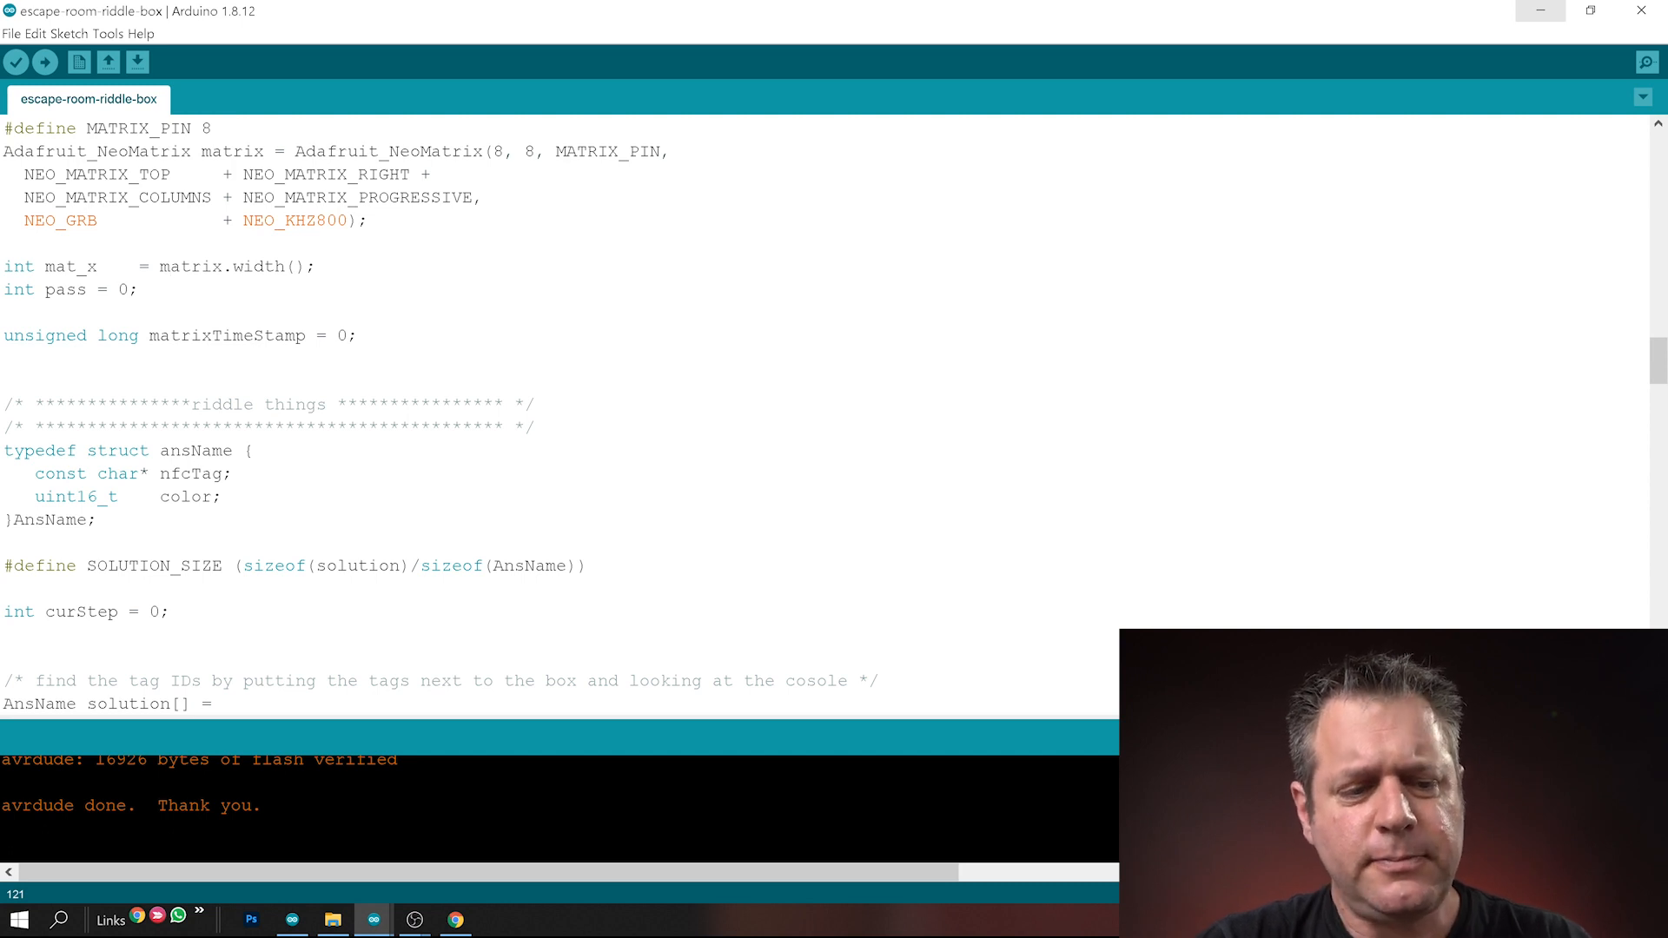
{"action": "double_click", "coordinate": [191, 474]}
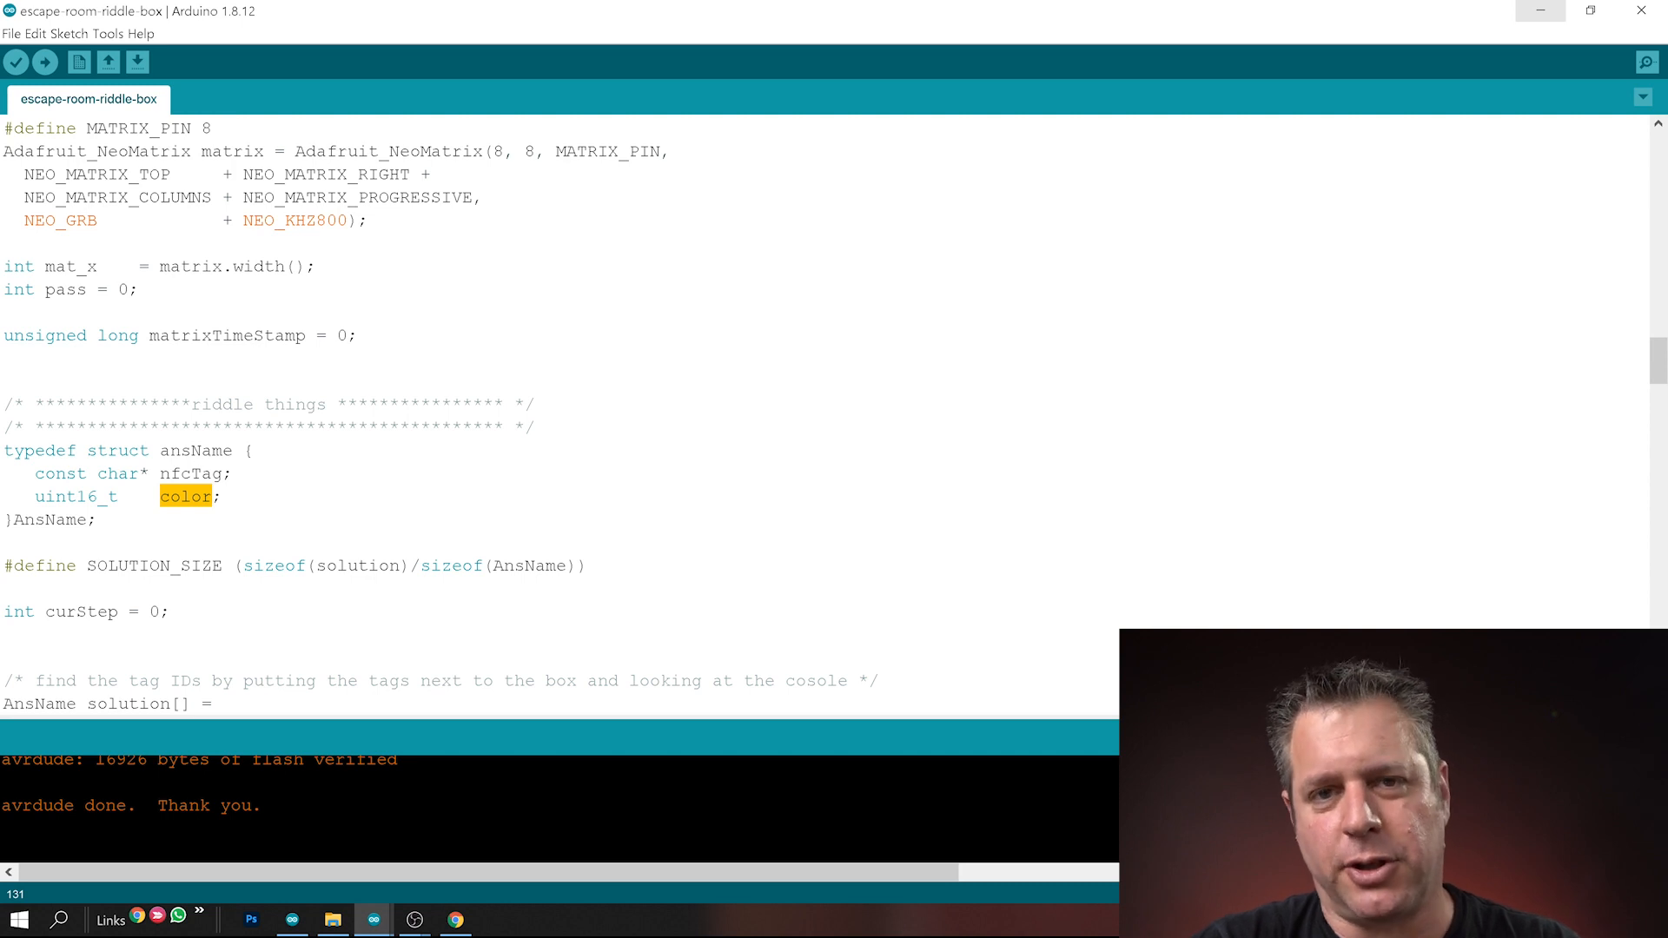
{"action": "scroll", "scroll_direction": "down", "scroll_amount": 3}
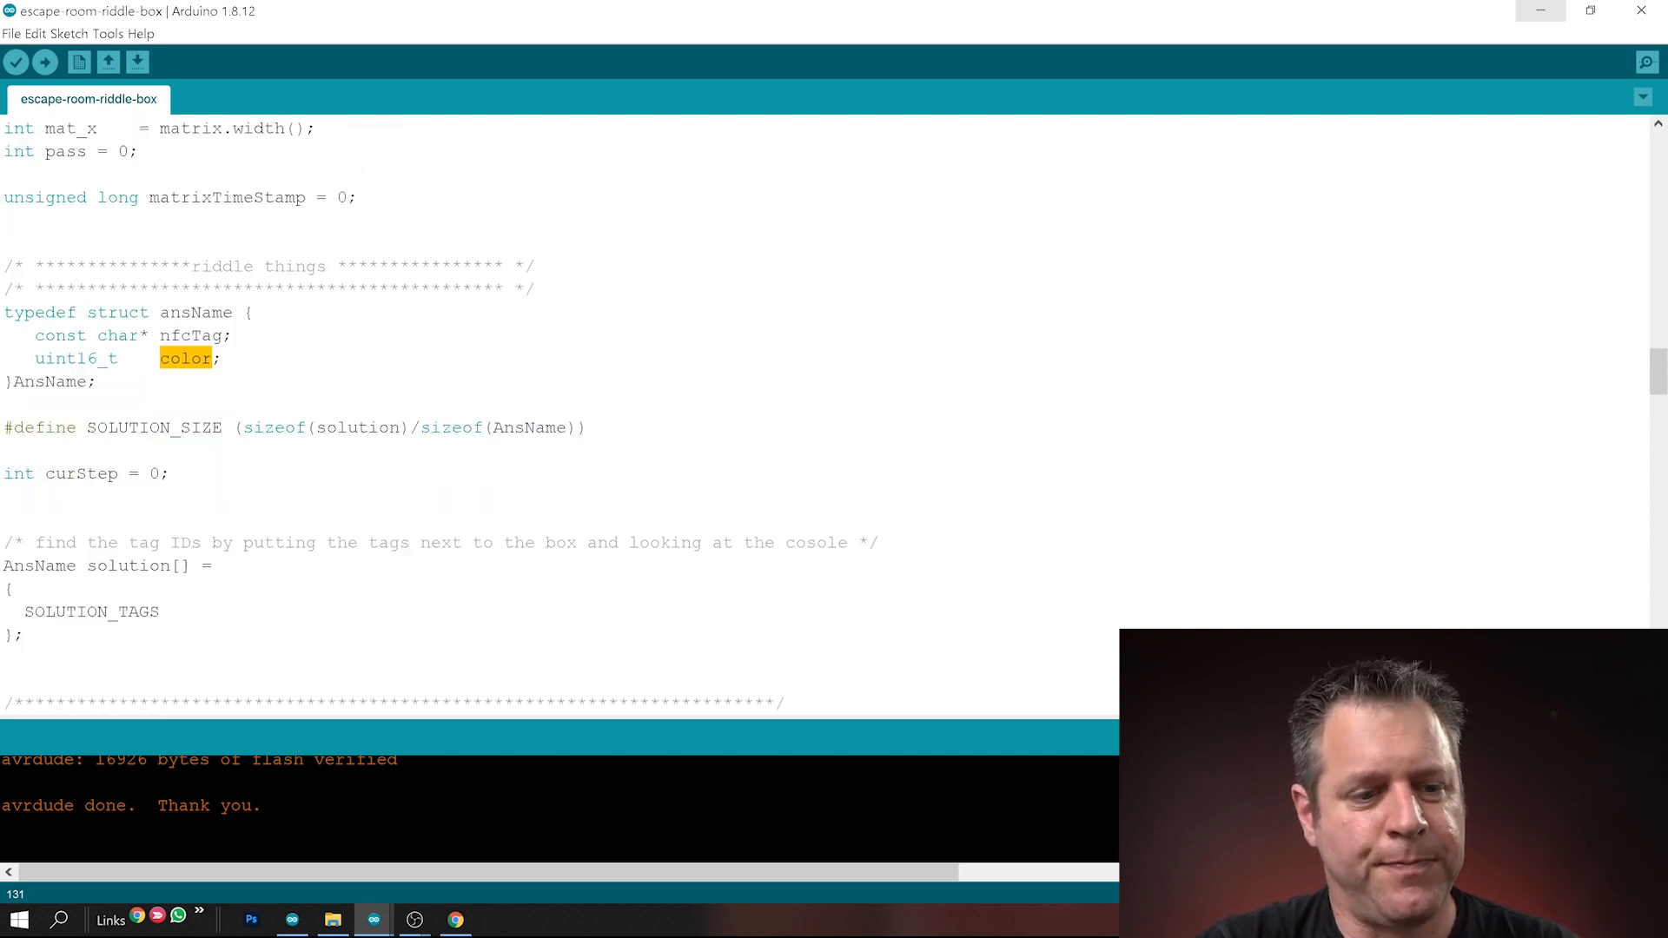
{"action": "double_click", "coordinate": [155, 427]}
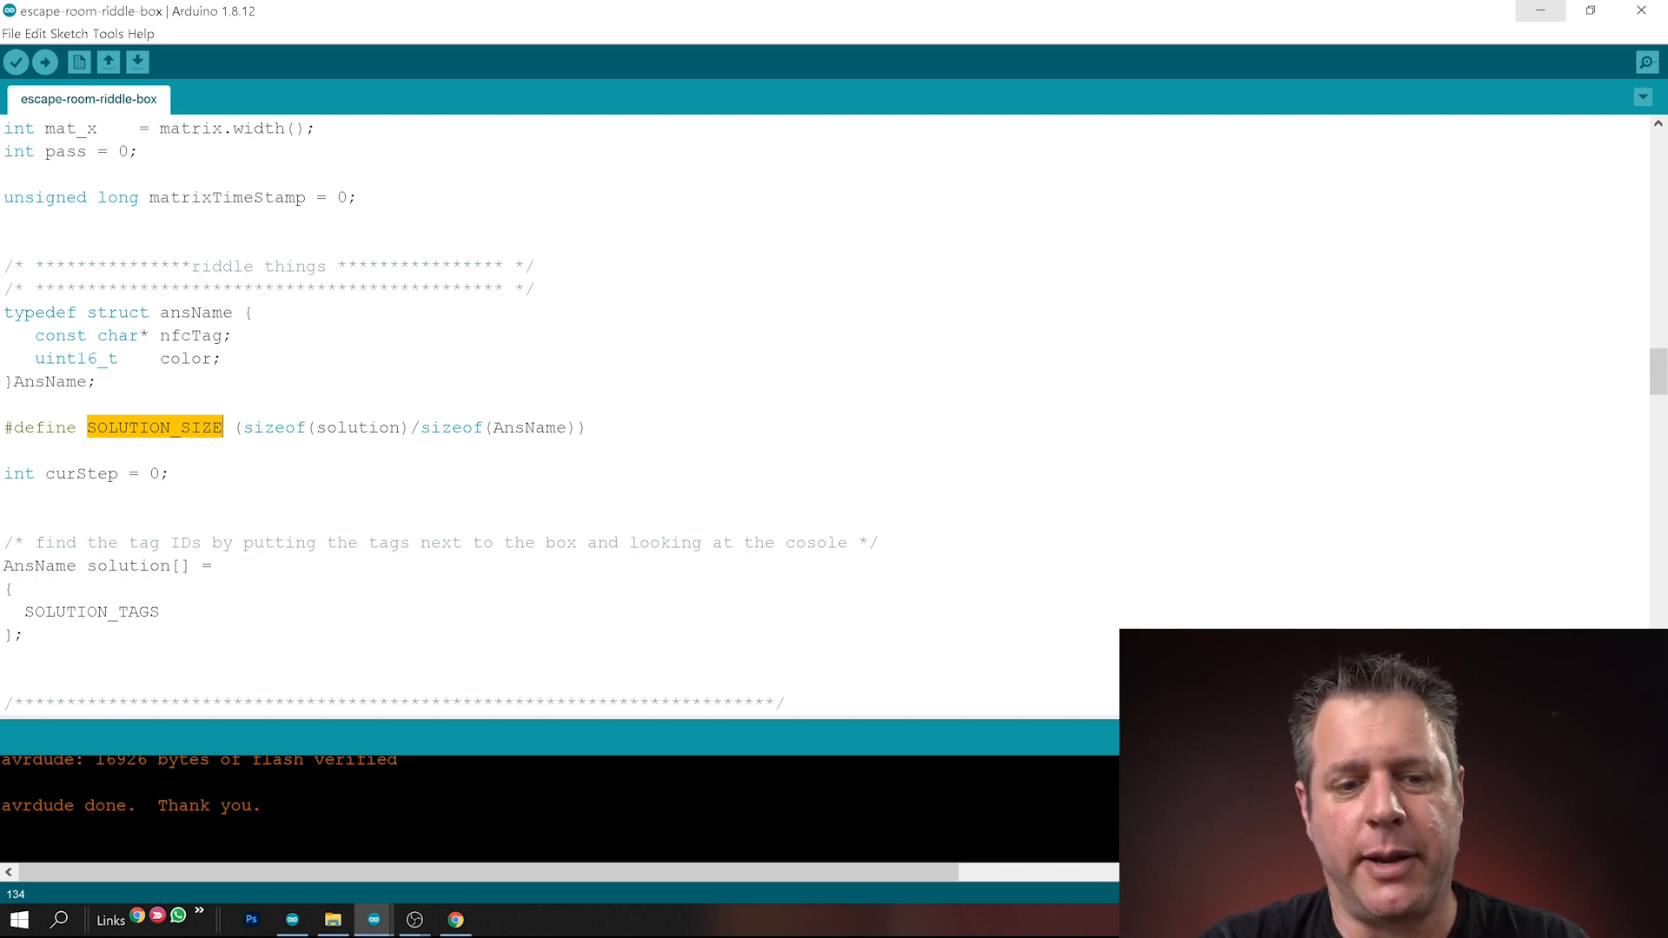
{"action": "scroll", "scroll_direction": "down", "scroll_amount": 3}
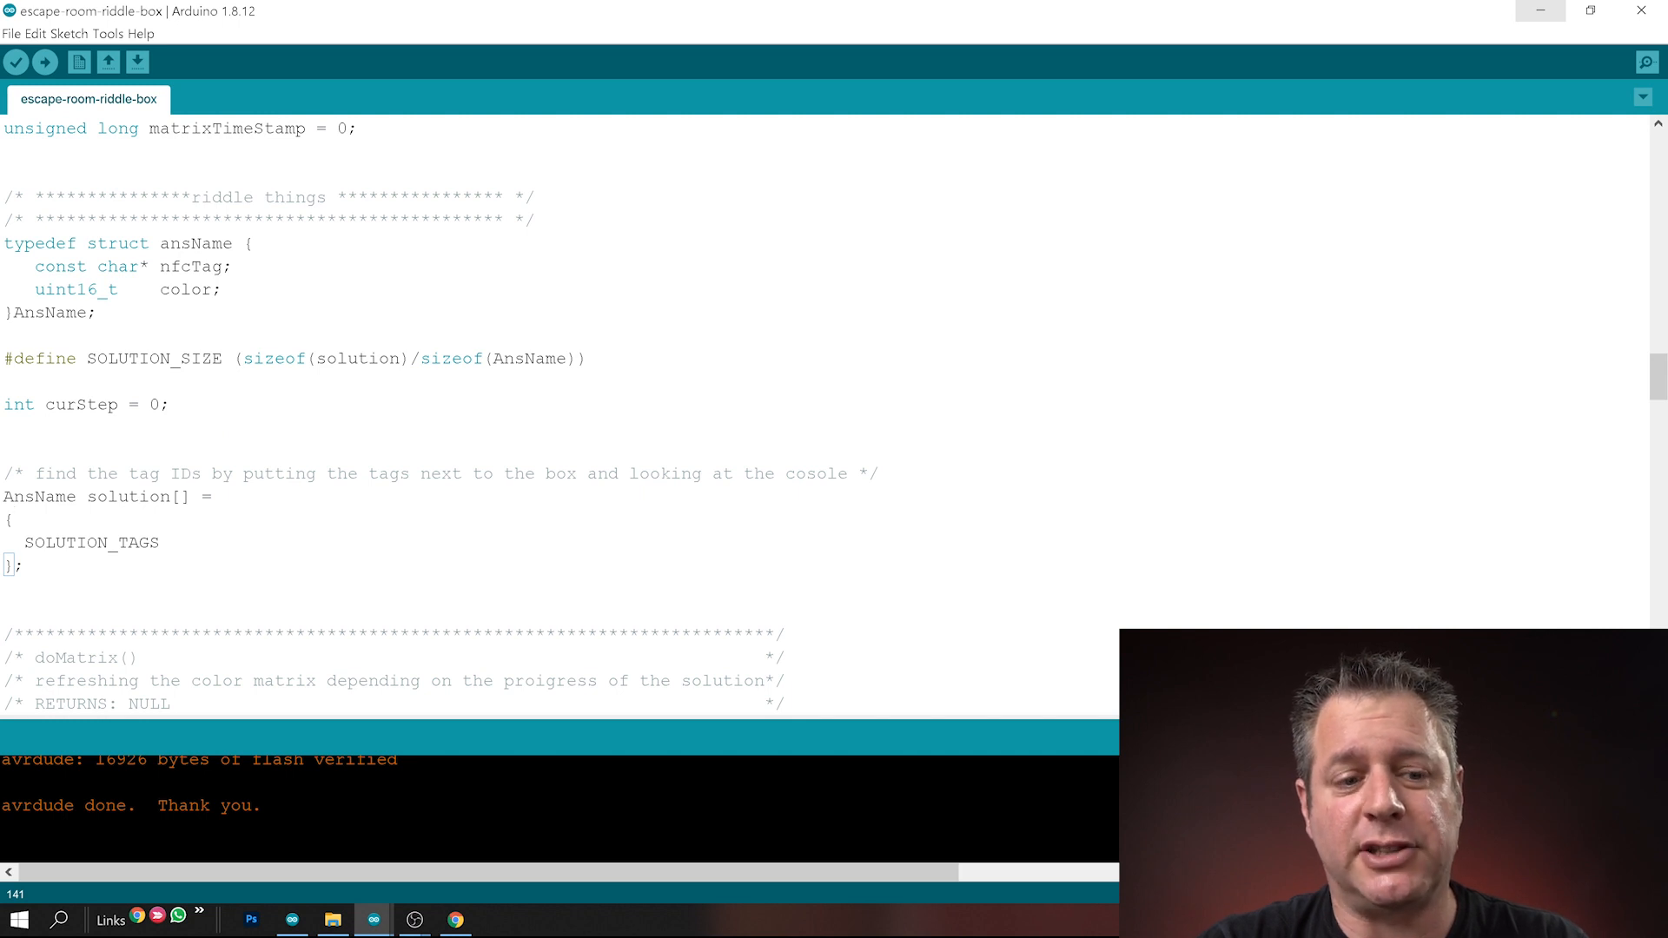
{"action": "double_click", "coordinate": [93, 541]}
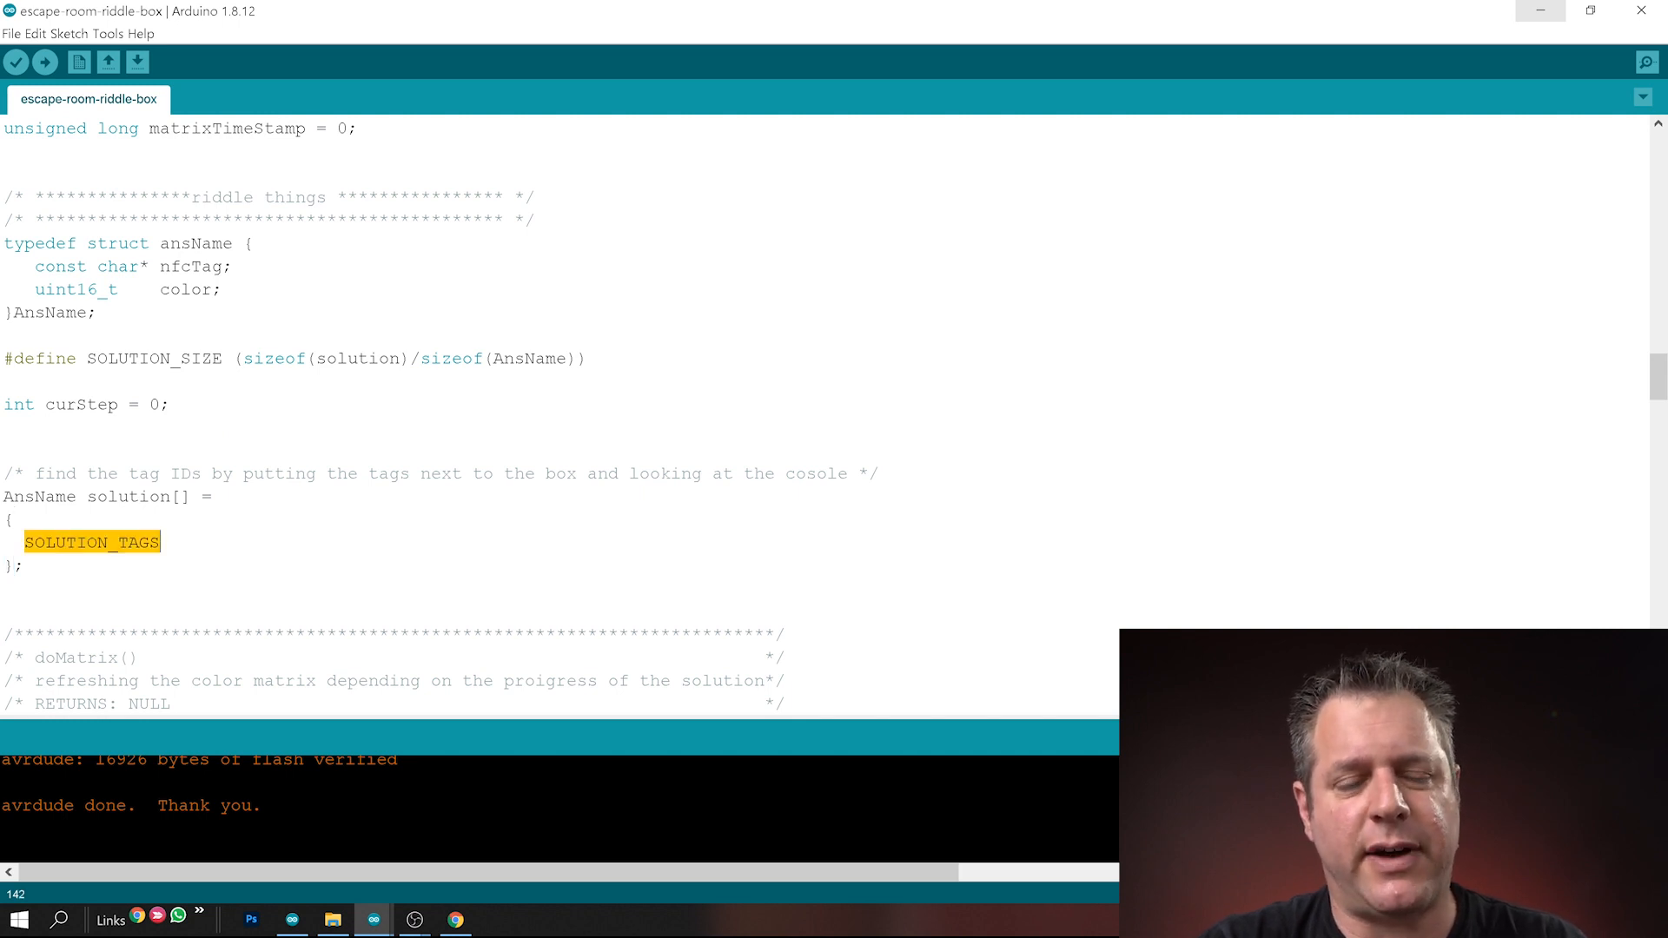
{"action": "scroll", "scroll_direction": "up", "scroll_amount": 3}
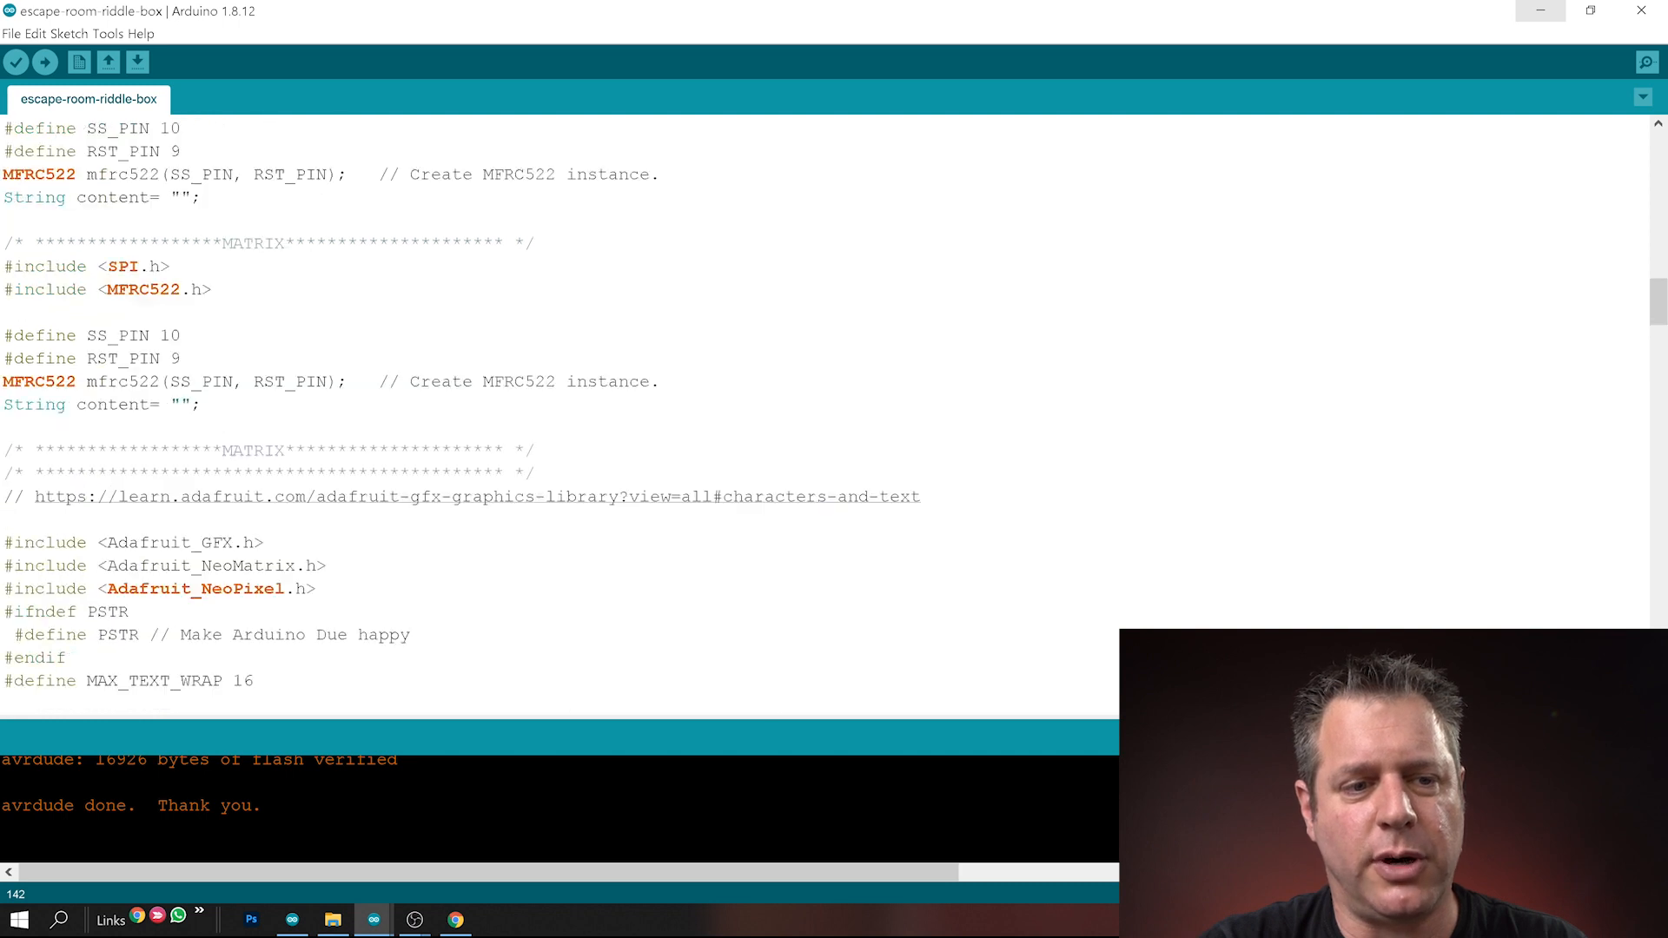
{"action": "scroll", "scroll_direction": "up", "scroll_amount": 3}
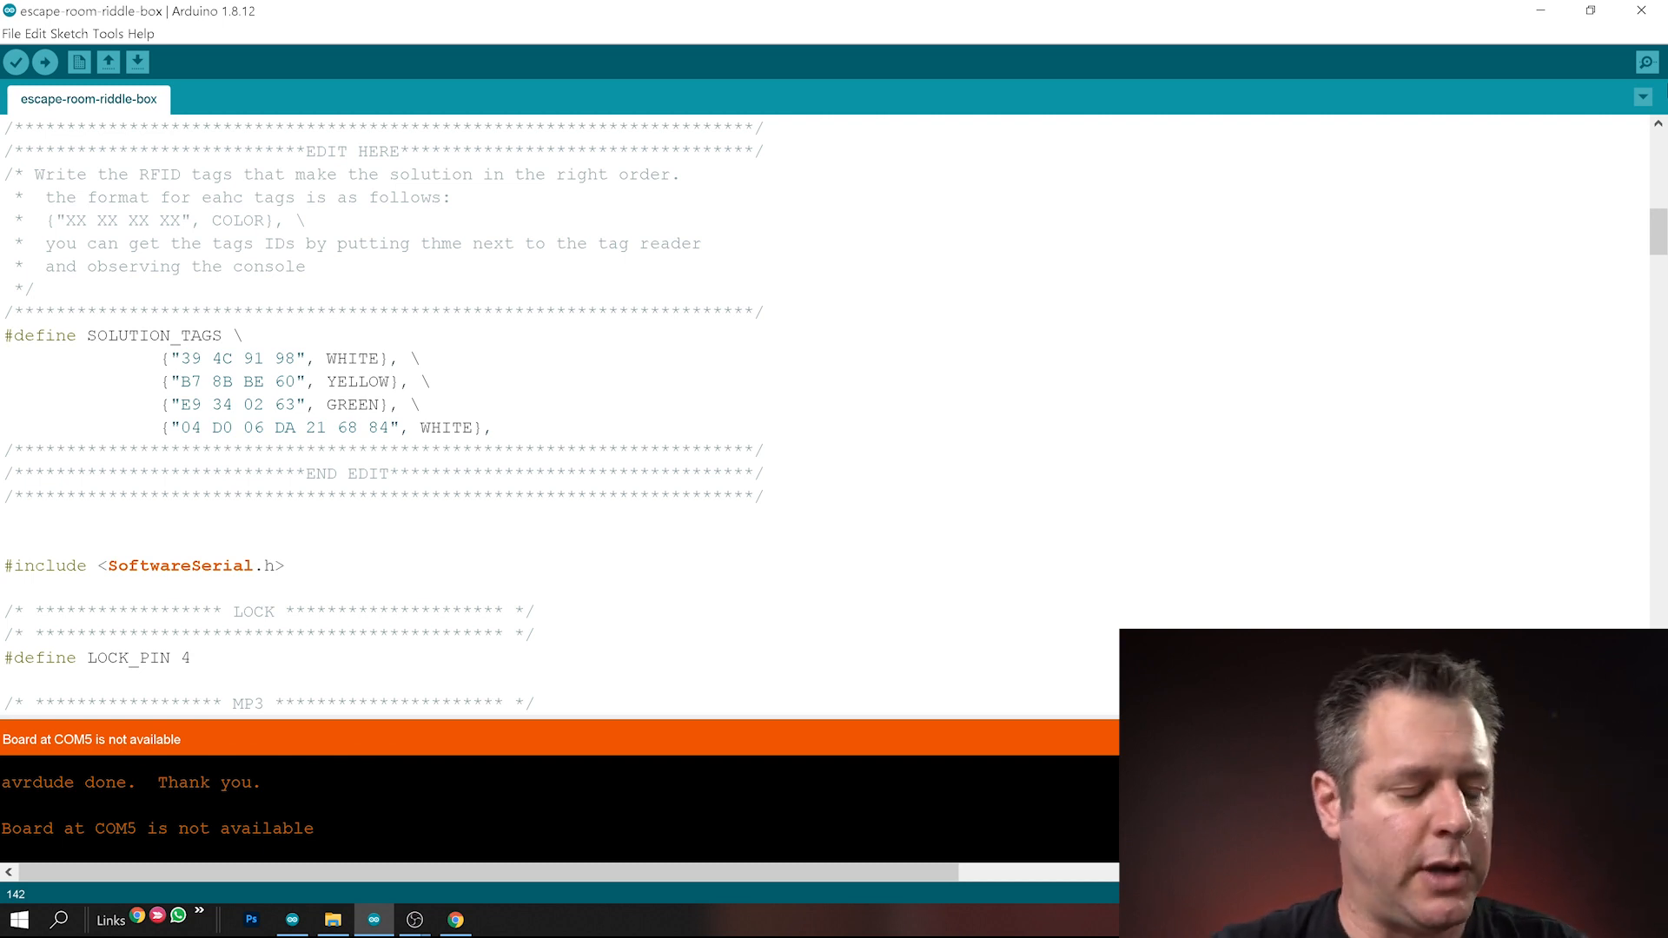
Read the scanned card's UID 04 CA 06 DA 21 68 84 in the Serial Monitor
{"action": "left_click", "coordinate": [1646, 61]}
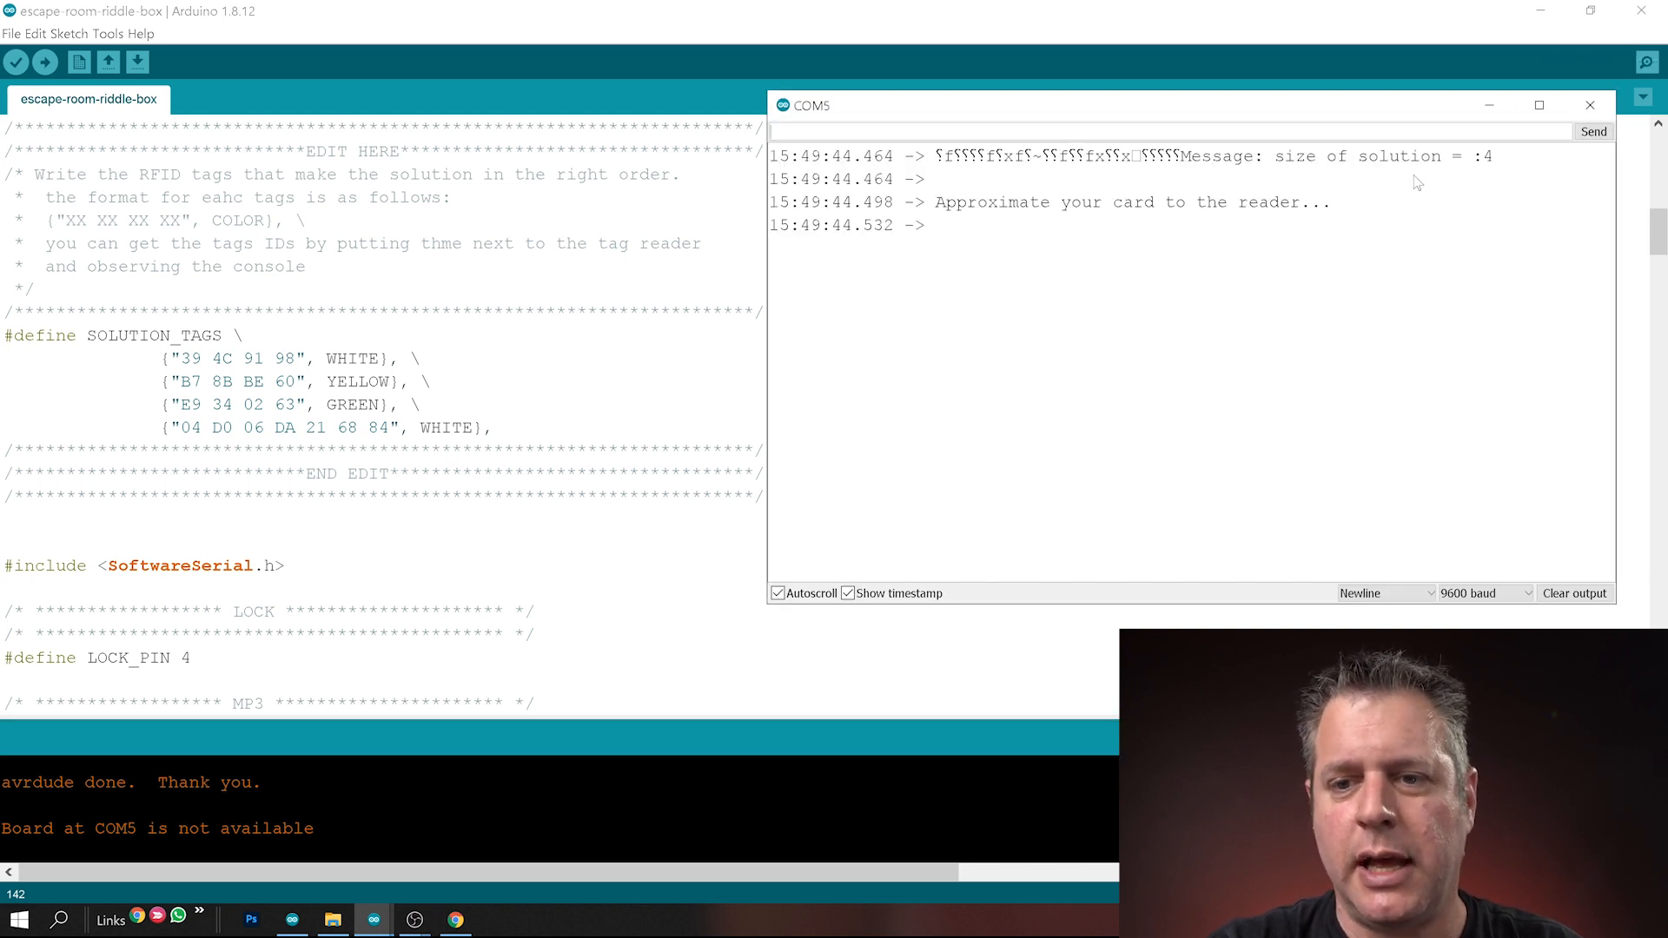
{"action": "mouse_move", "coordinate": [1222, 174]}
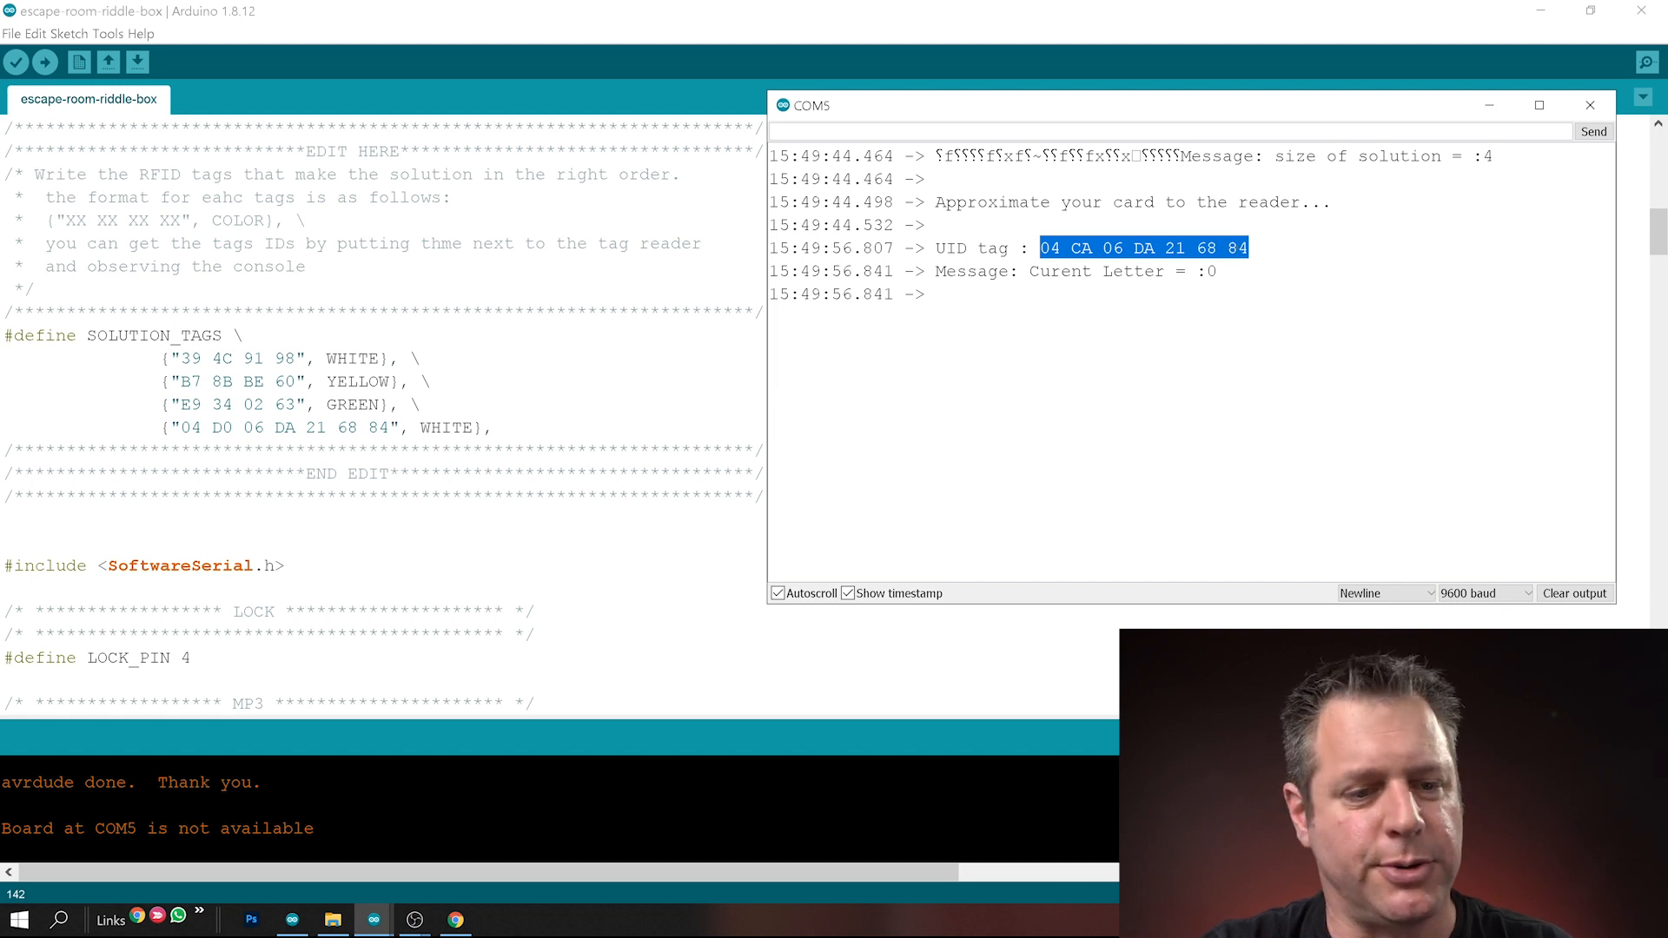
{"action": "left_click", "coordinate": [1589, 106]}
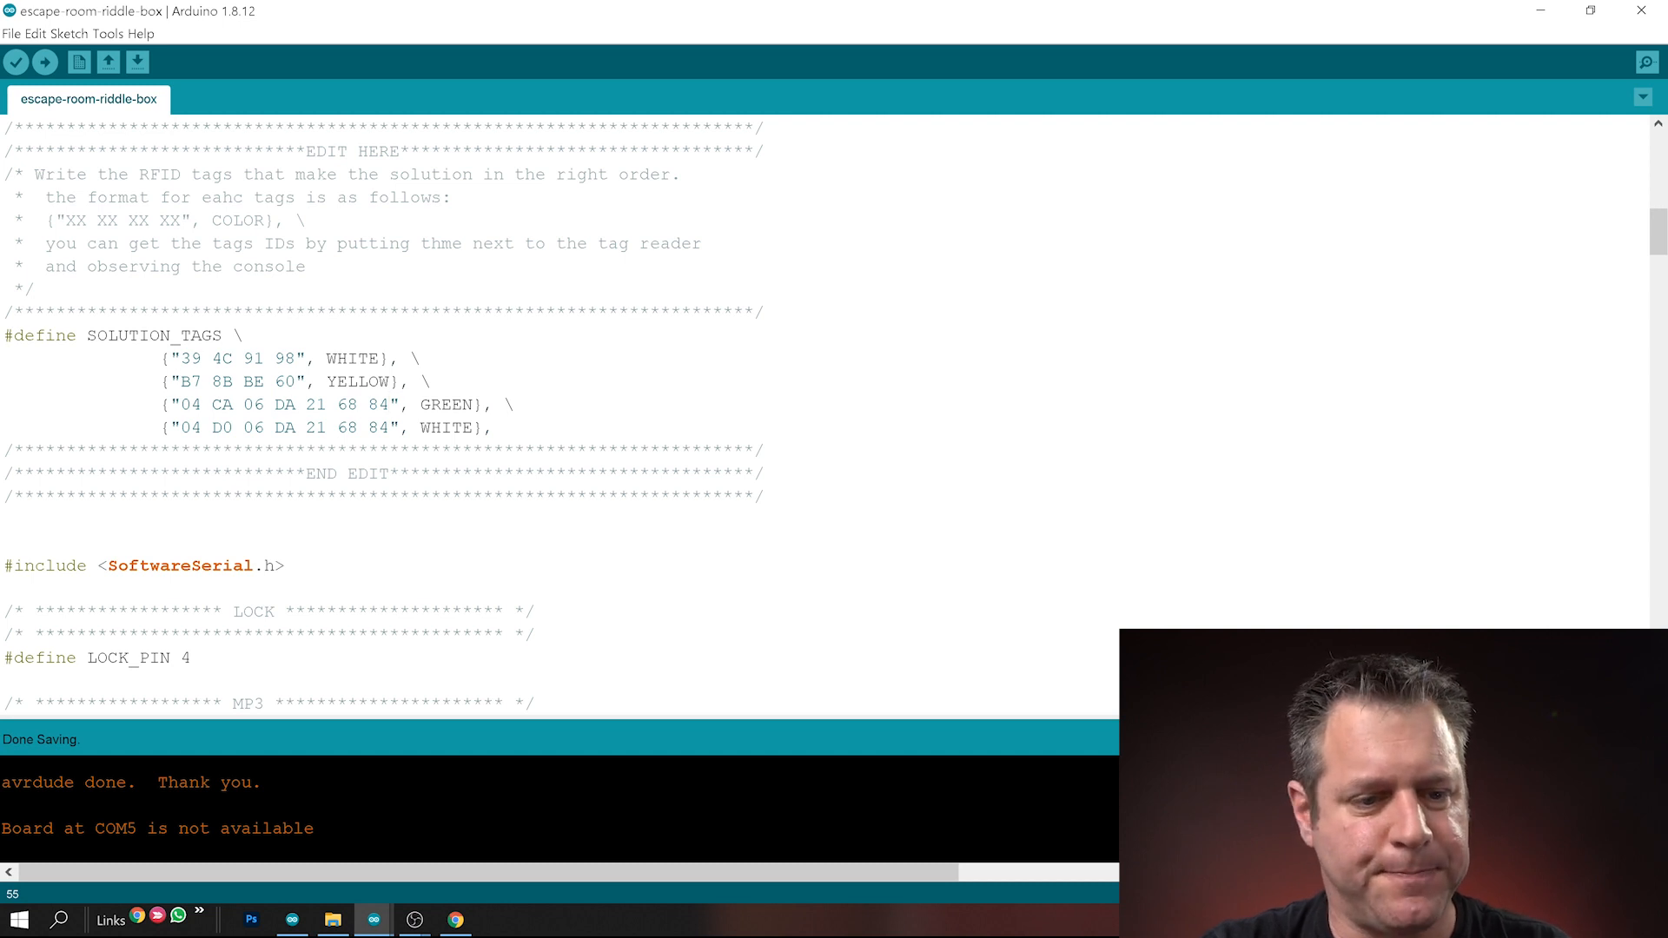
{"action": "scroll", "scroll_direction": "down", "scroll_amount": 3}
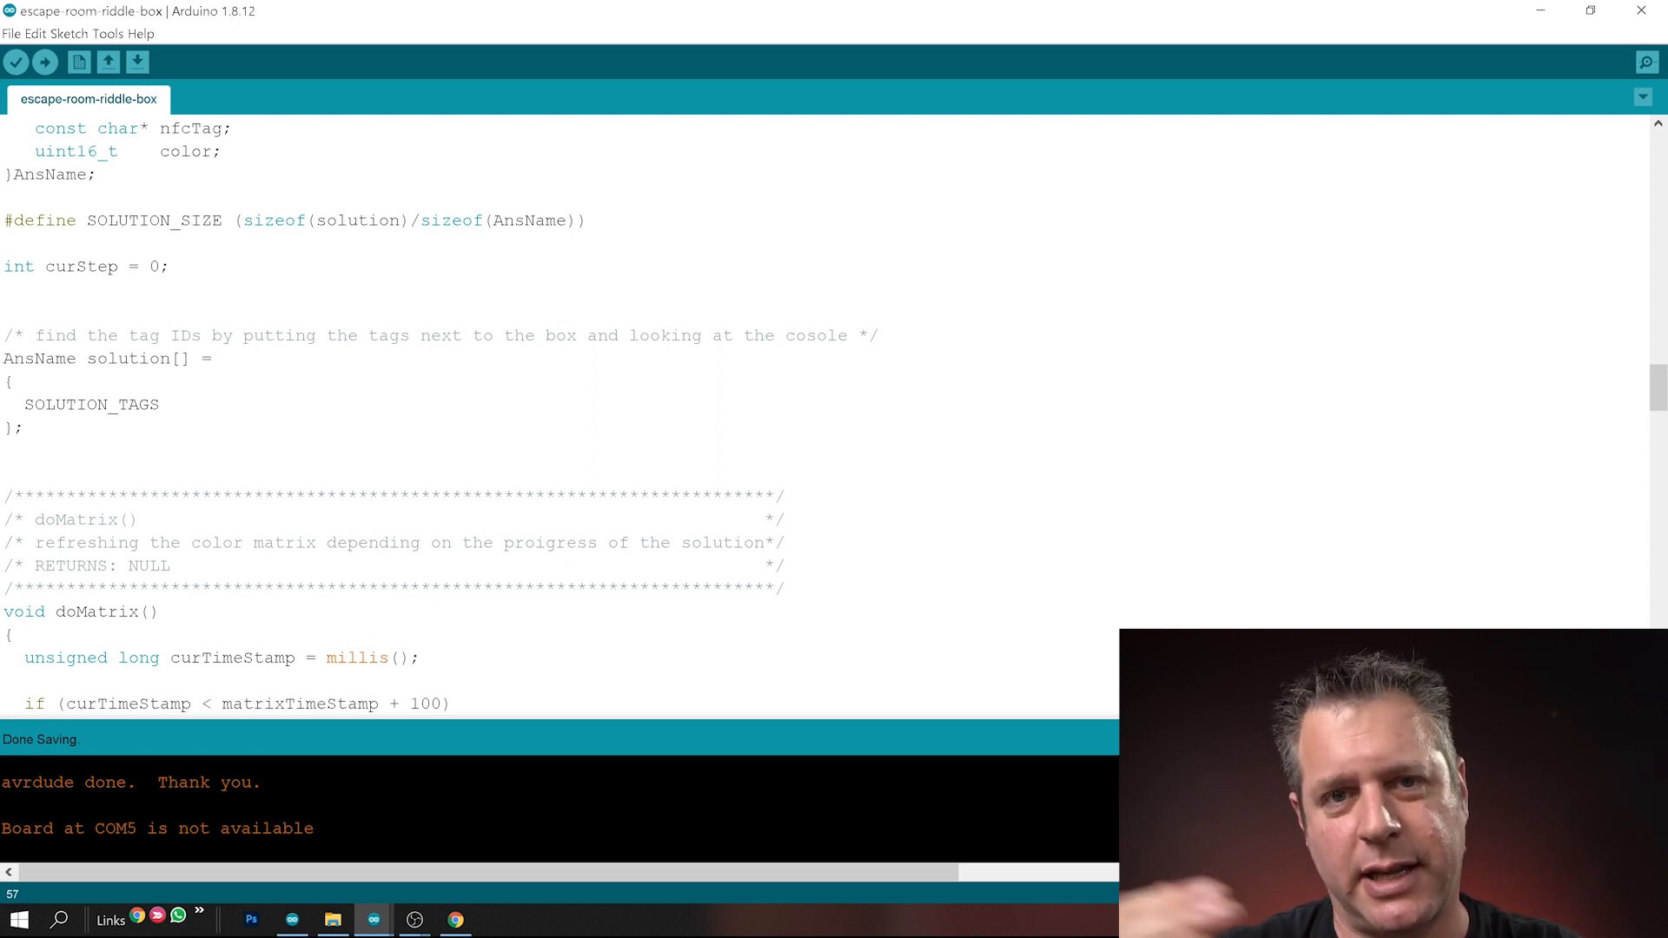
{"action": "scroll", "scroll_direction": "down", "scroll_amount": 3}
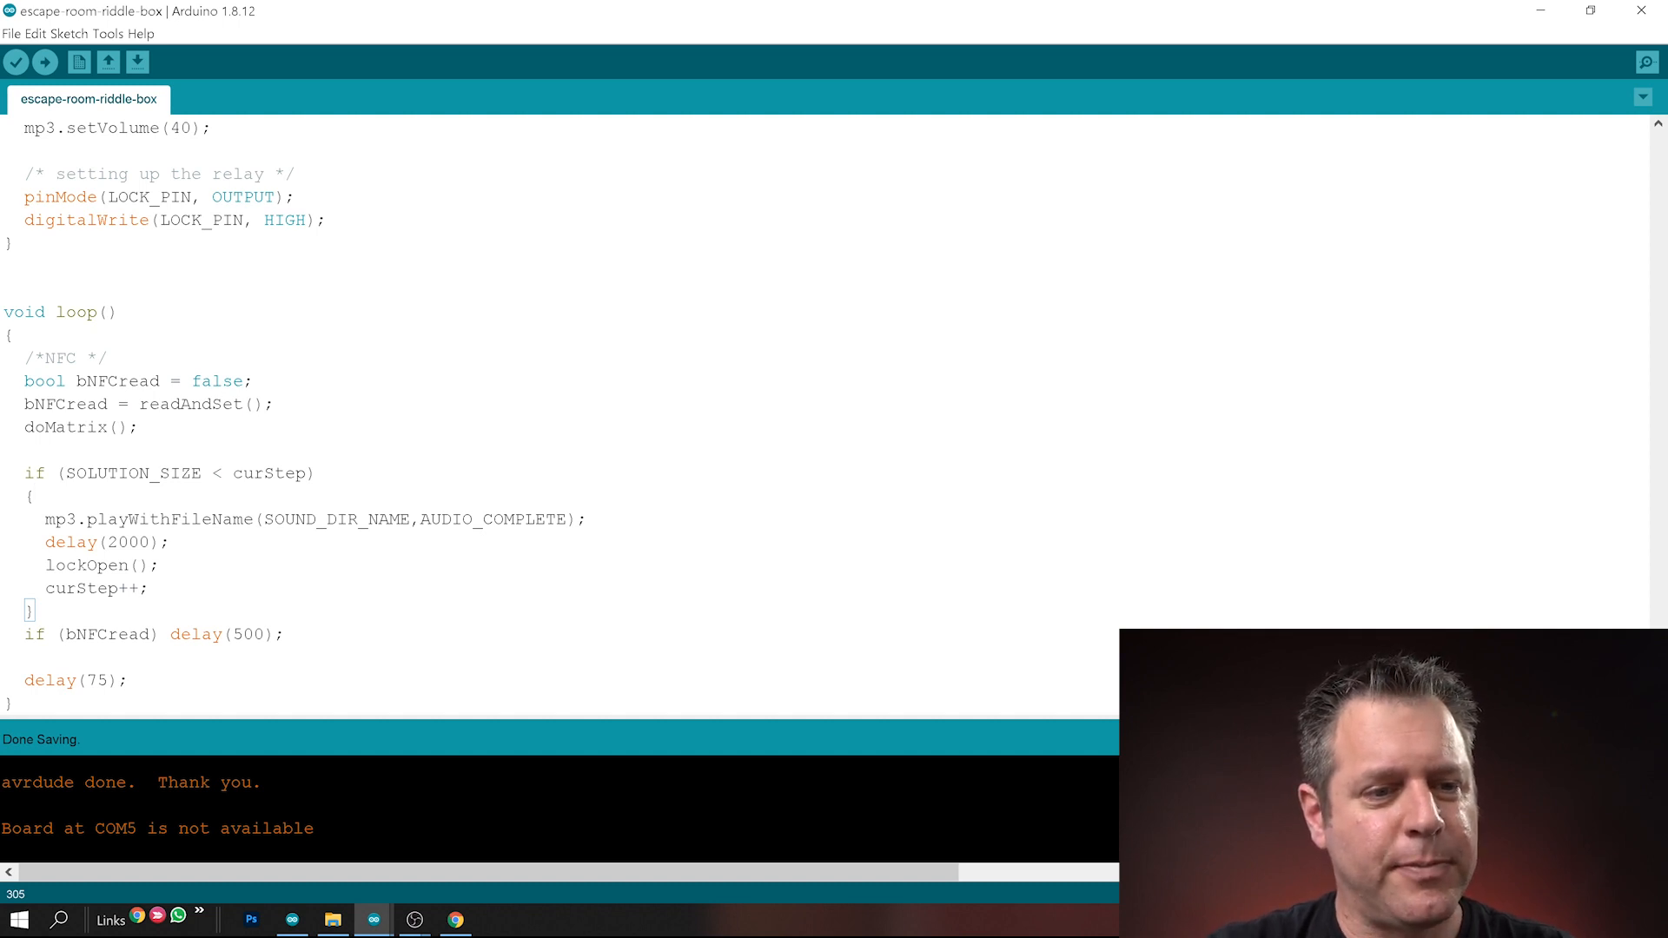
{"action": "scroll", "scroll_direction": "up", "scroll_amount": 3}
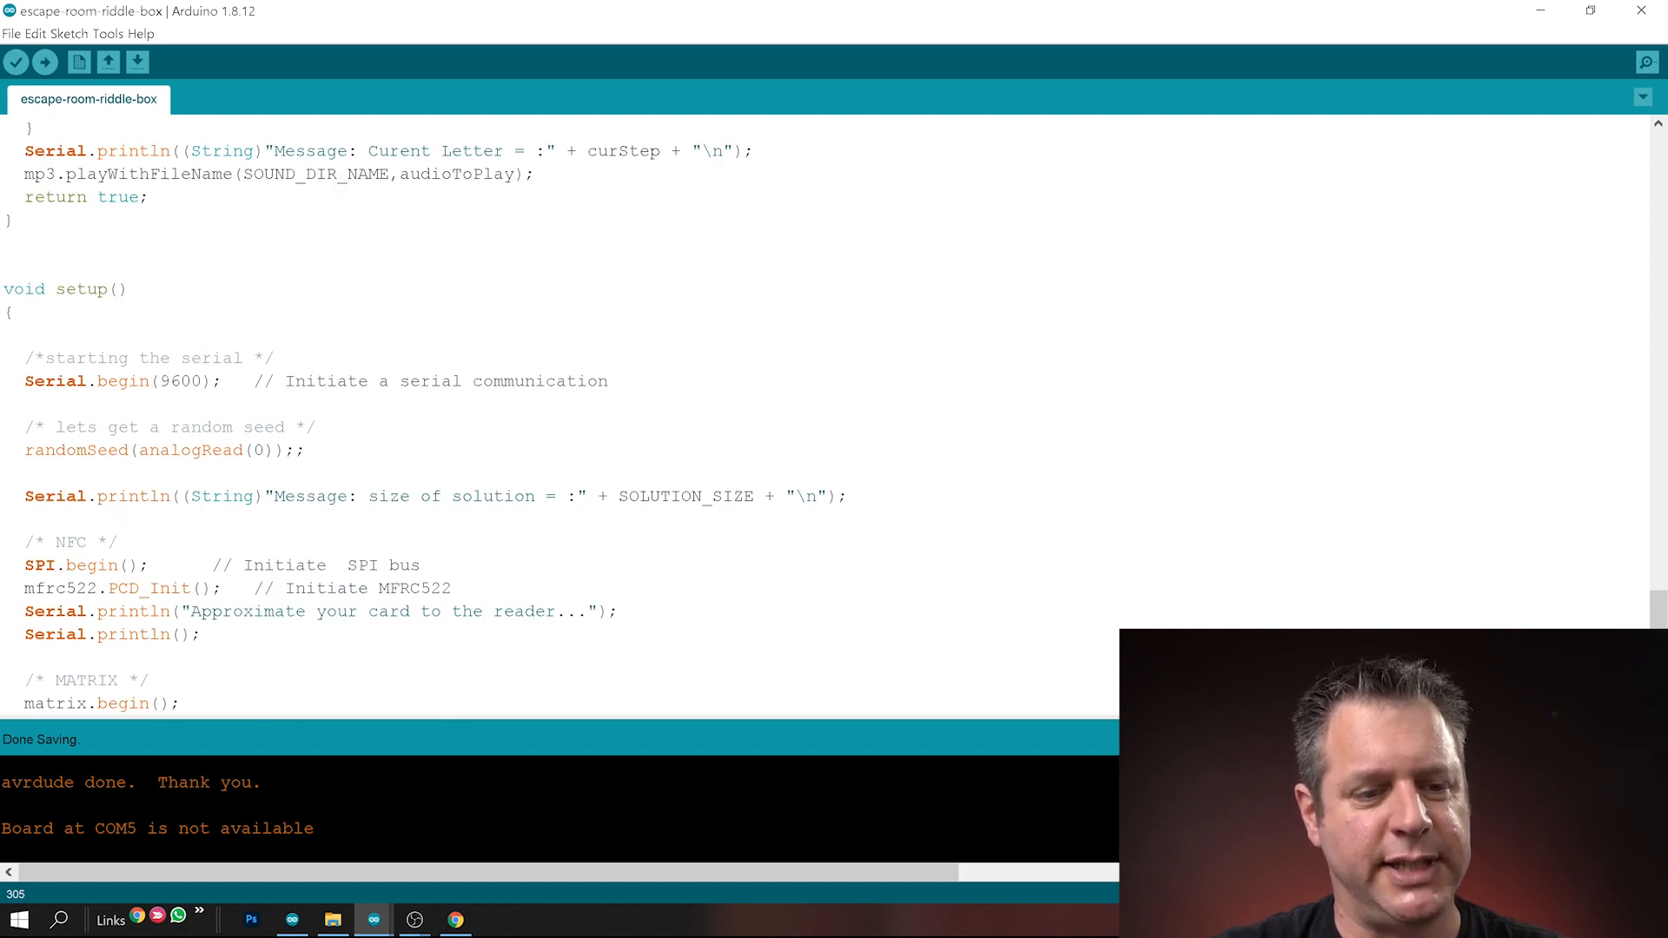
{"action": "left_click", "coordinate": [90, 497]}
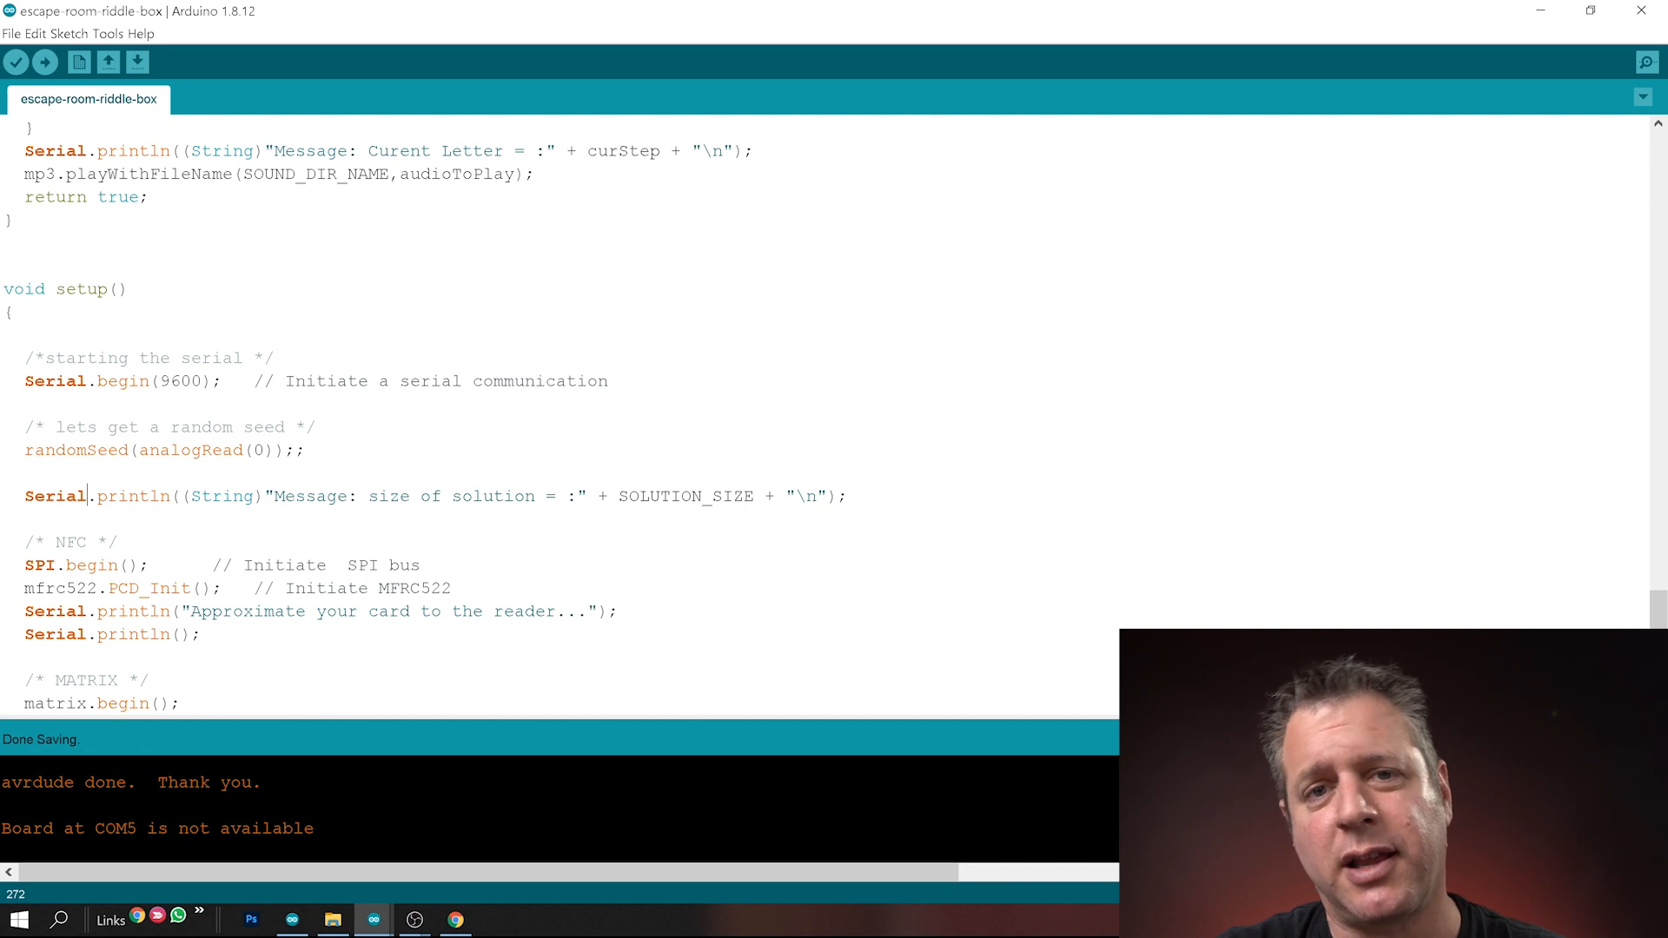
{"action": "scroll", "scroll_direction": "down", "scroll_amount": 3}
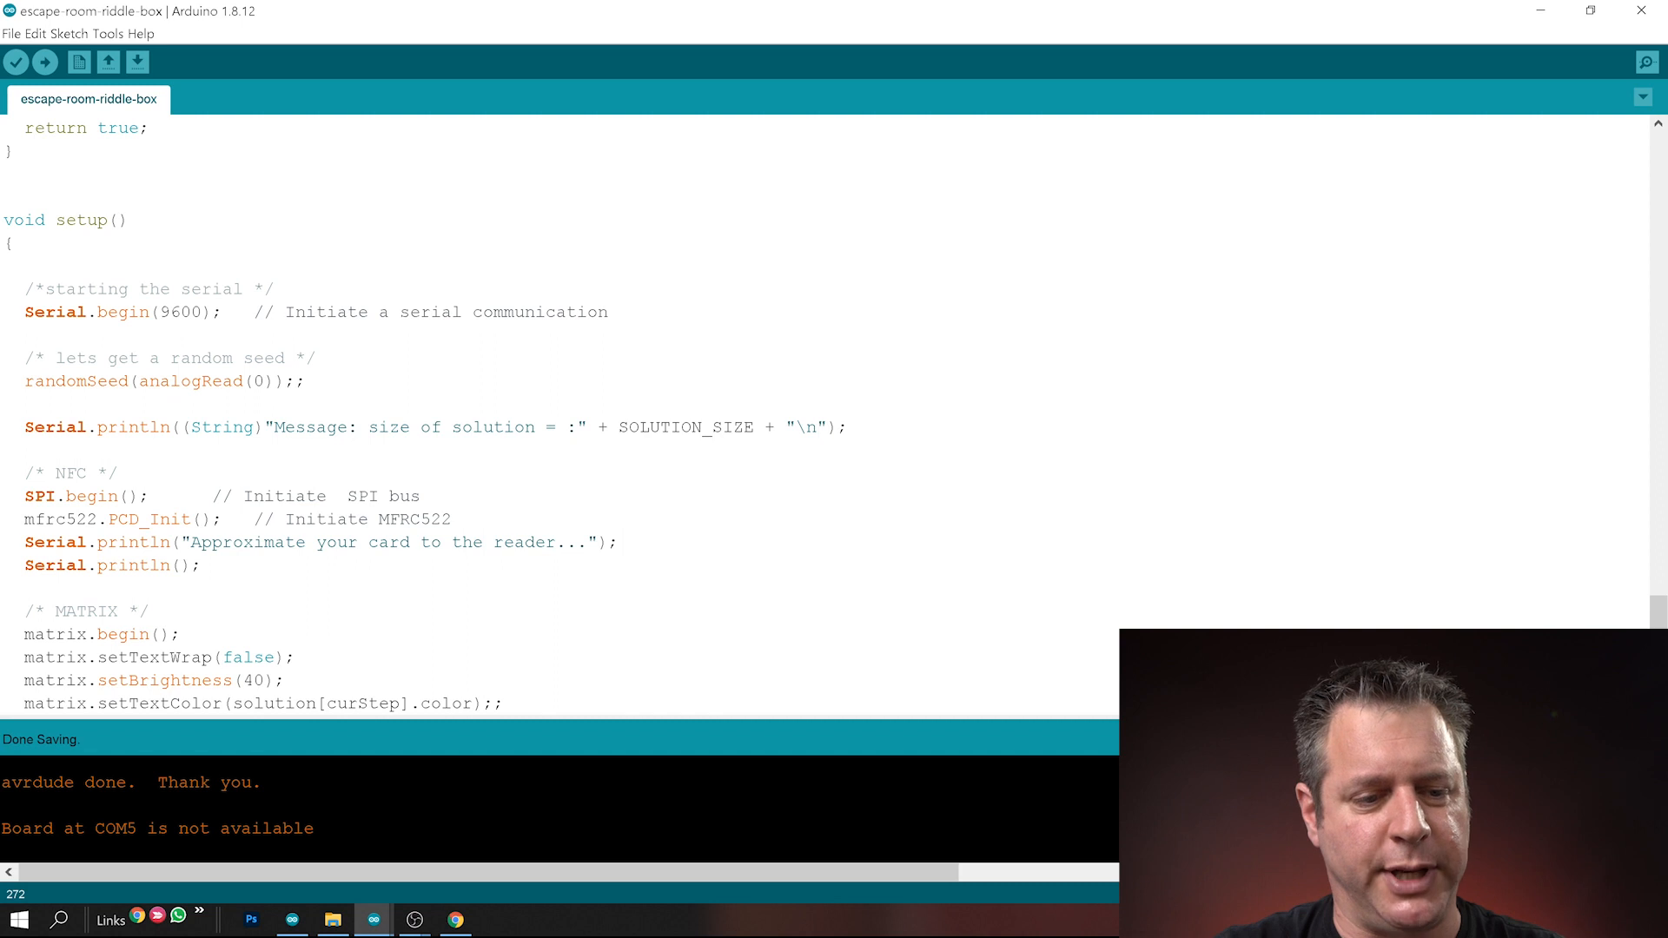
{"action": "left_click", "coordinate": [245, 541]}
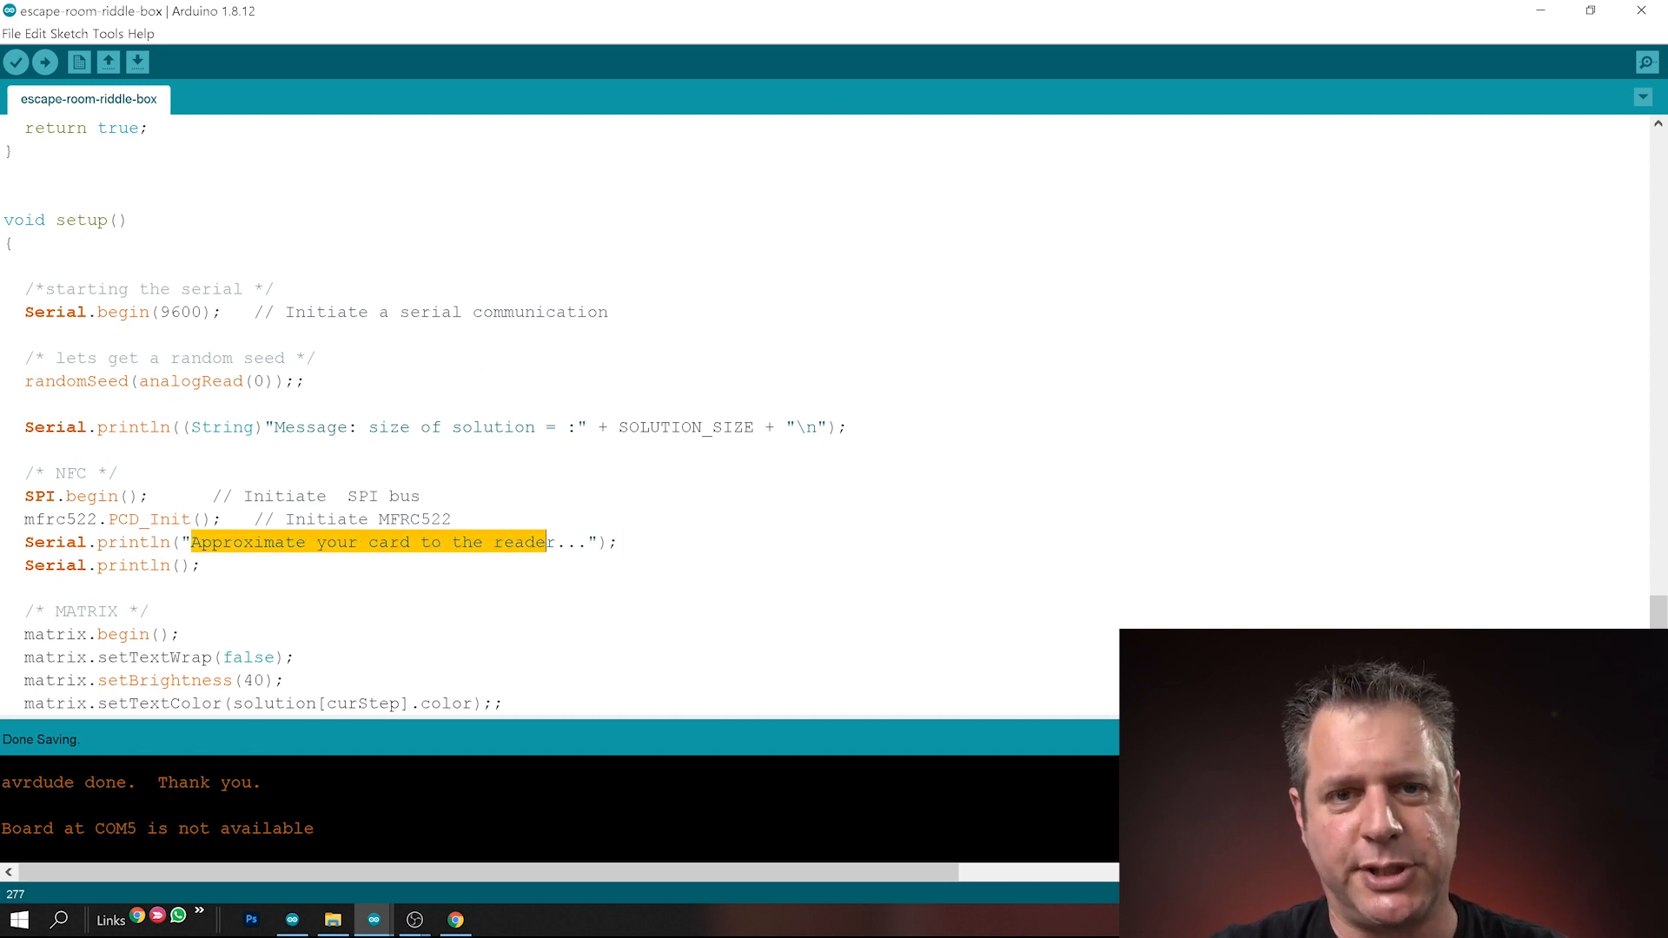
{"action": "scroll", "scroll_direction": "down", "scroll_amount": 3}
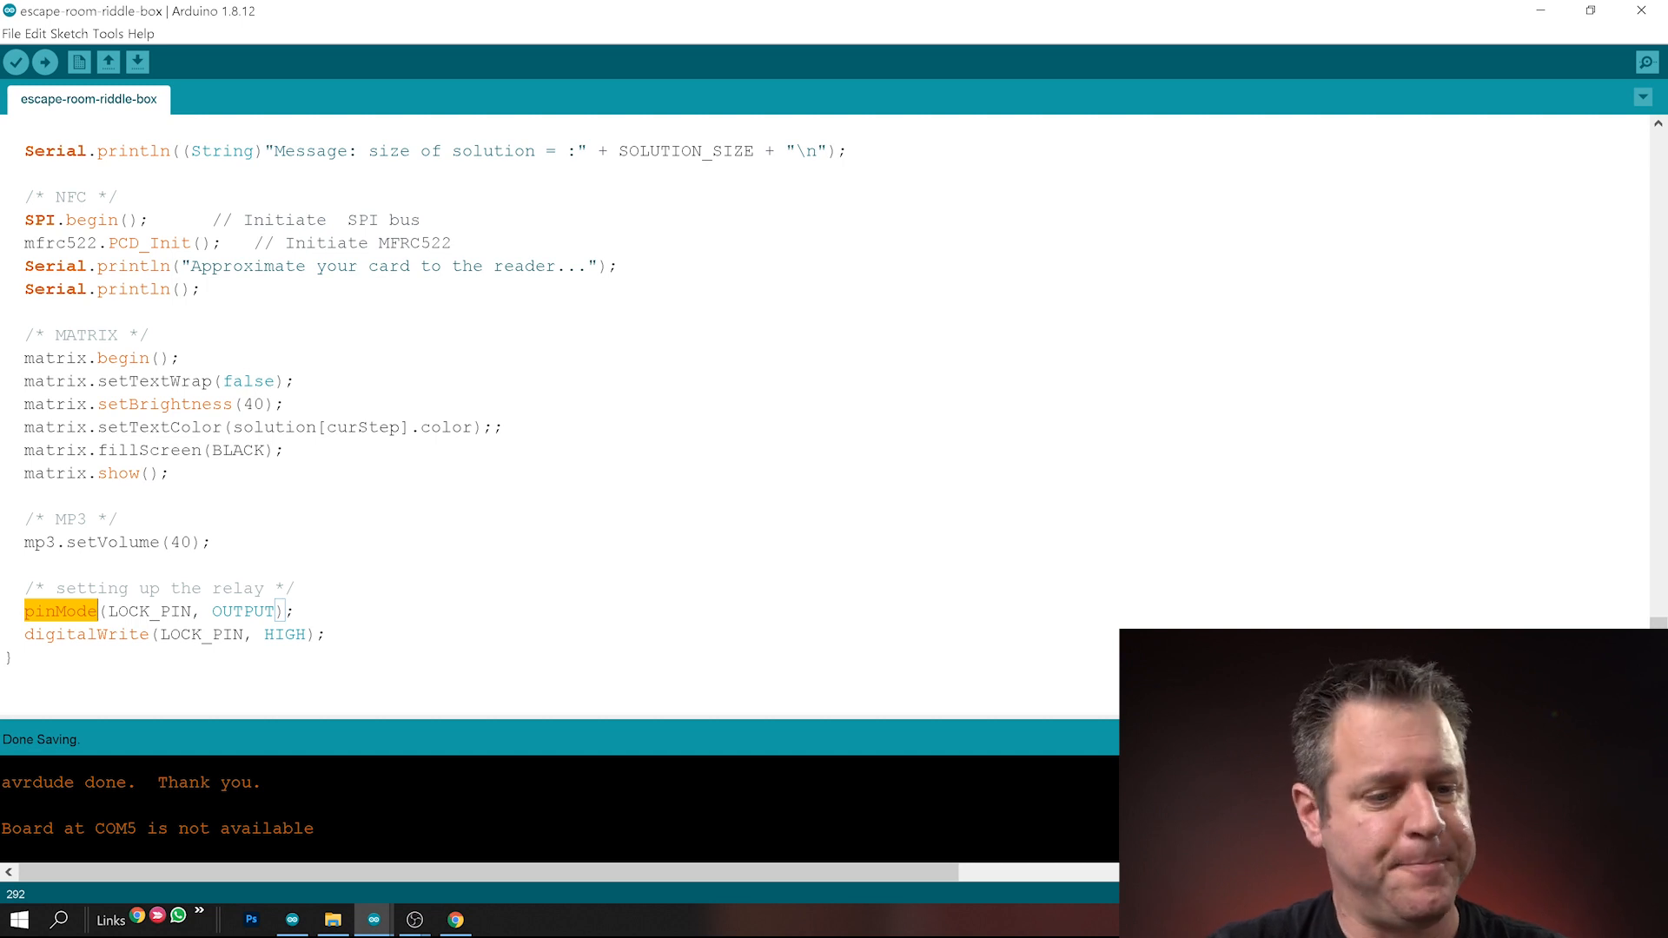
{"action": "scroll", "scroll_direction": "down", "scroll_amount": 3}
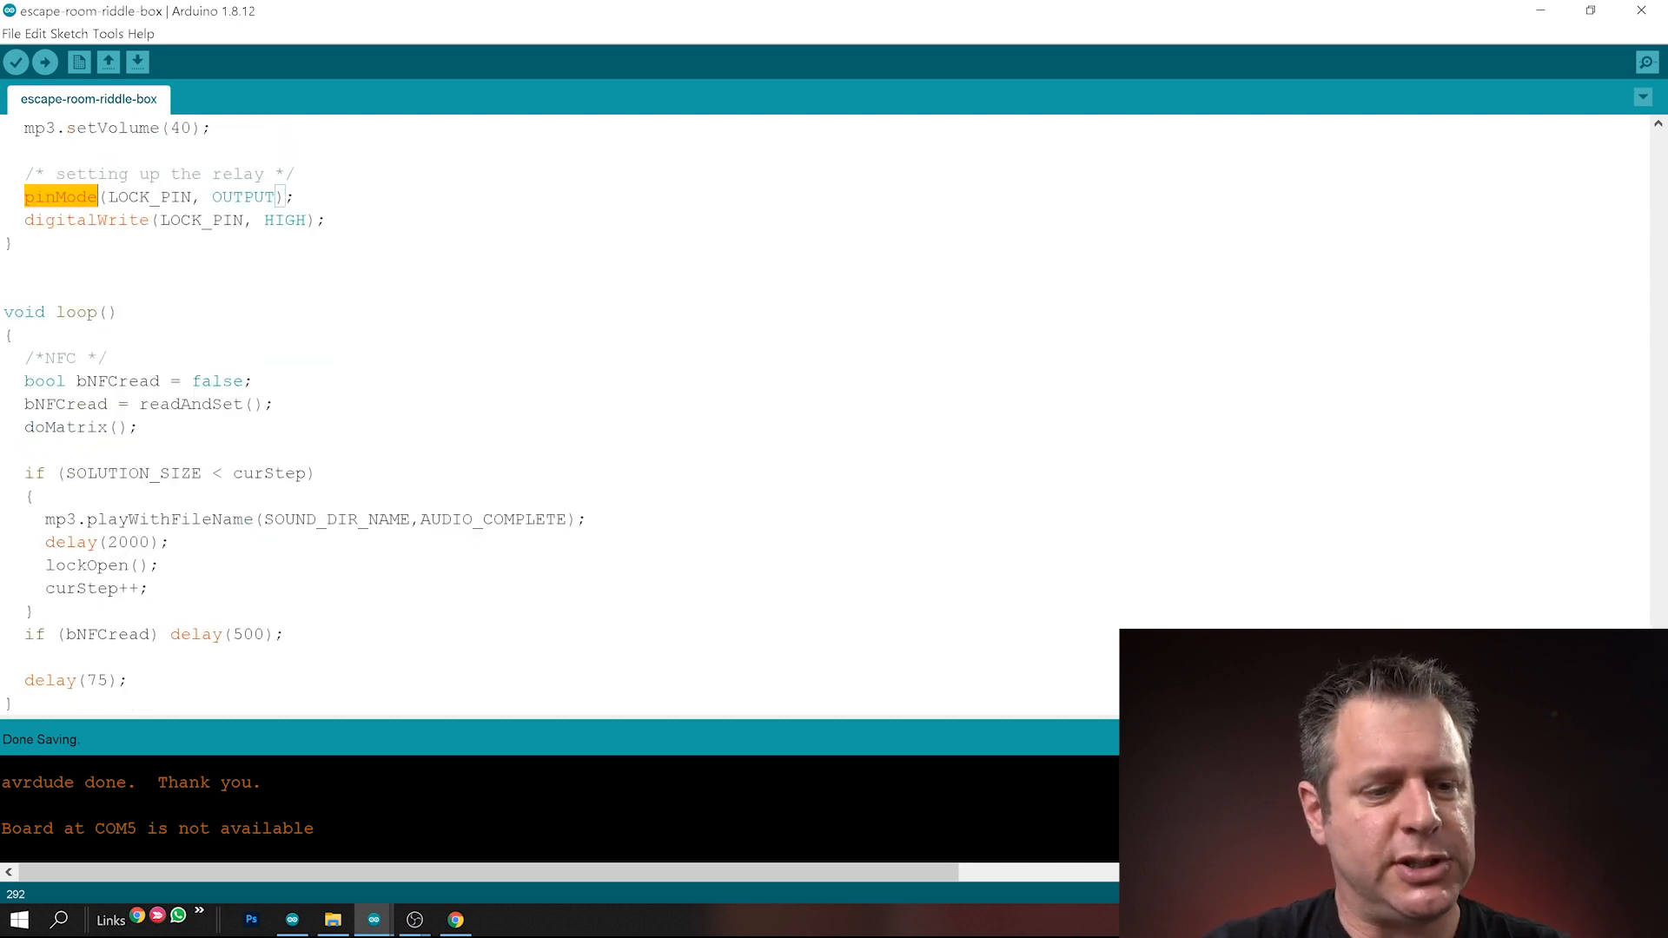
{"action": "double_click", "coordinate": [118, 380]}
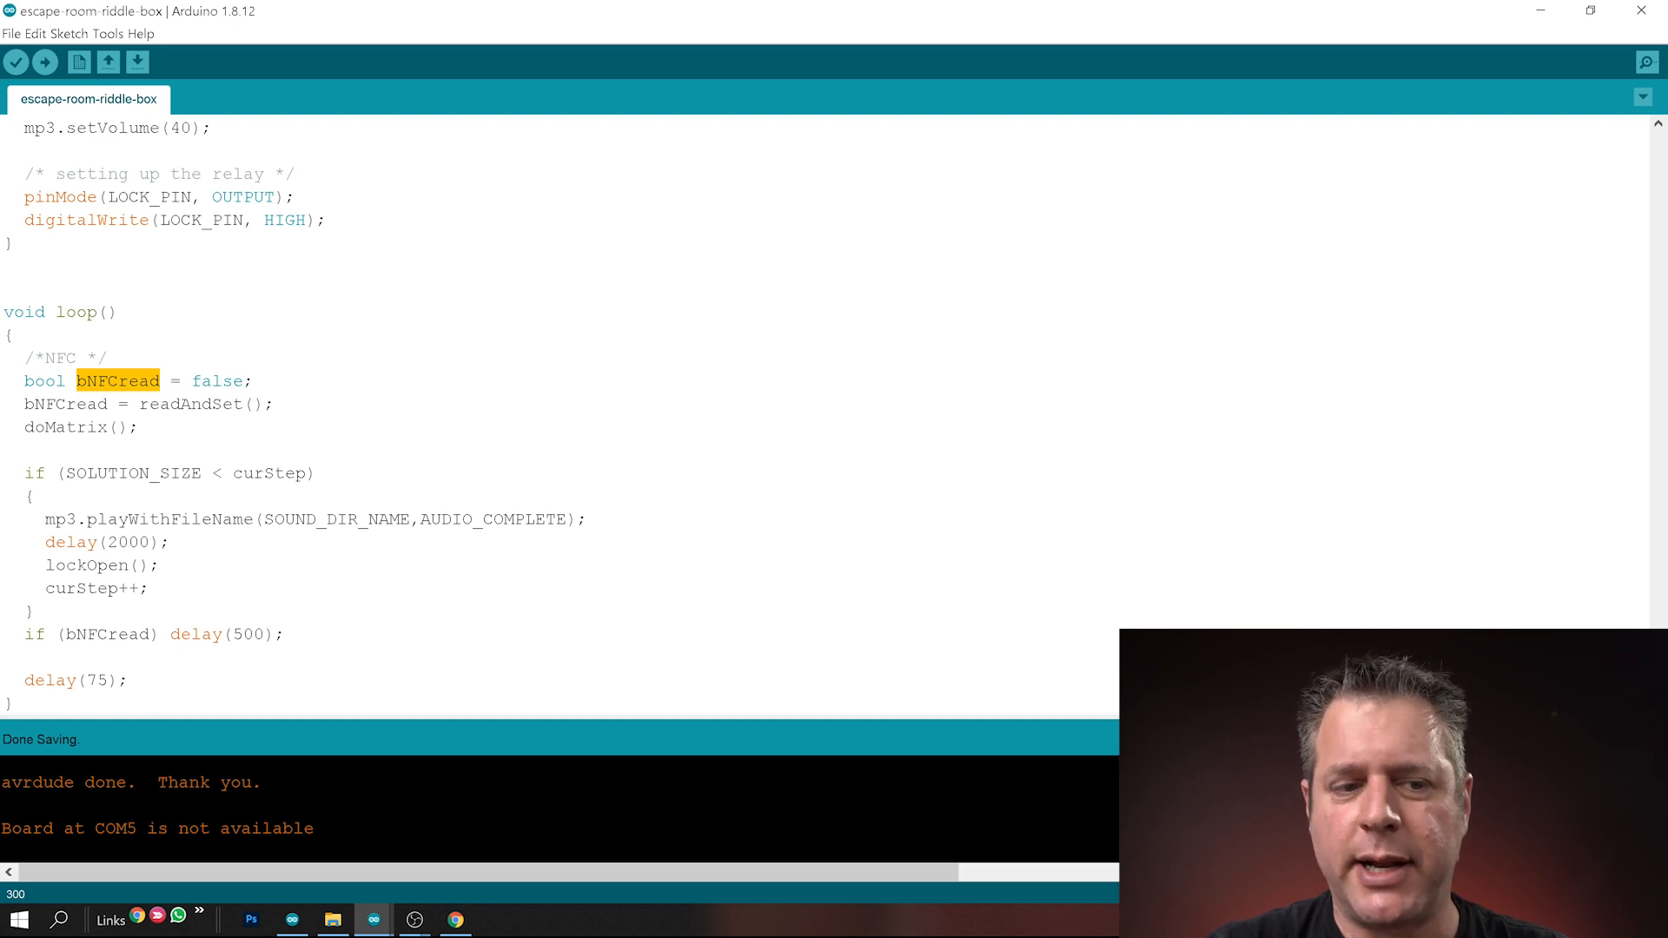
{"action": "double_click", "coordinate": [191, 403]}
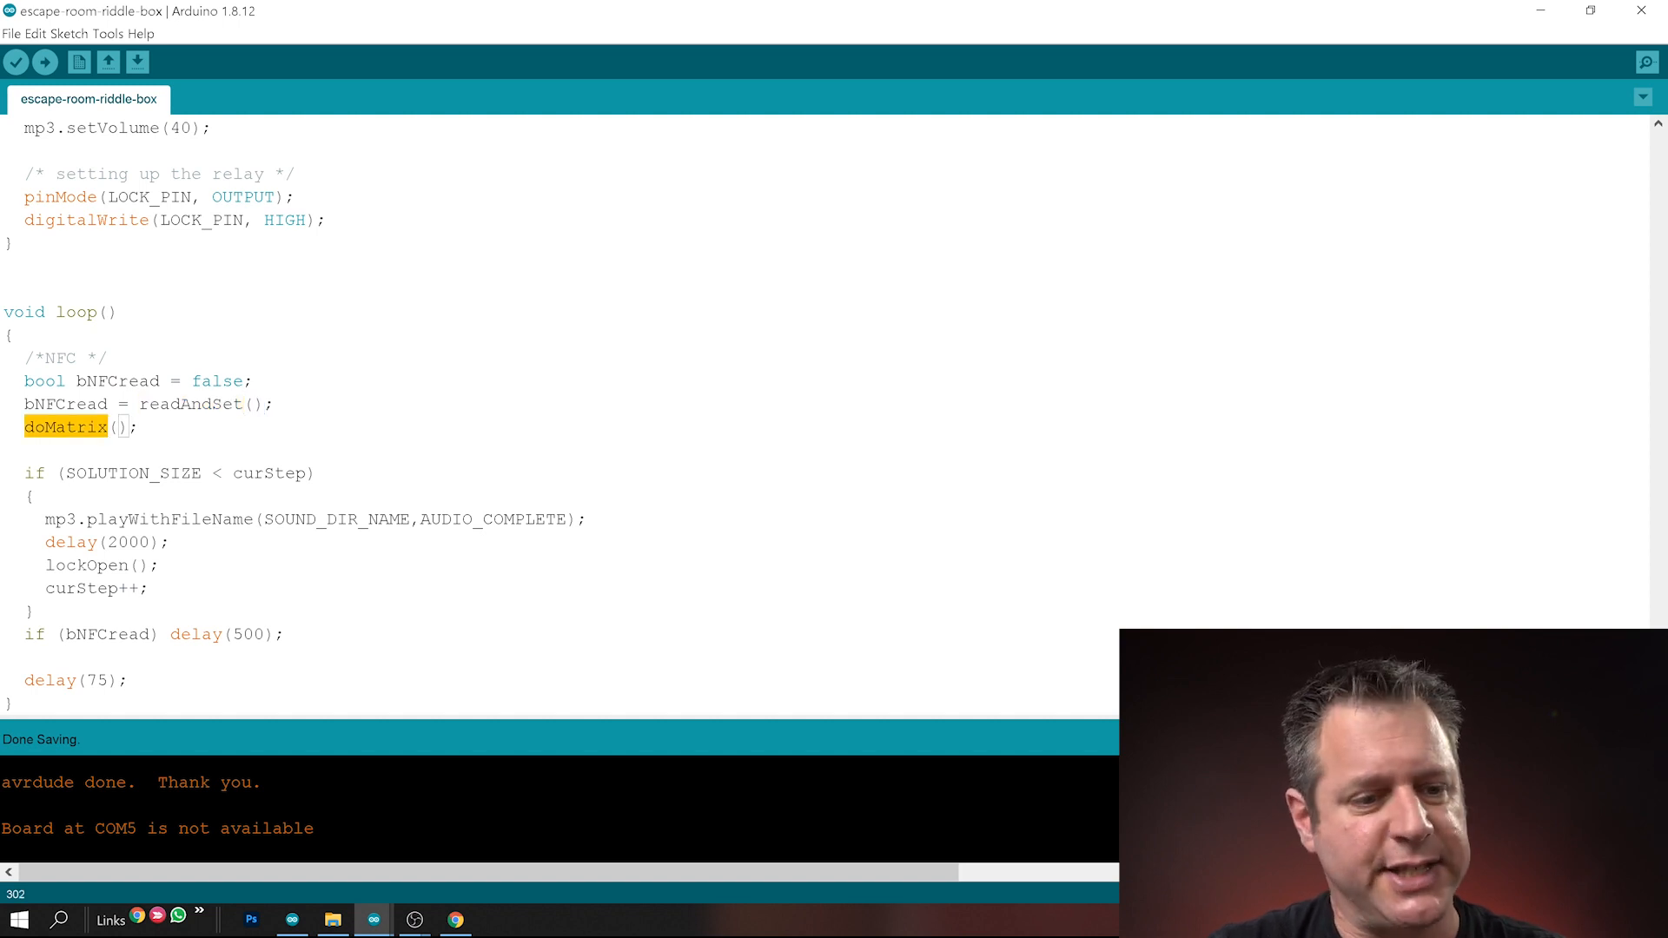
{"action": "left_click", "coordinate": [113, 472]}
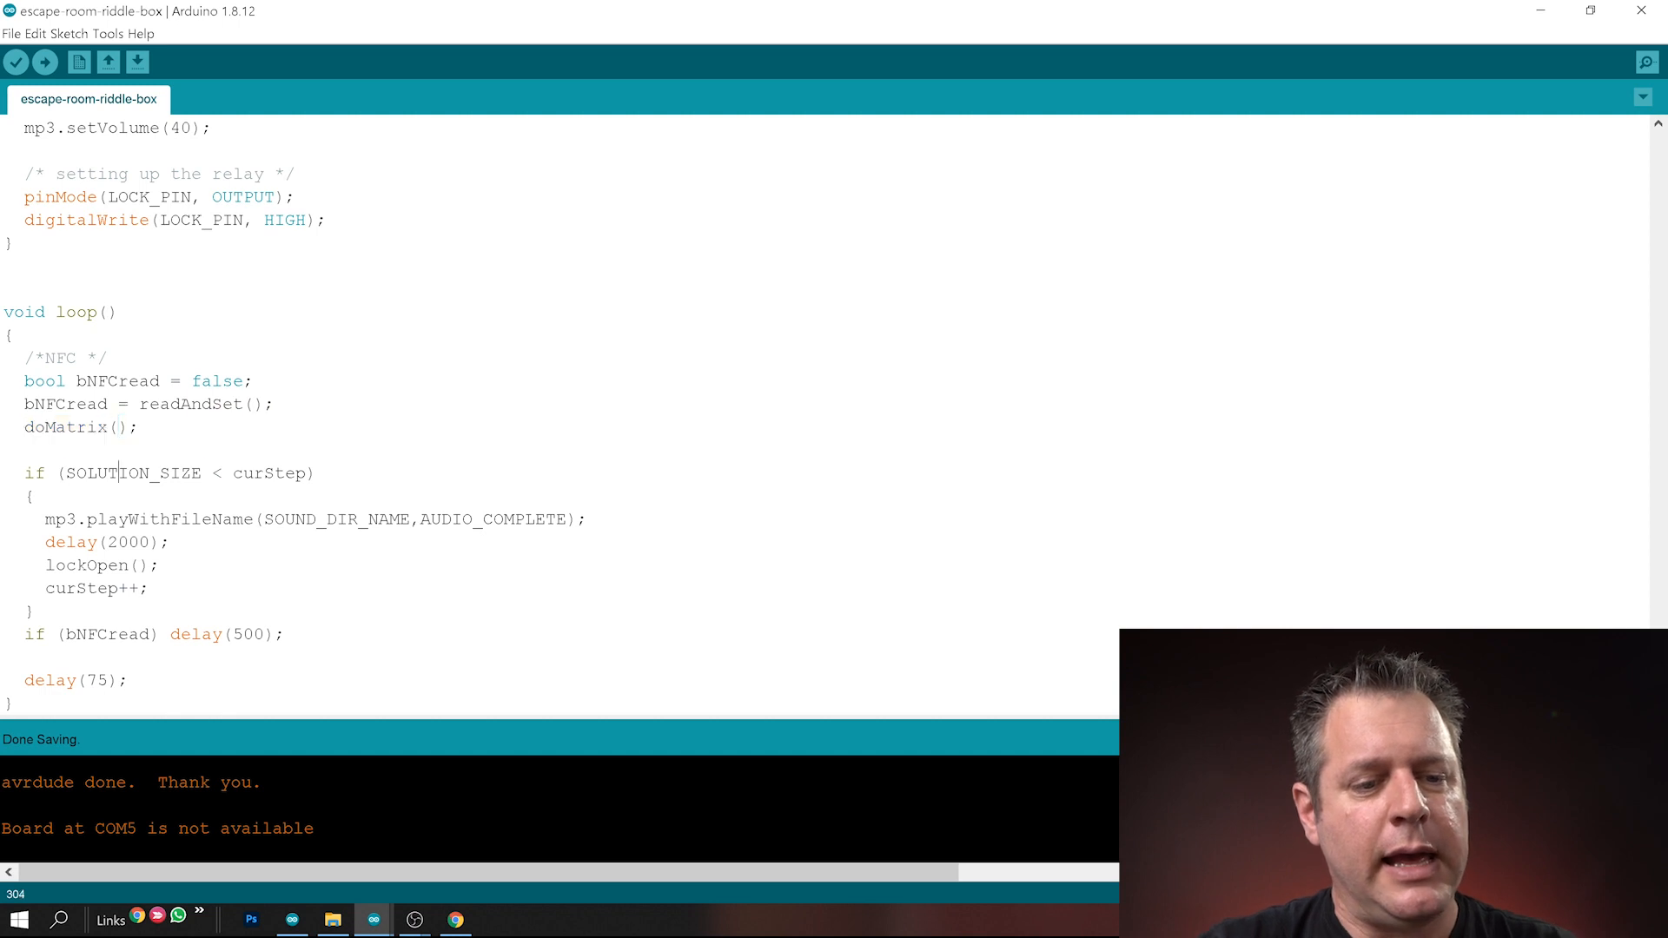
{"action": "double_click", "coordinate": [269, 473]}
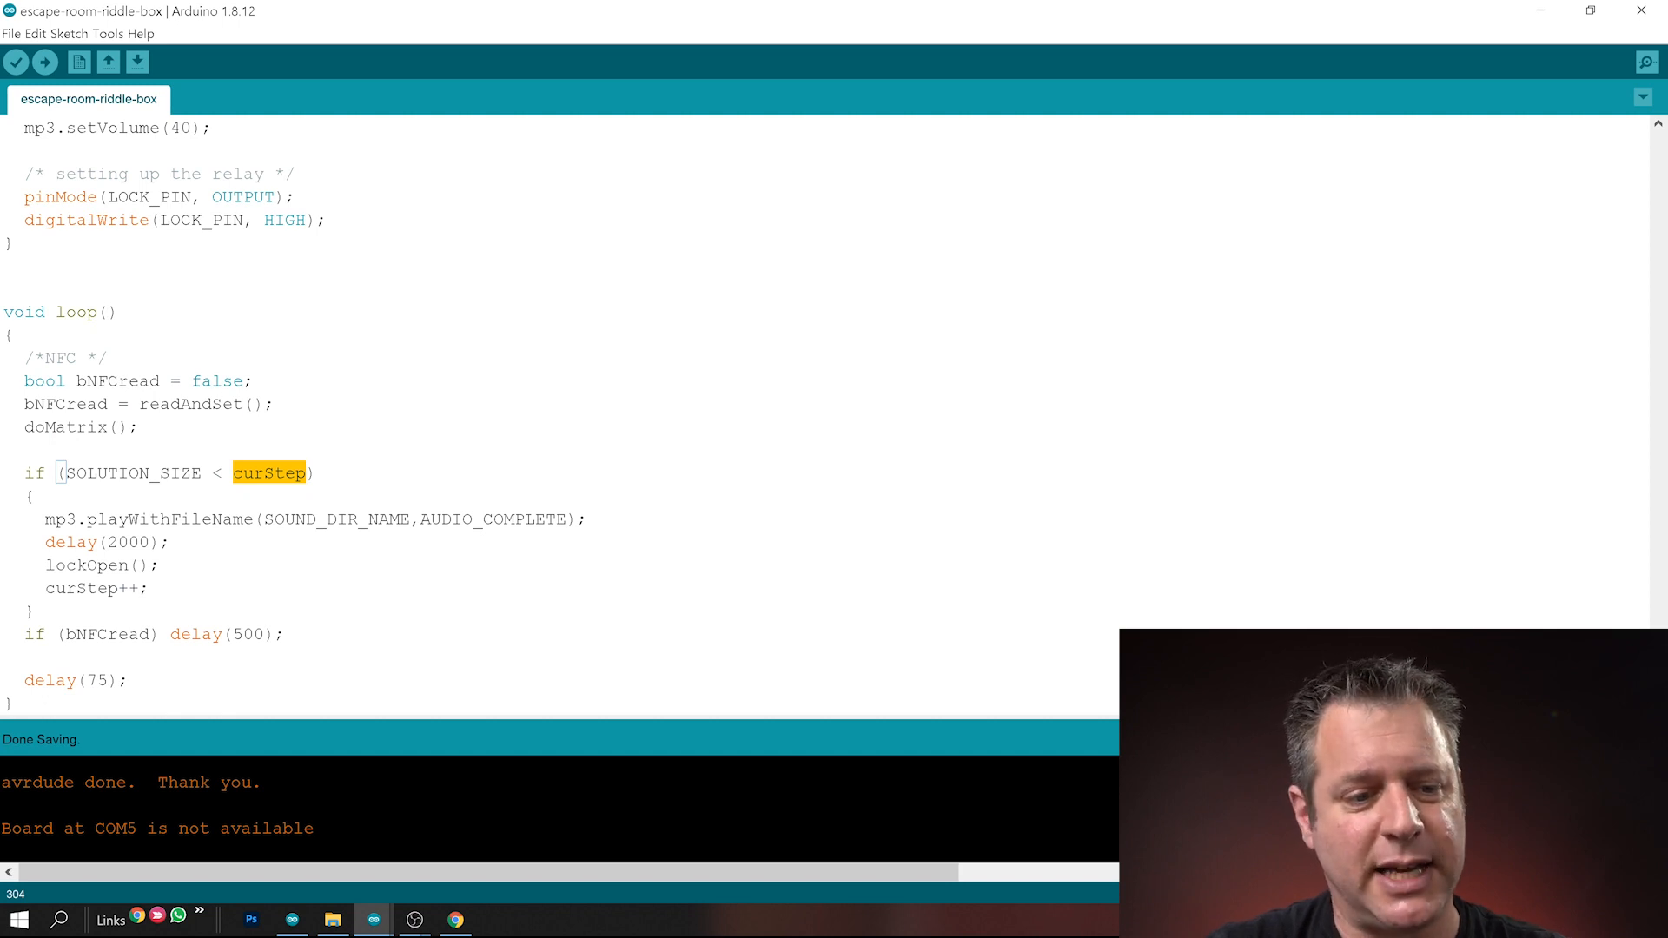
{"action": "double_click", "coordinate": [490, 520]}
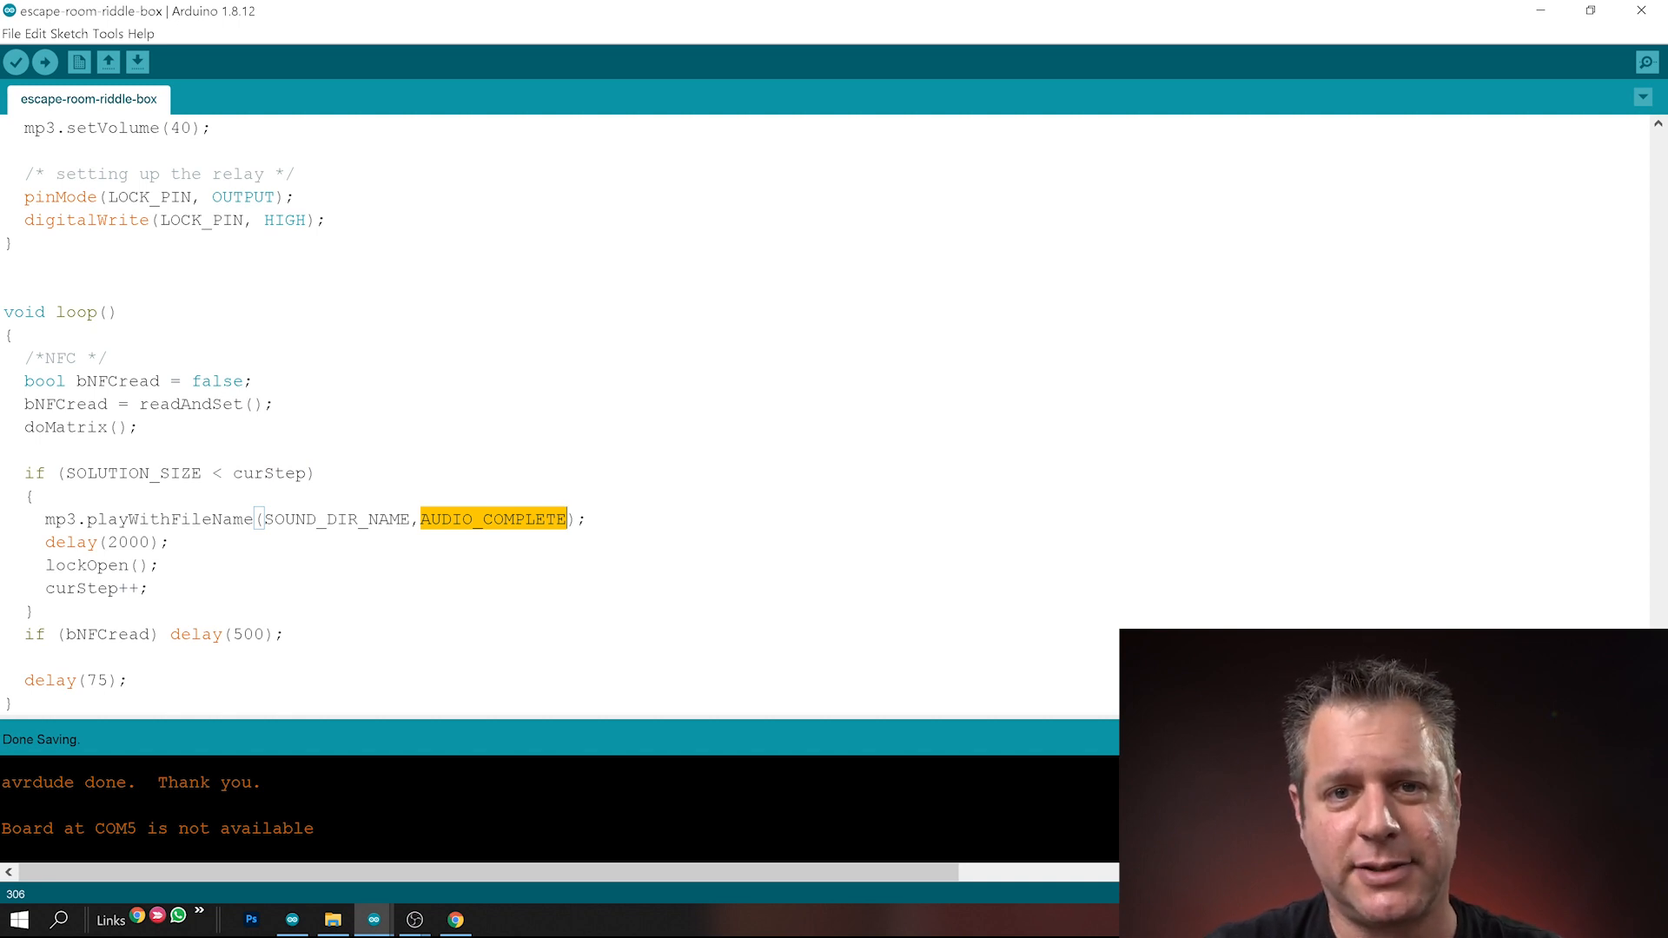
{"action": "left_click", "coordinate": [171, 541]}
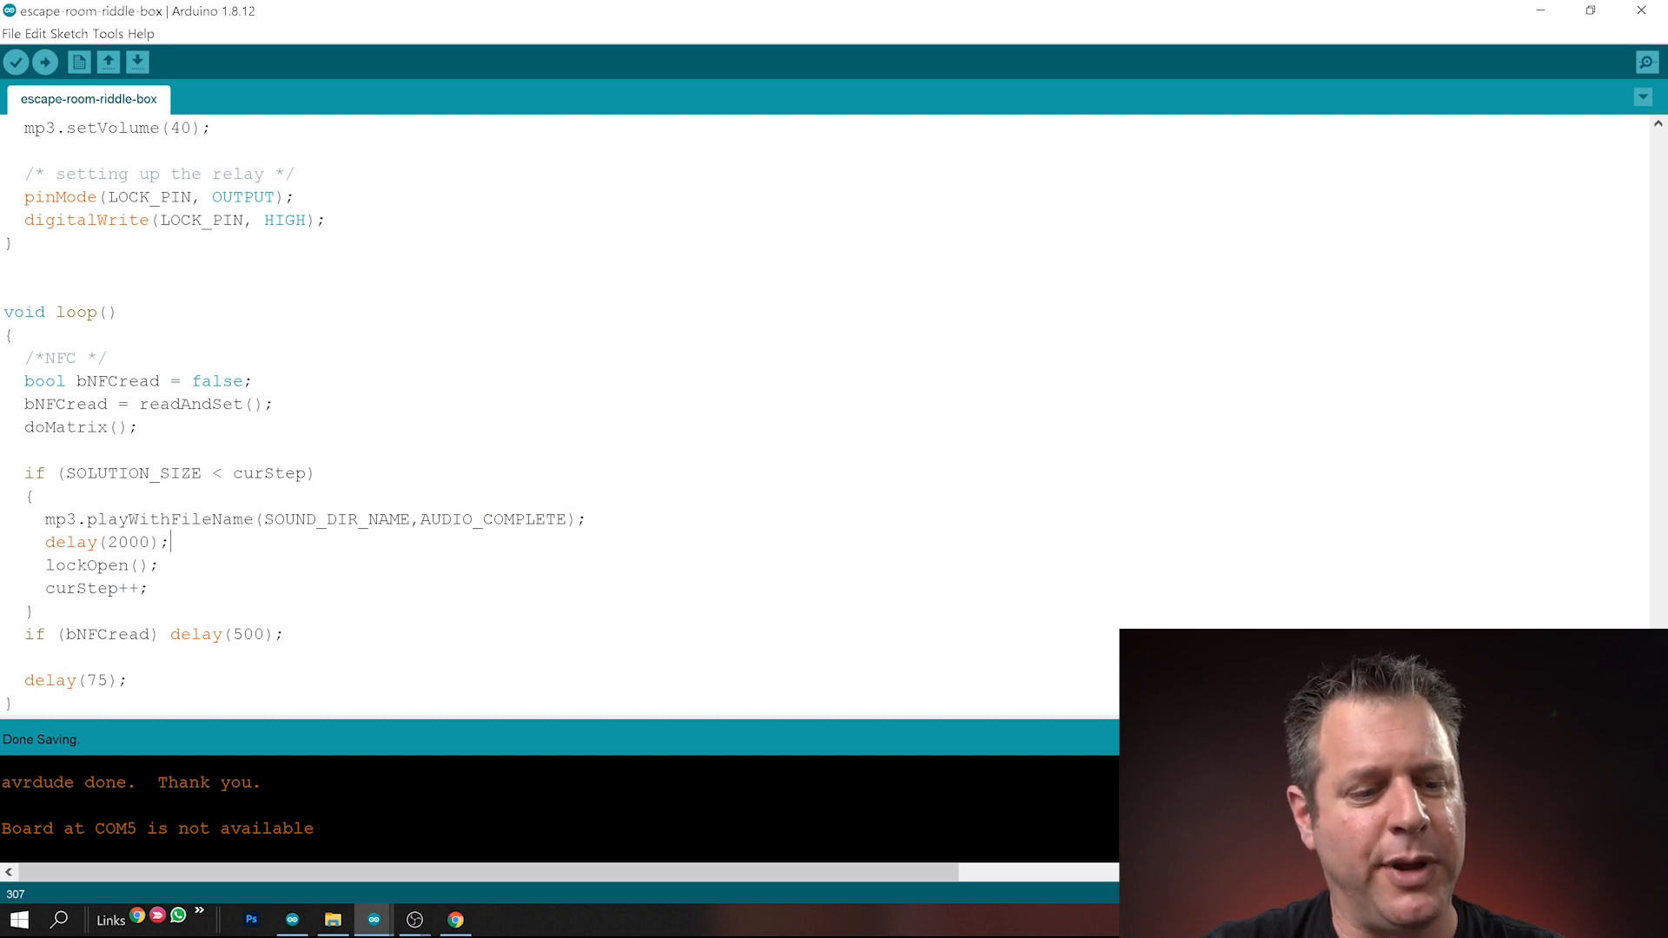
{"action": "double_click", "coordinate": [81, 589]}
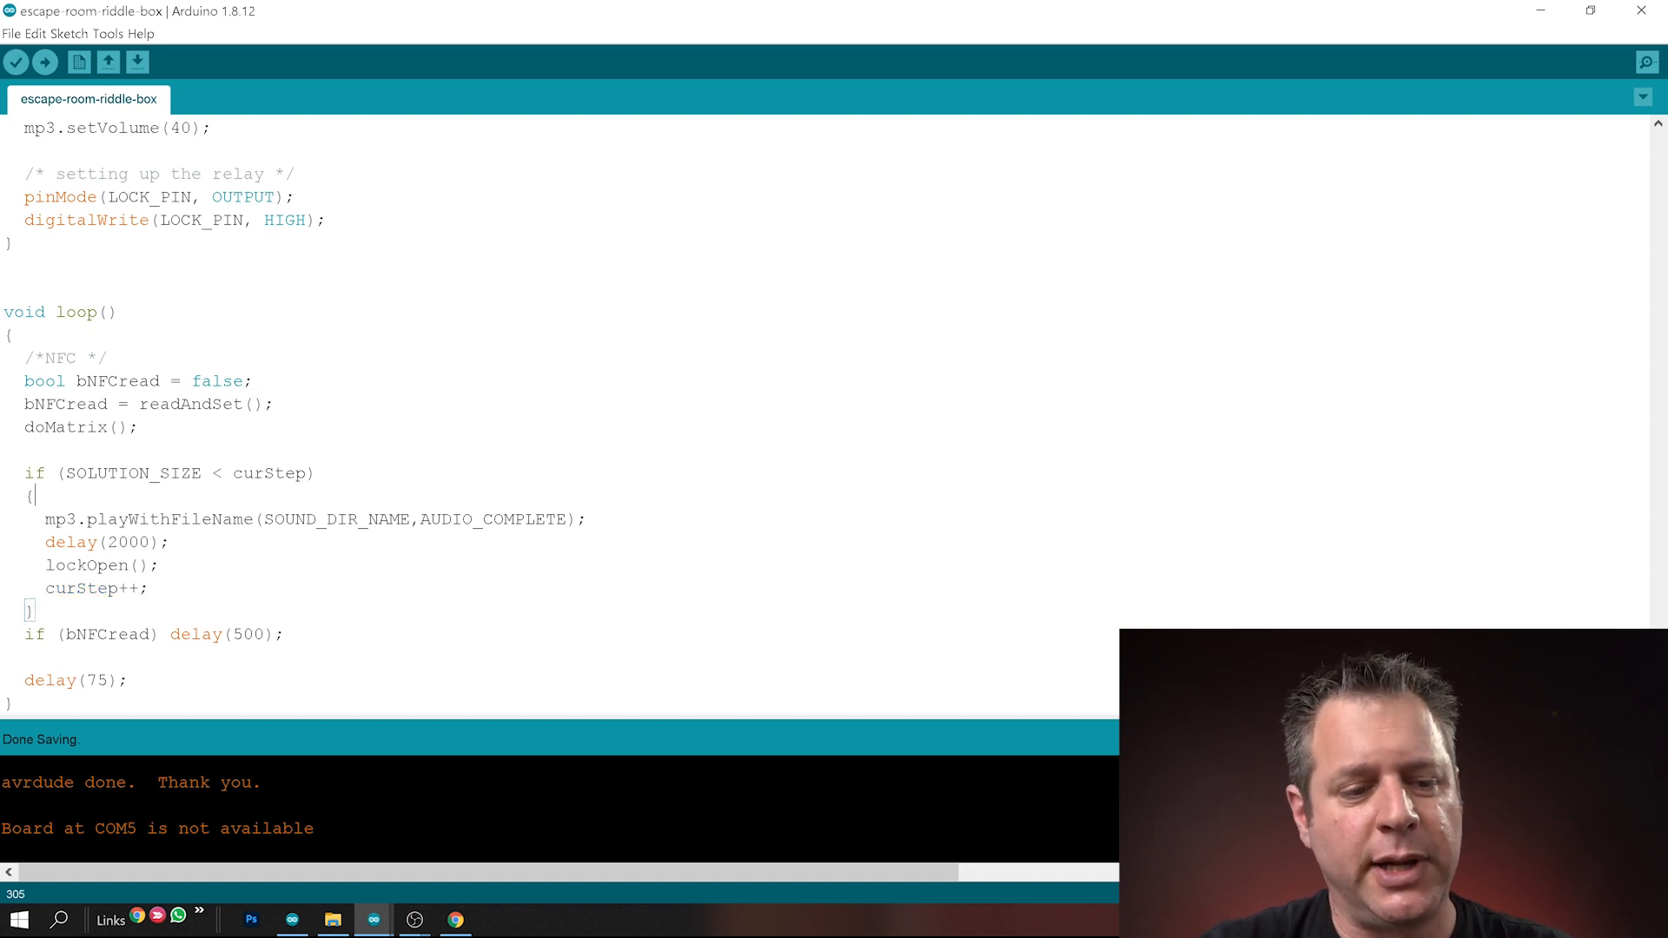
{"action": "double_click", "coordinate": [108, 635]}
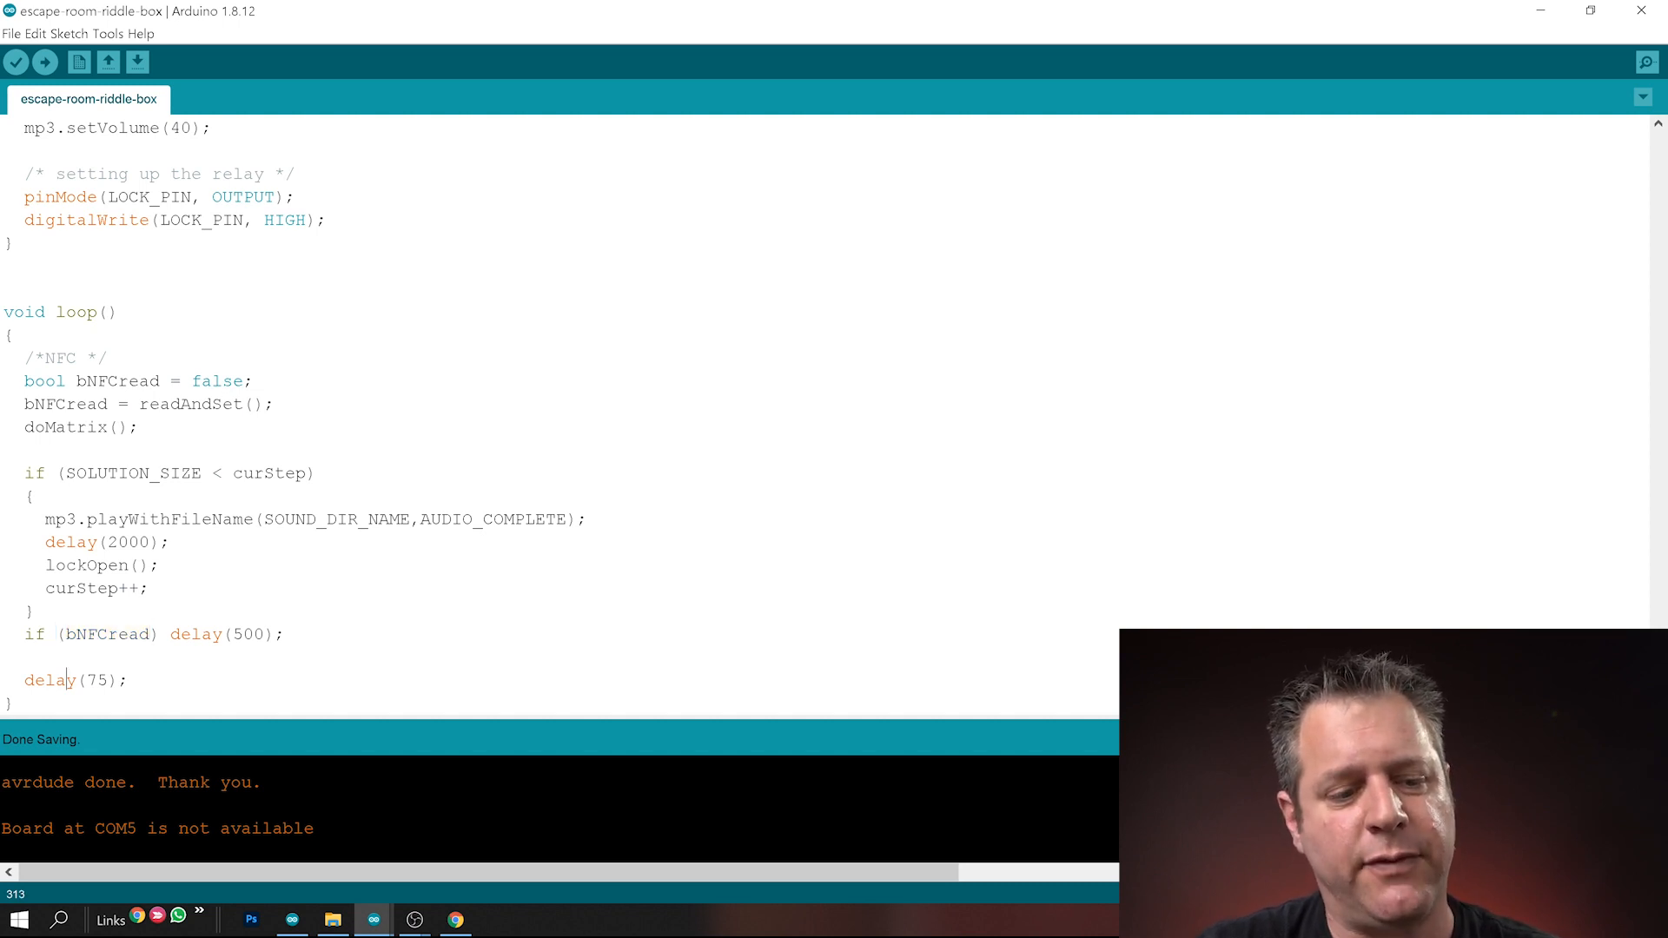
{"action": "double_click", "coordinate": [50, 679]}
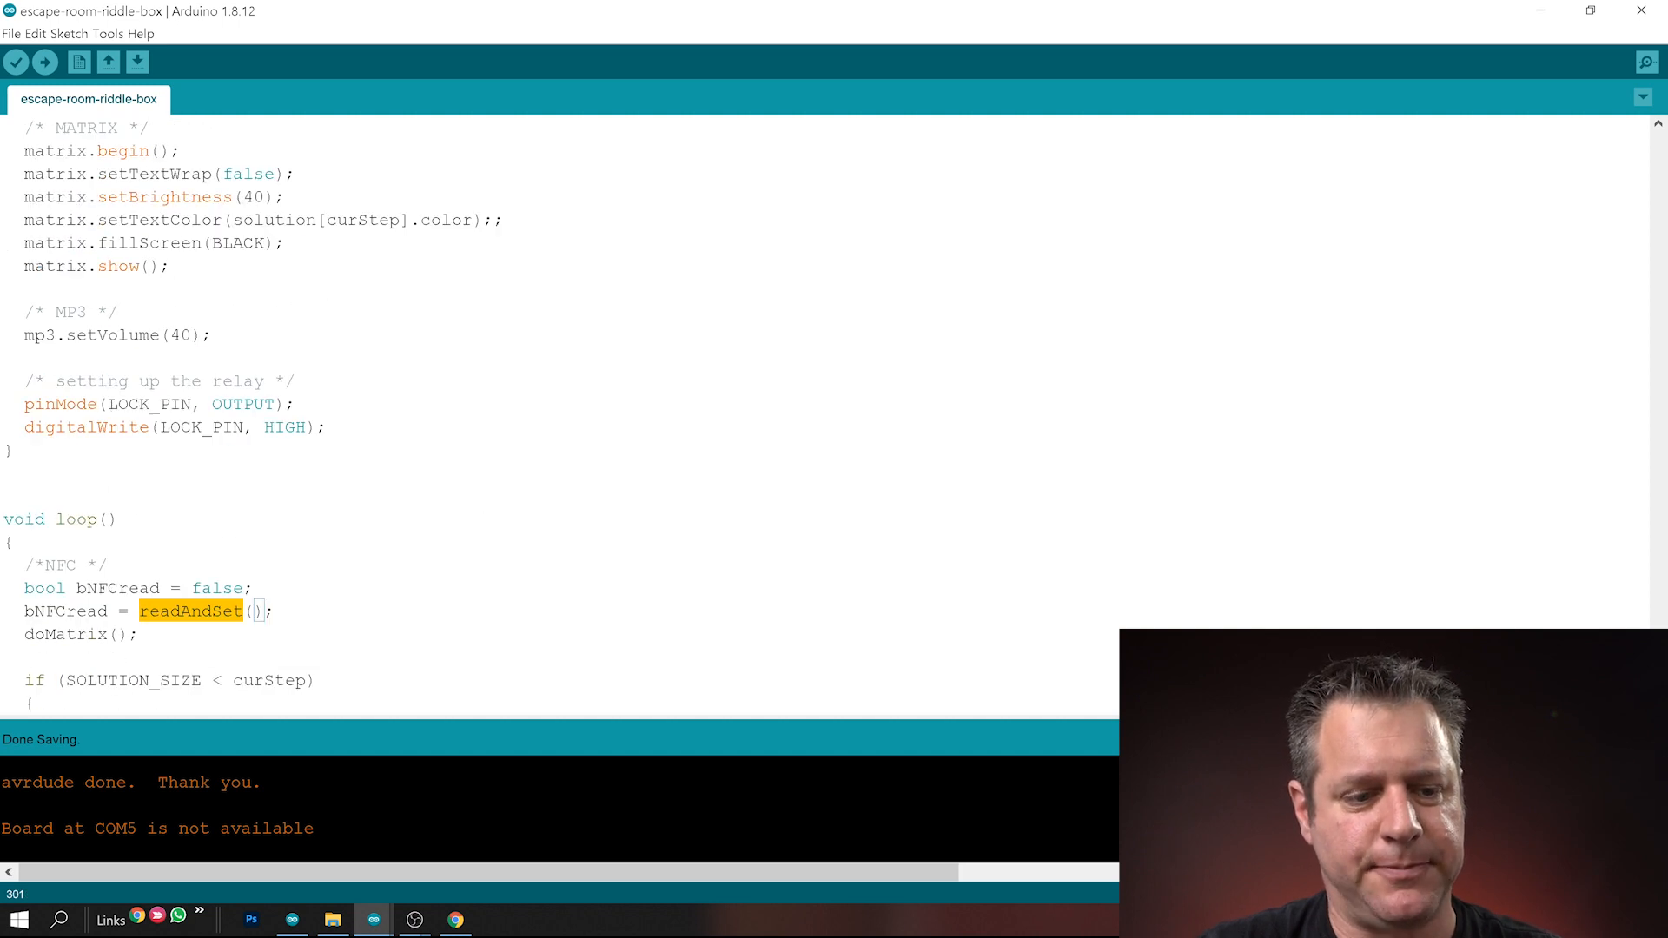
Scroll to readAndSet() and highlight its readNFC call and solution-match check
{"action": "scroll", "scroll_direction": "down", "scroll_amount": 3}
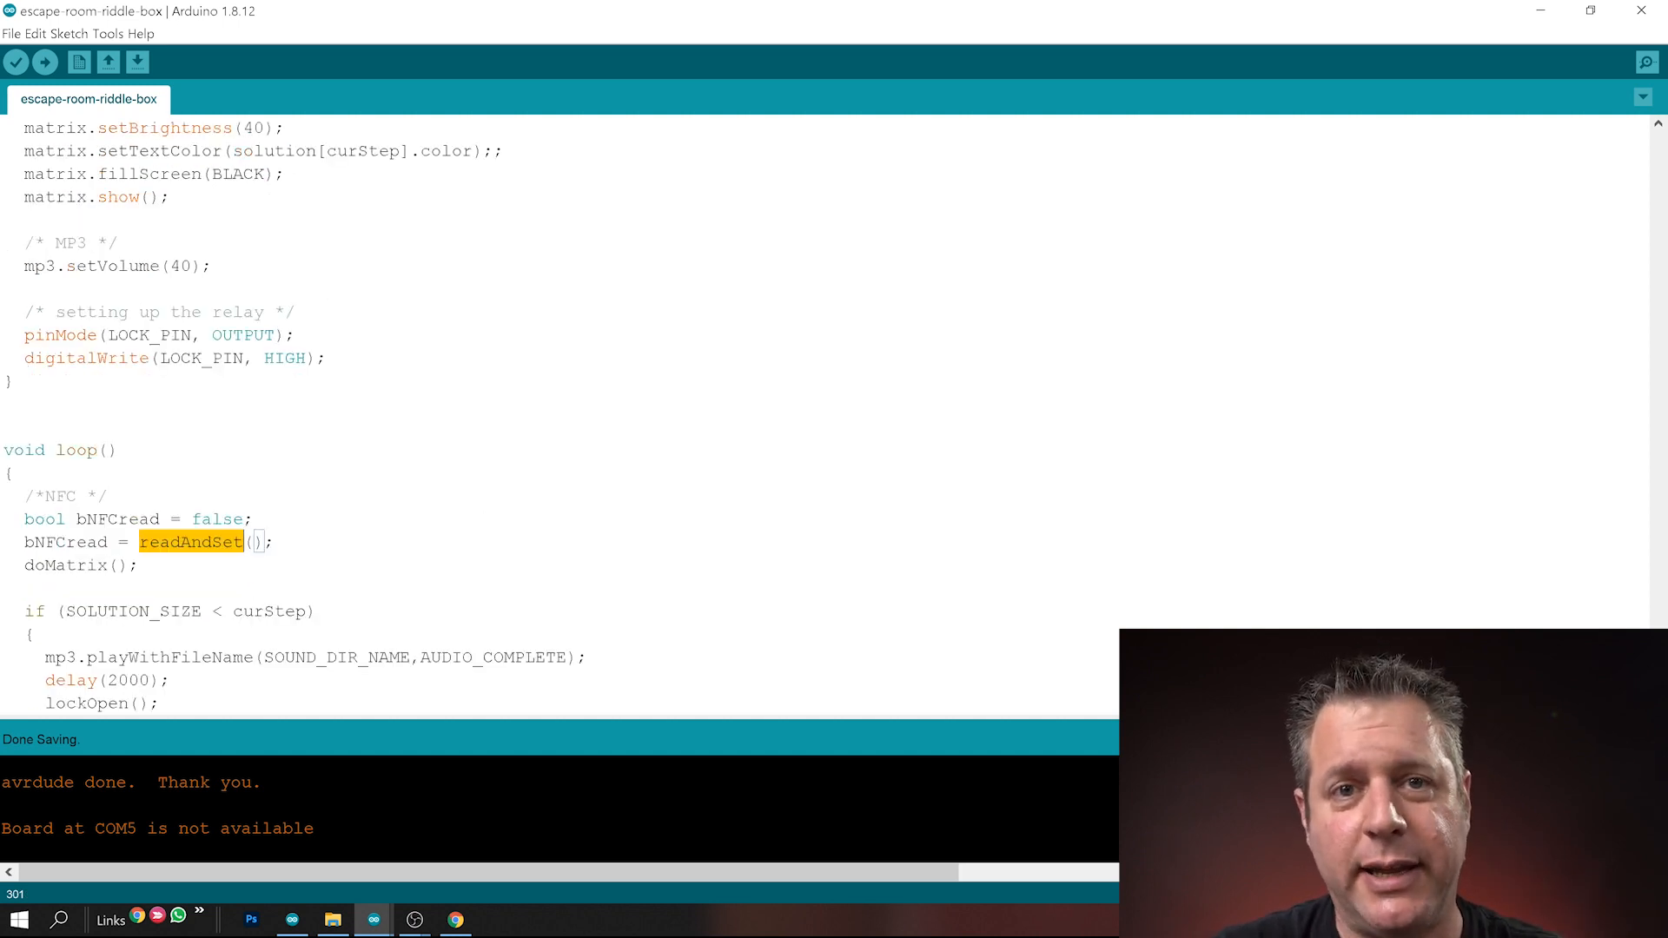
{"action": "scroll", "scroll_direction": "up", "scroll_amount": 3}
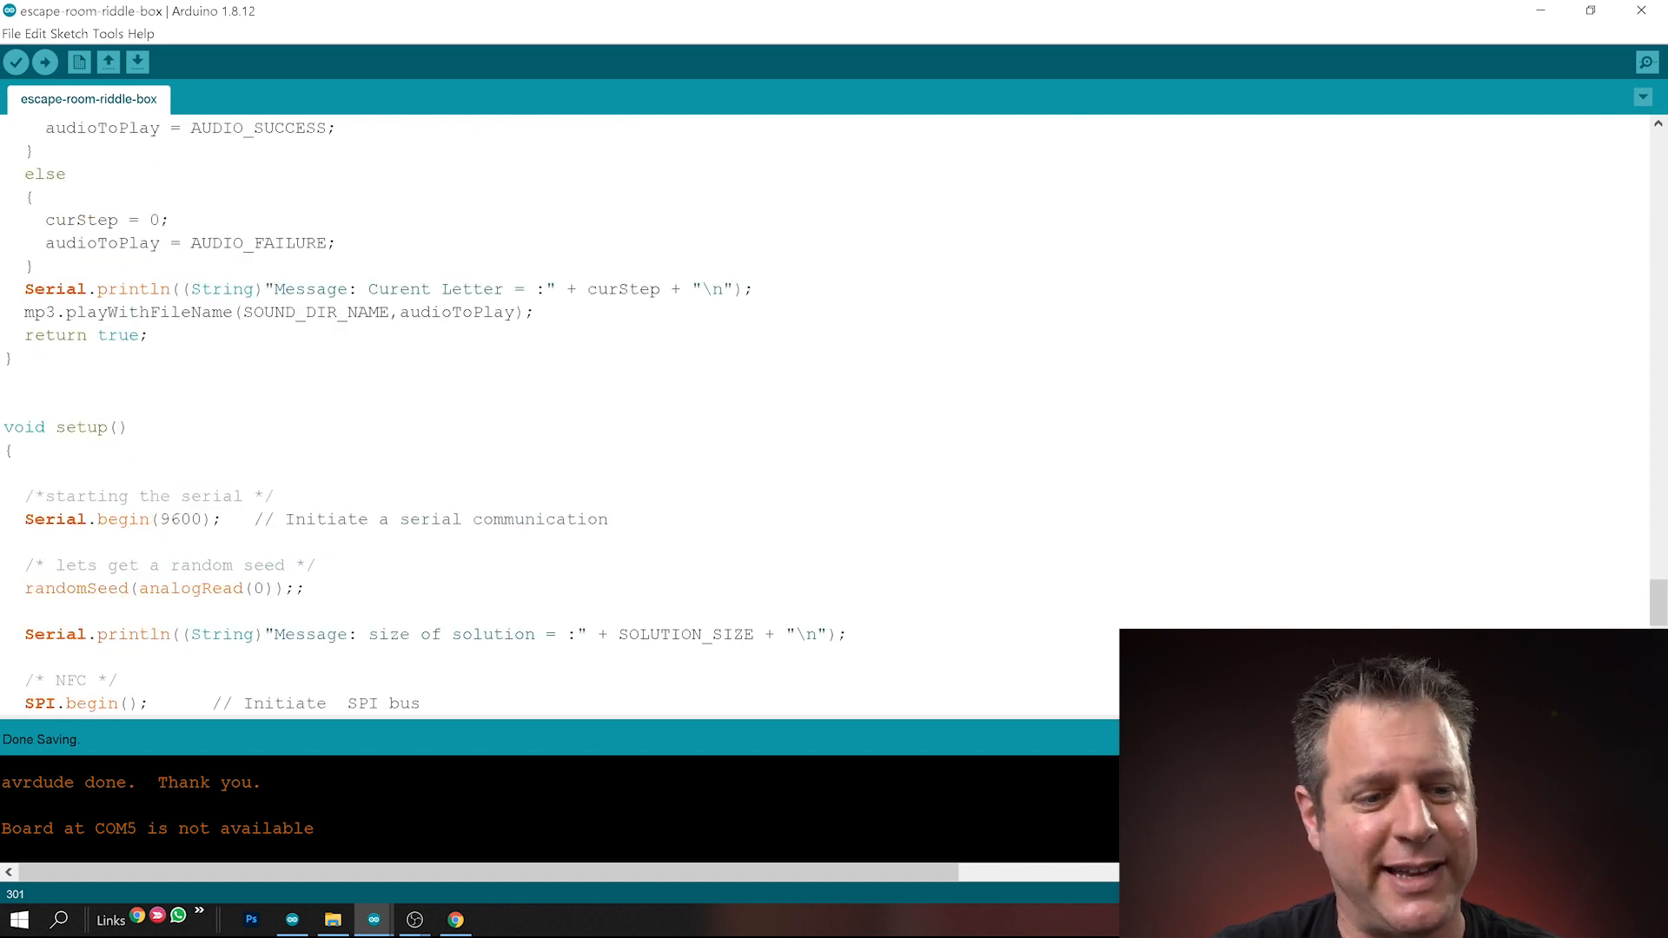
{"action": "scroll", "scroll_direction": "up", "scroll_amount": 3}
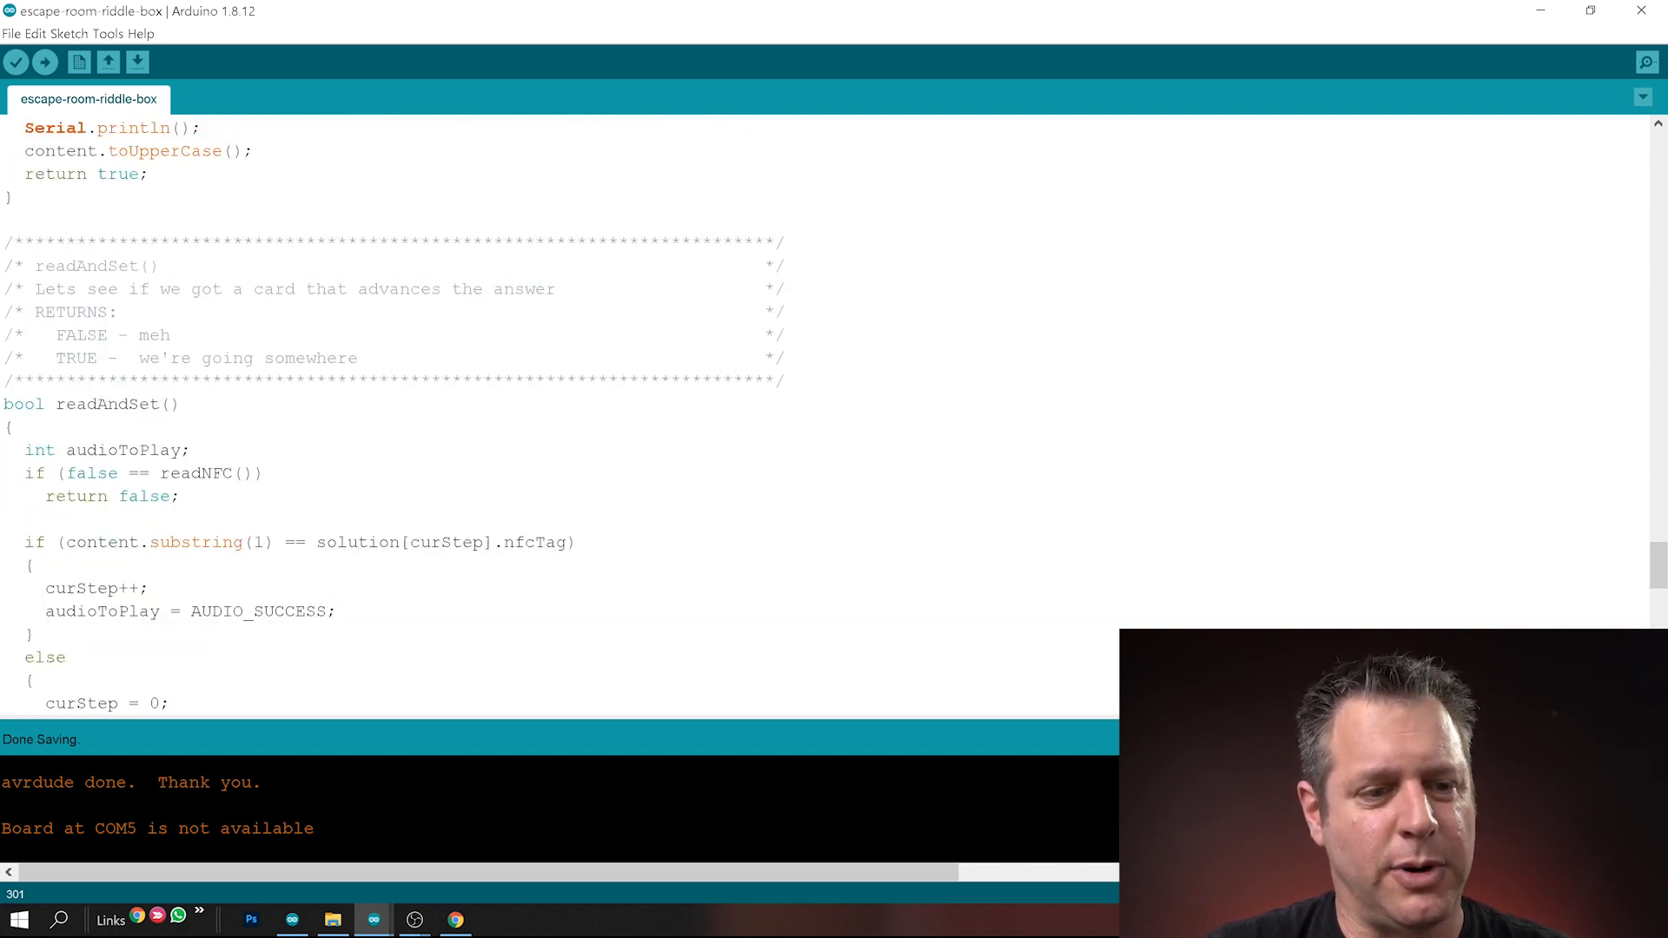
{"action": "scroll", "scroll_direction": "down", "scroll_amount": 3}
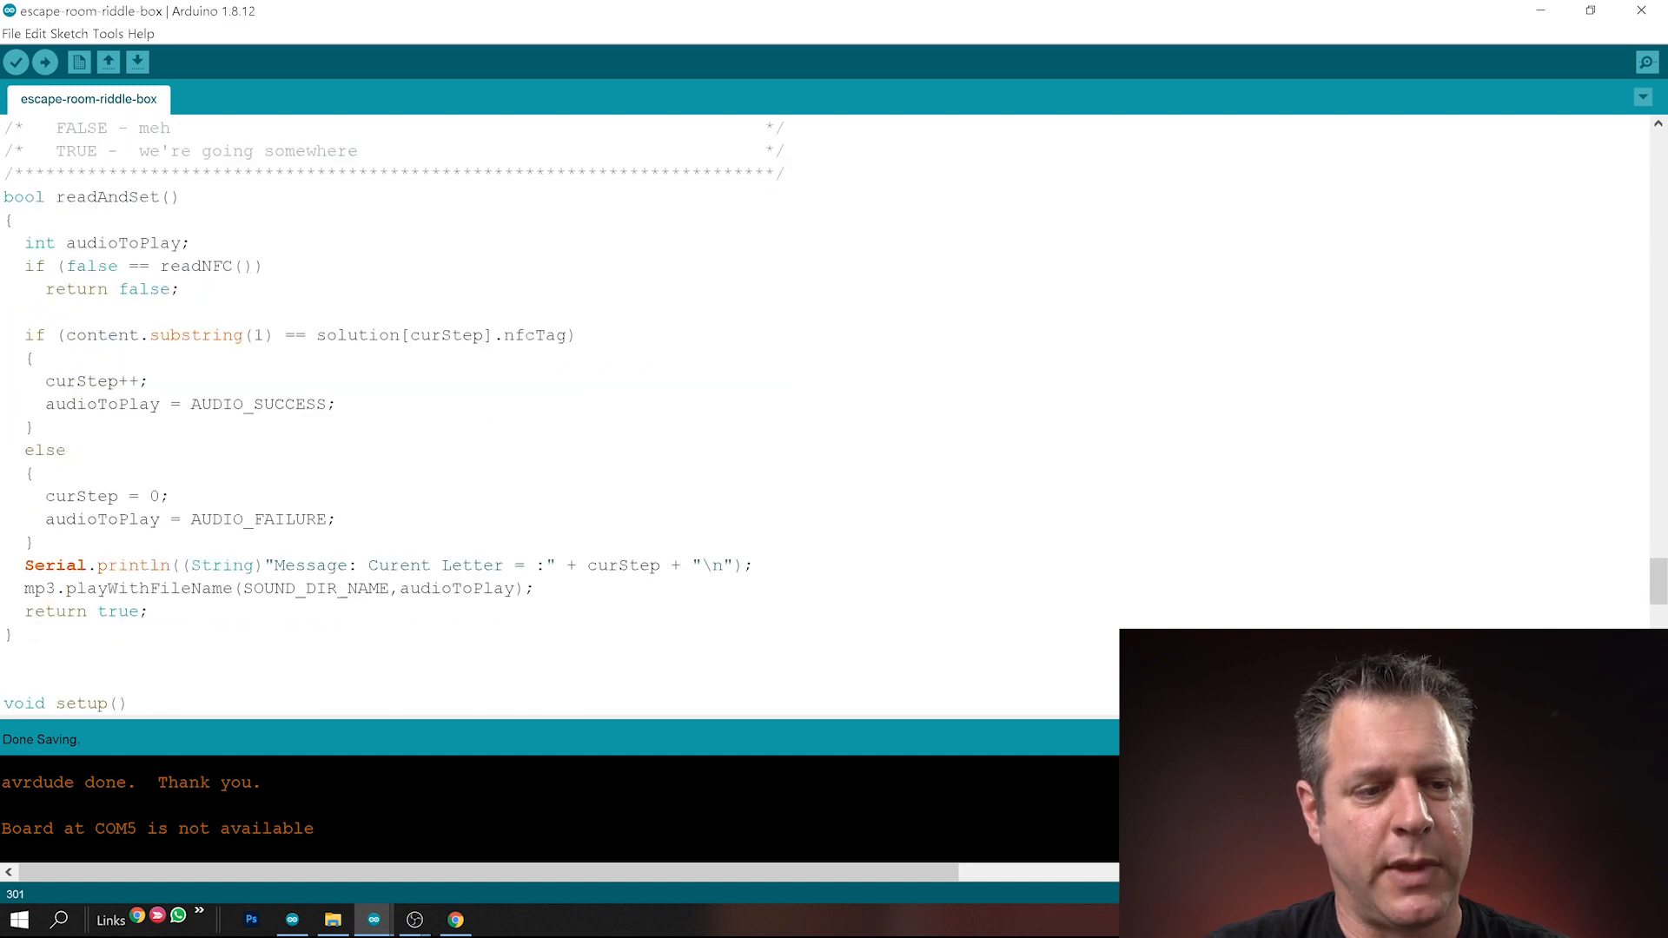
{"action": "double_click", "coordinate": [195, 266]}
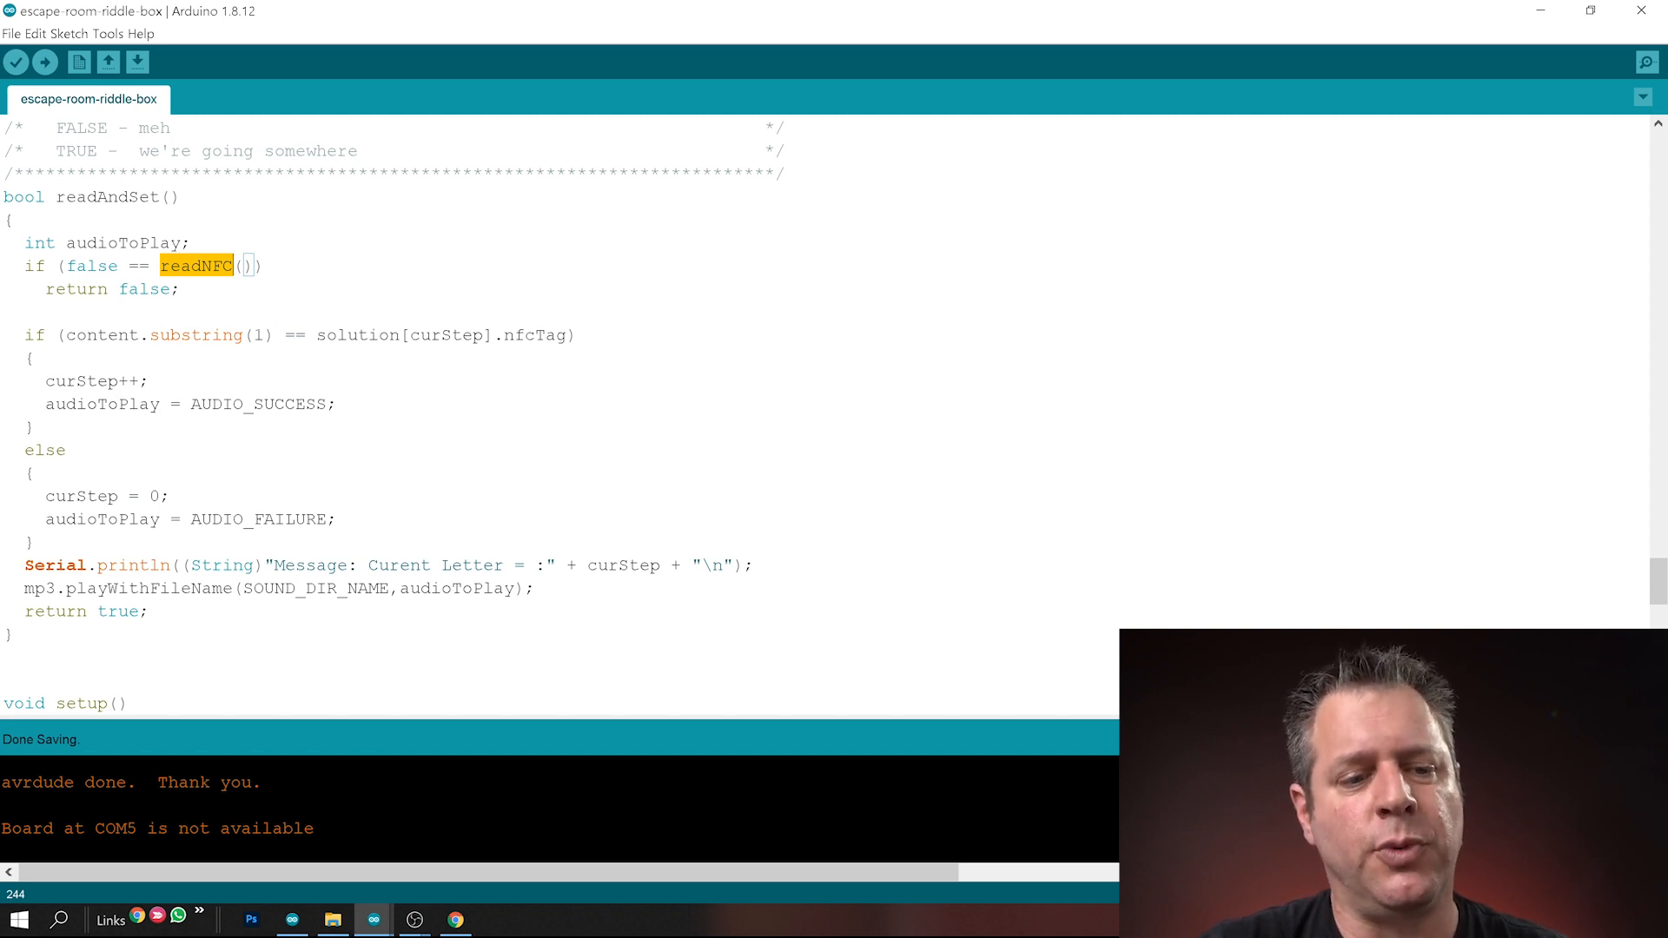
{"action": "double_click", "coordinate": [341, 336]}
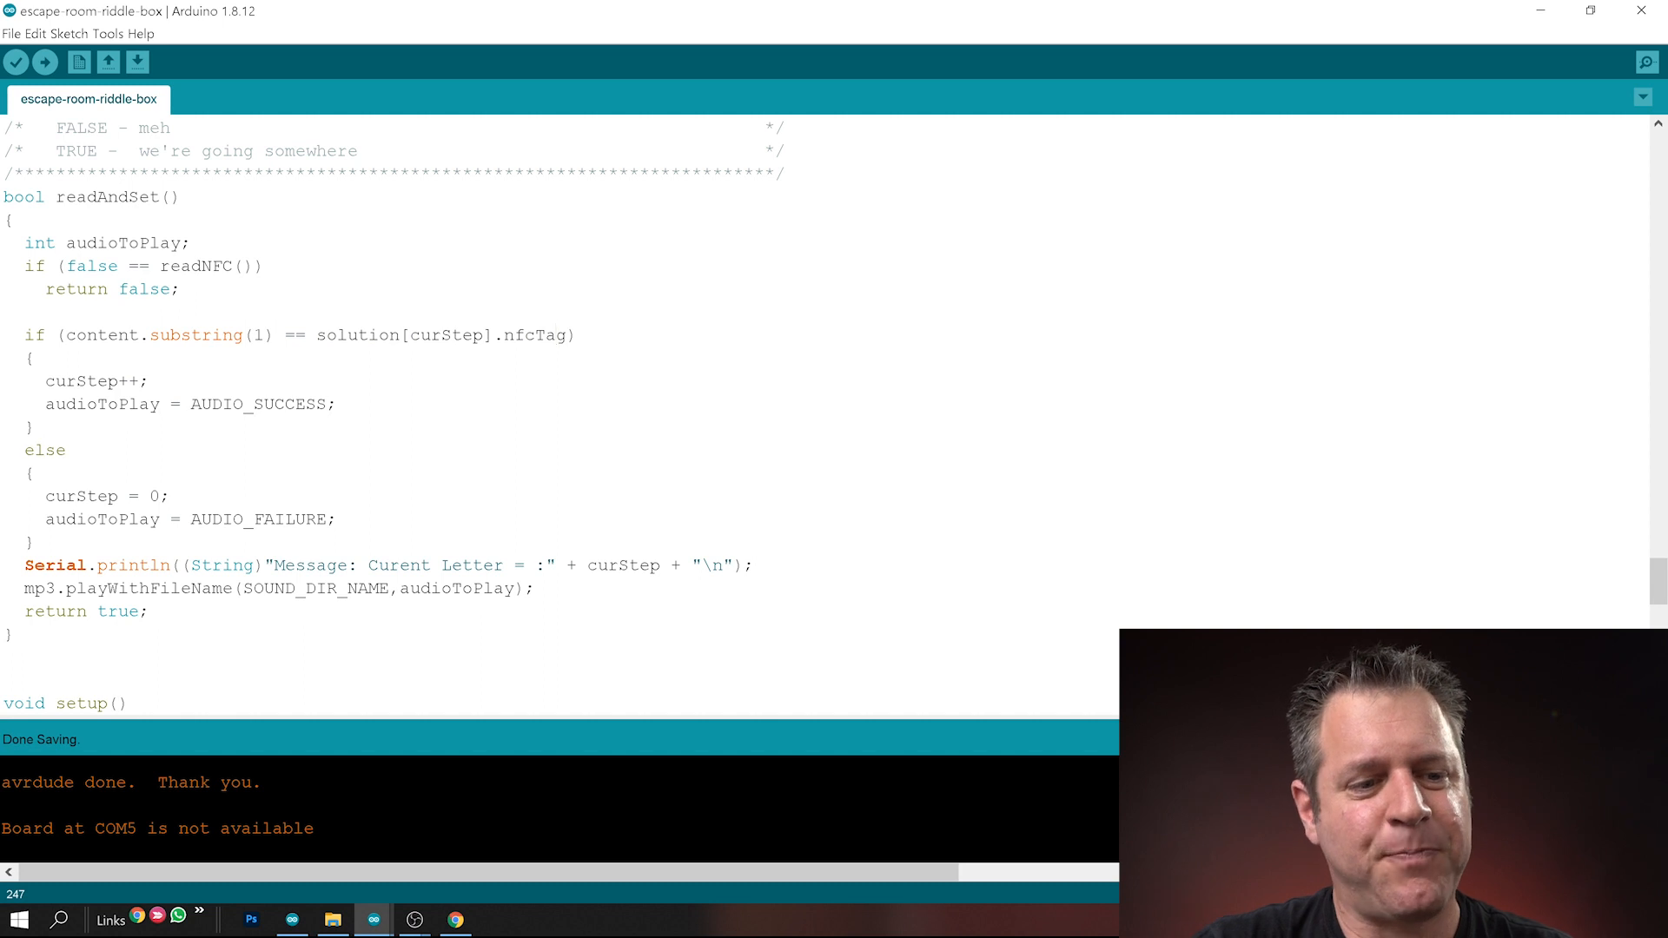
Highlight the AUDIO_SUCCESS choice, the else branch and the failure sound line
{"action": "double_click", "coordinate": [82, 380]}
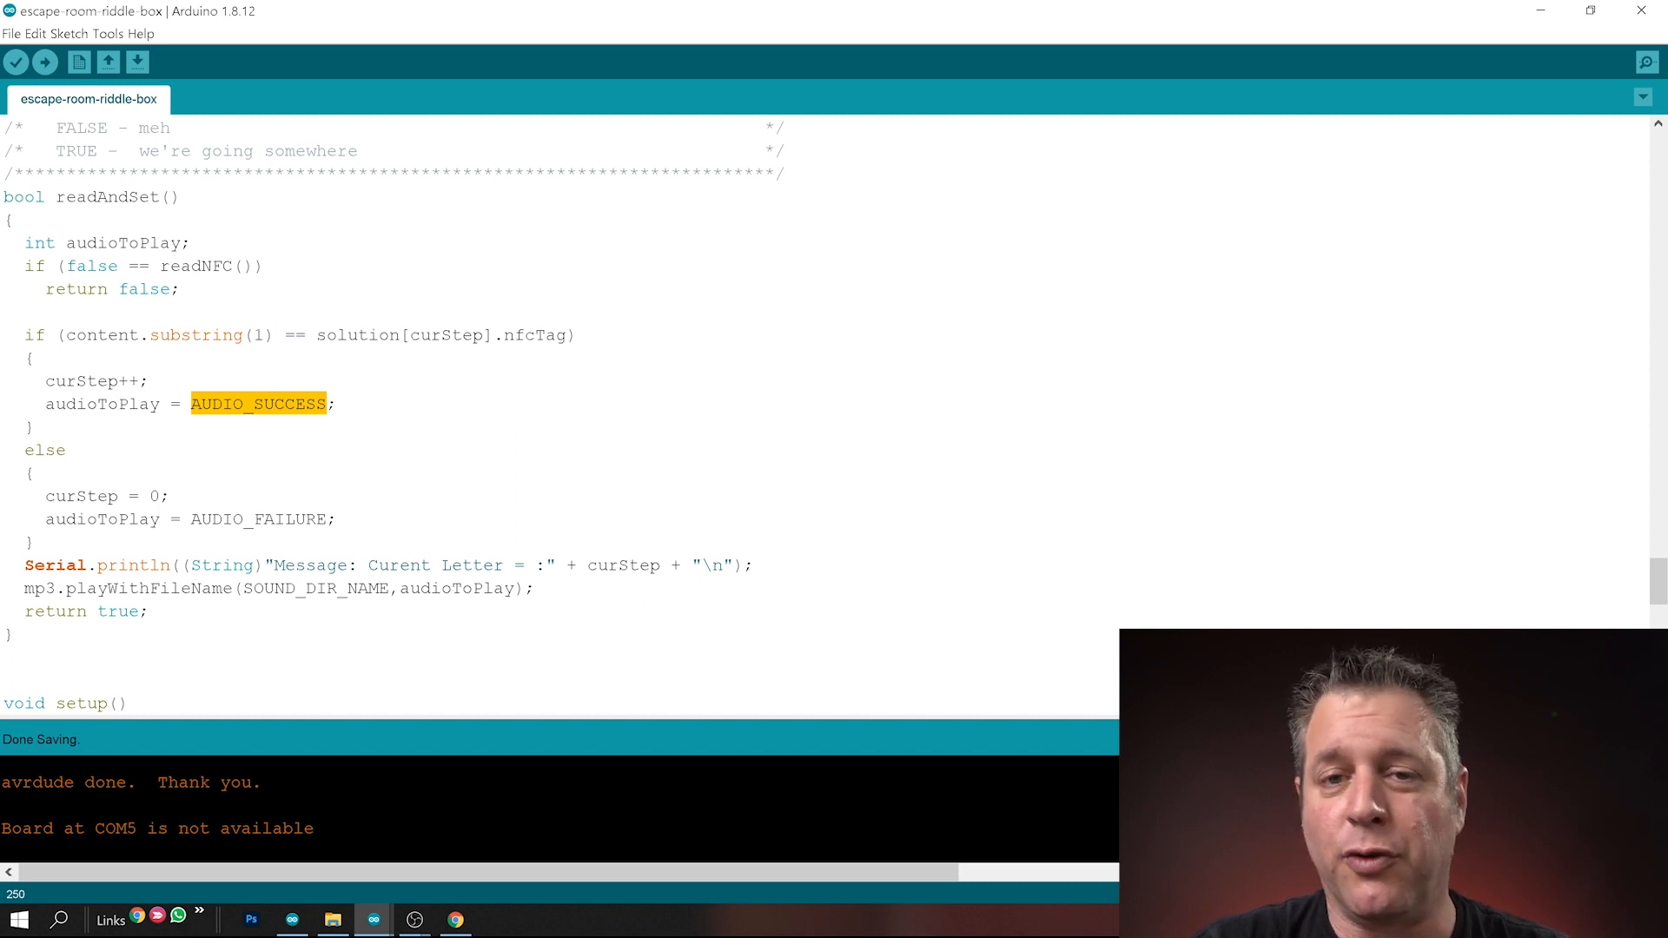
{"action": "double_click", "coordinate": [46, 449]}
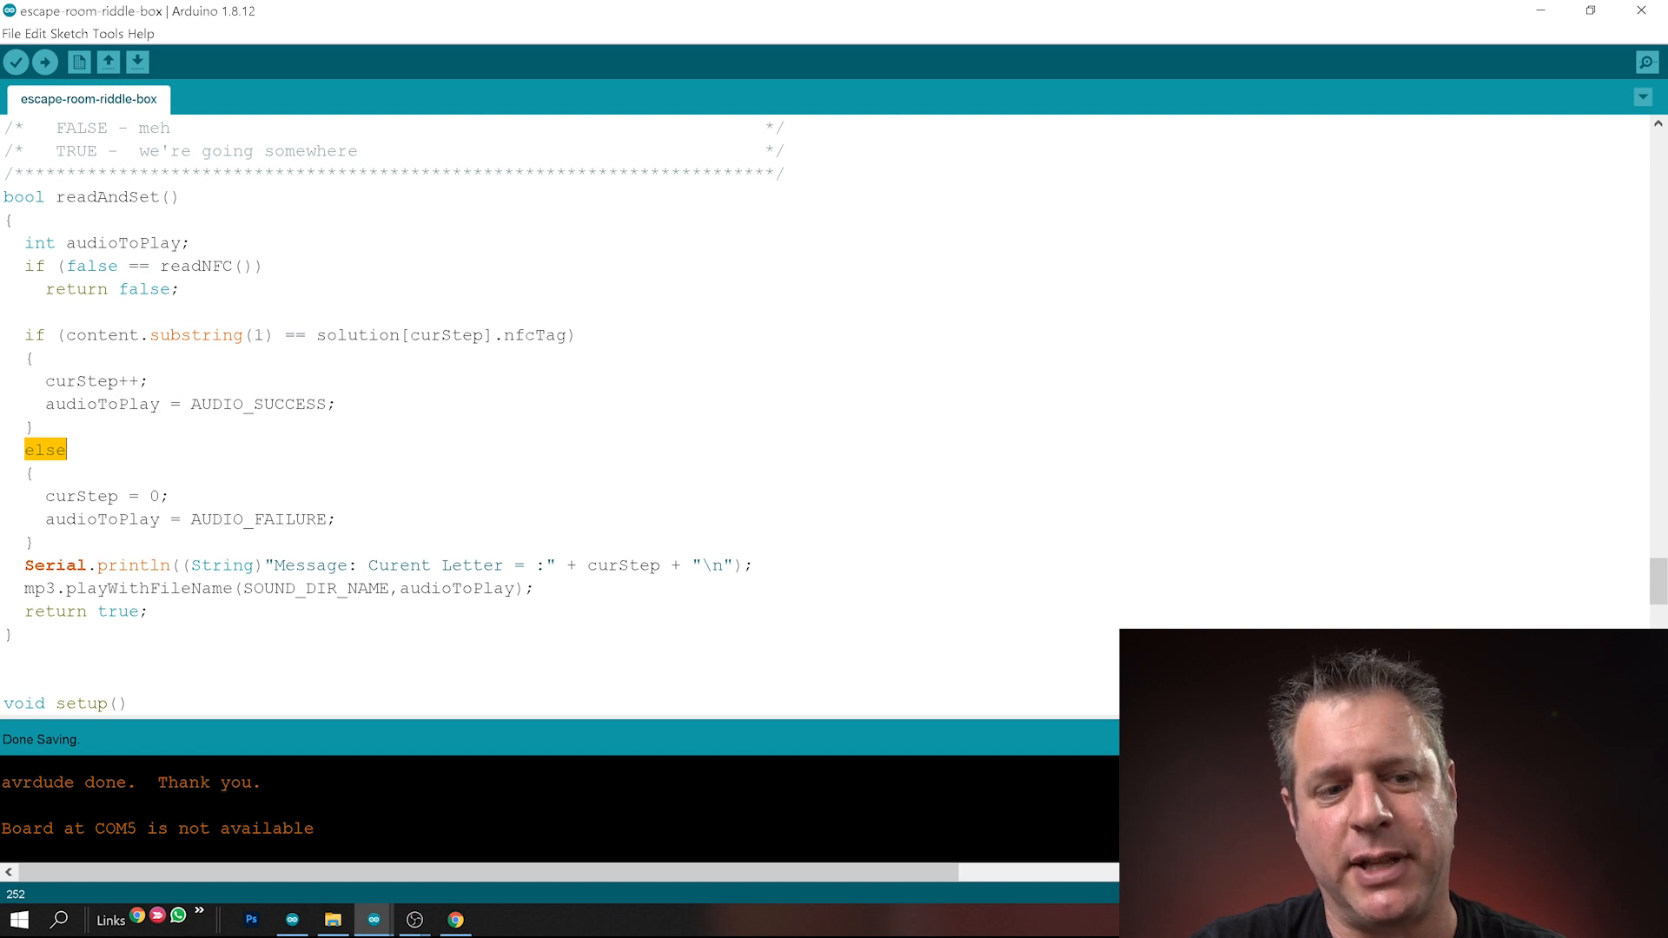
{"action": "double_click", "coordinate": [82, 496]}
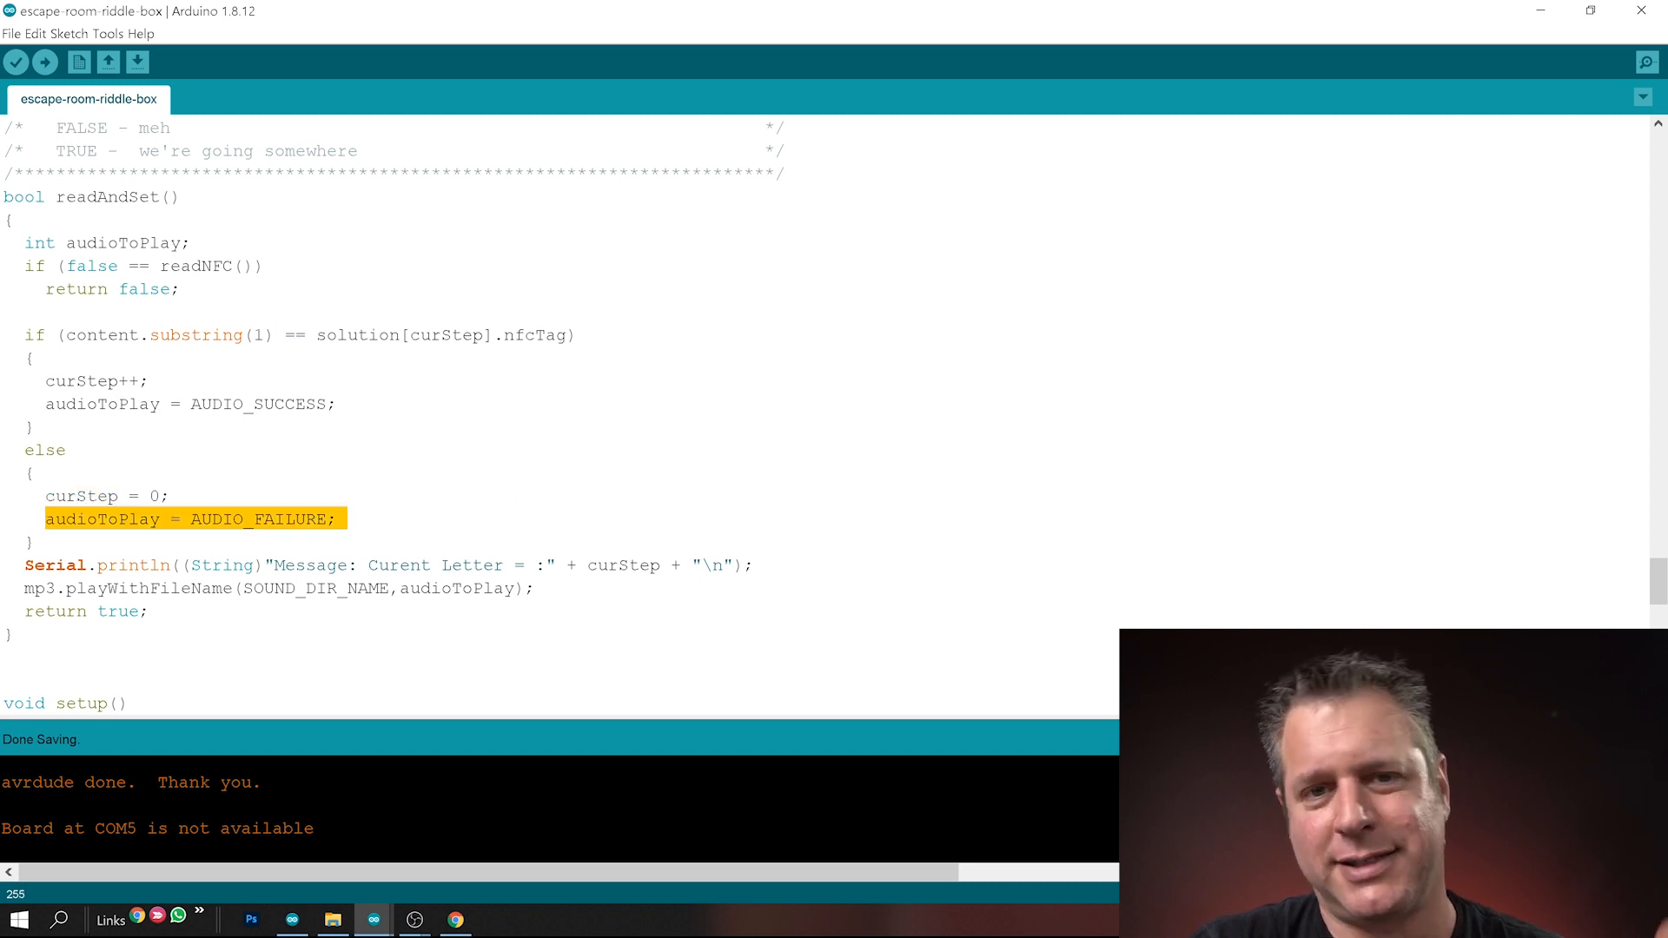
{"action": "left_click", "coordinate": [346, 519]}
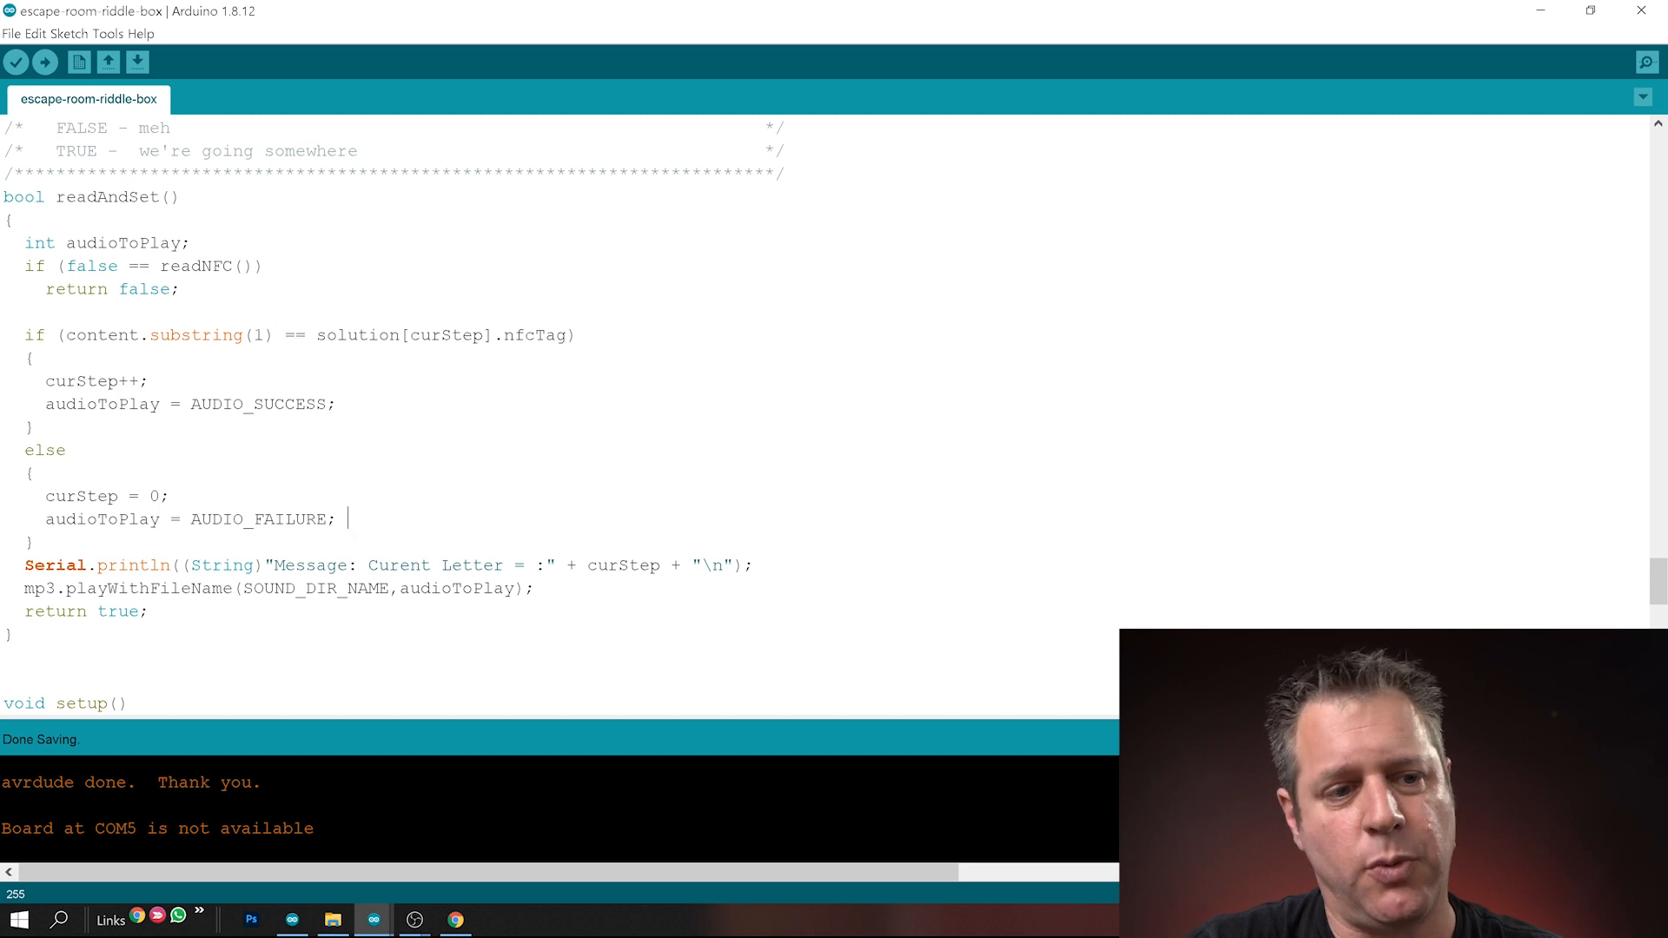
Highlight the Serial.print UID line in readNFC(), then view the uidByte for loop
{"action": "scroll", "scroll_direction": "up", "scroll_amount": 3}
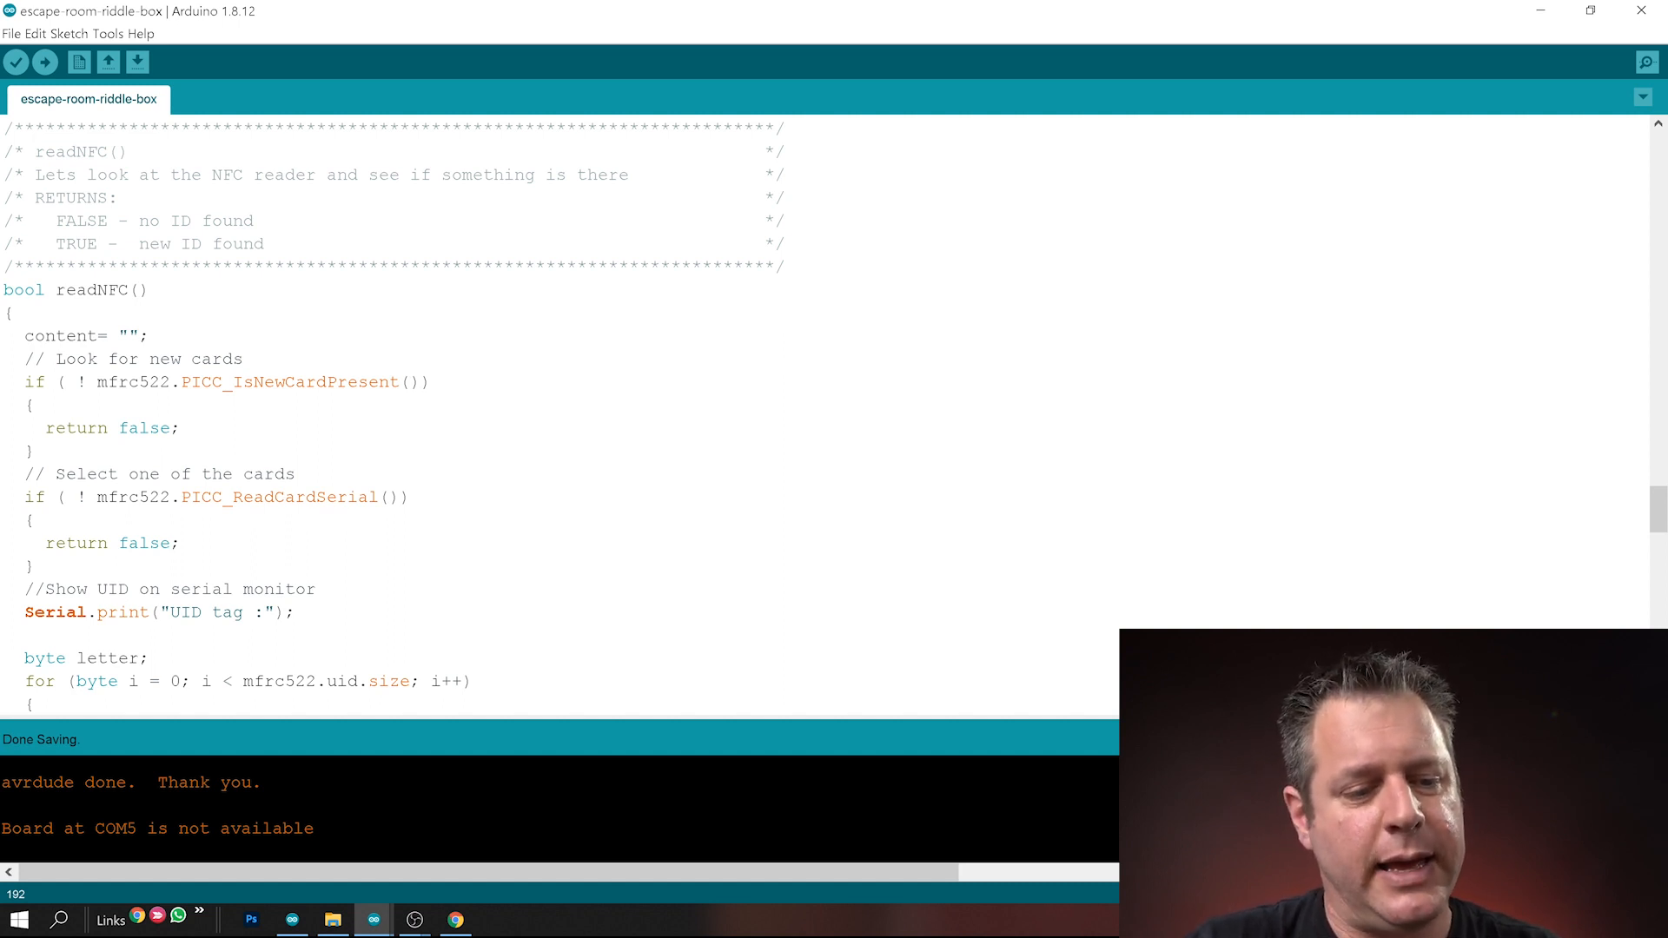
{"action": "double_click", "coordinate": [123, 612]}
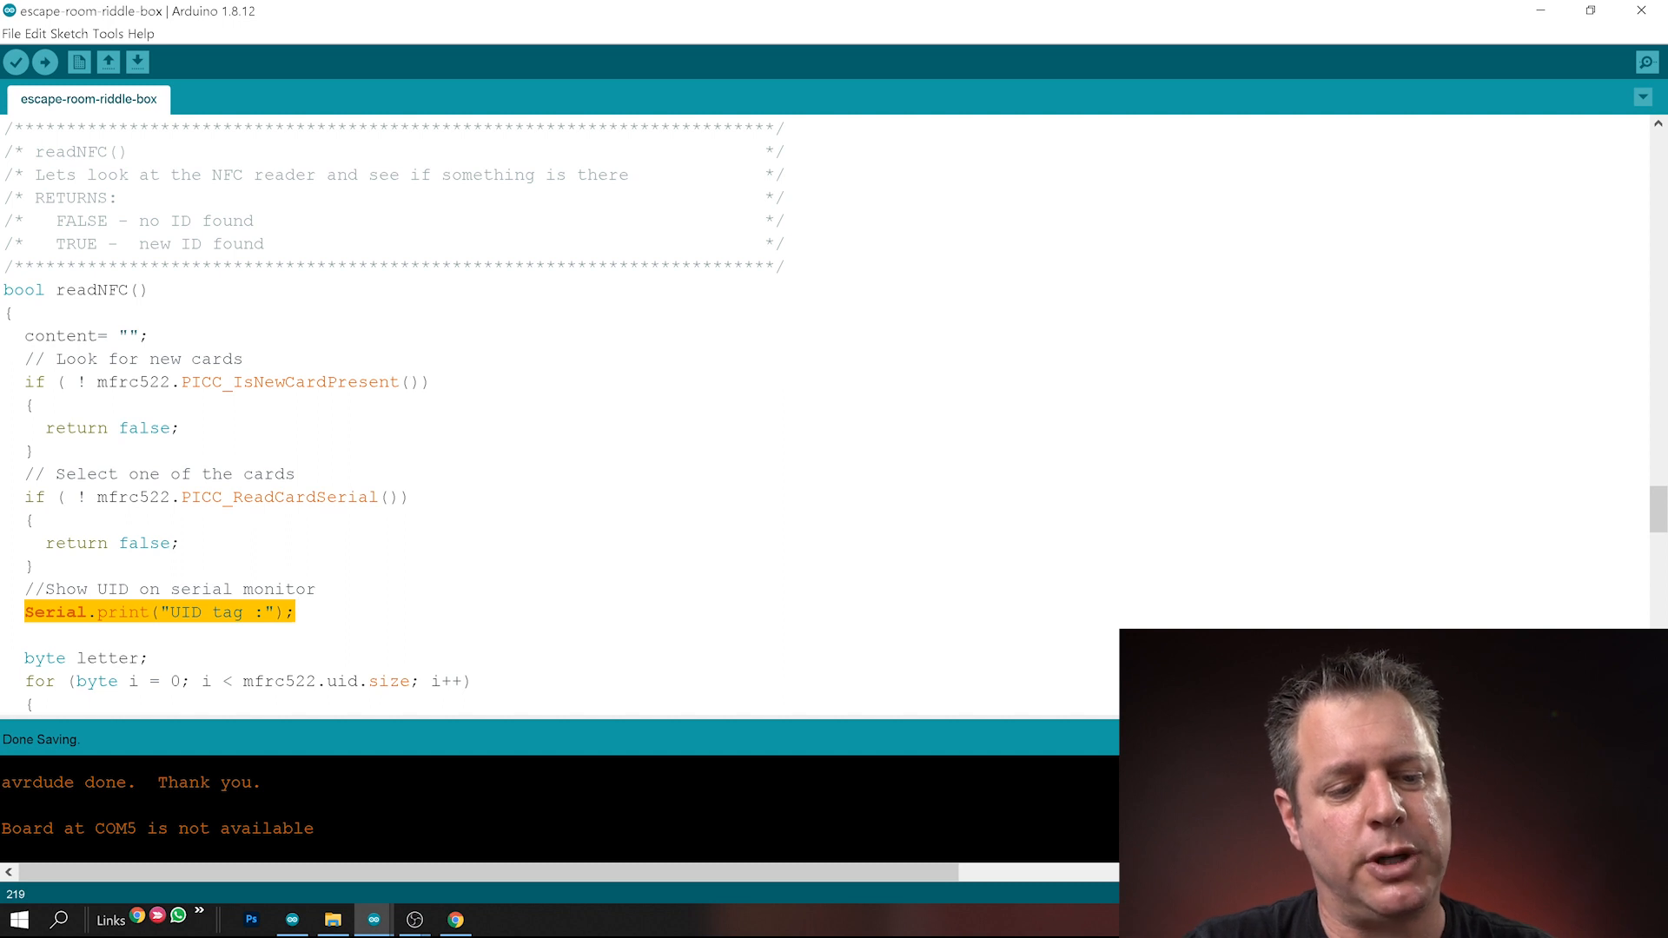
{"action": "scroll", "scroll_direction": "down", "scroll_amount": 3}
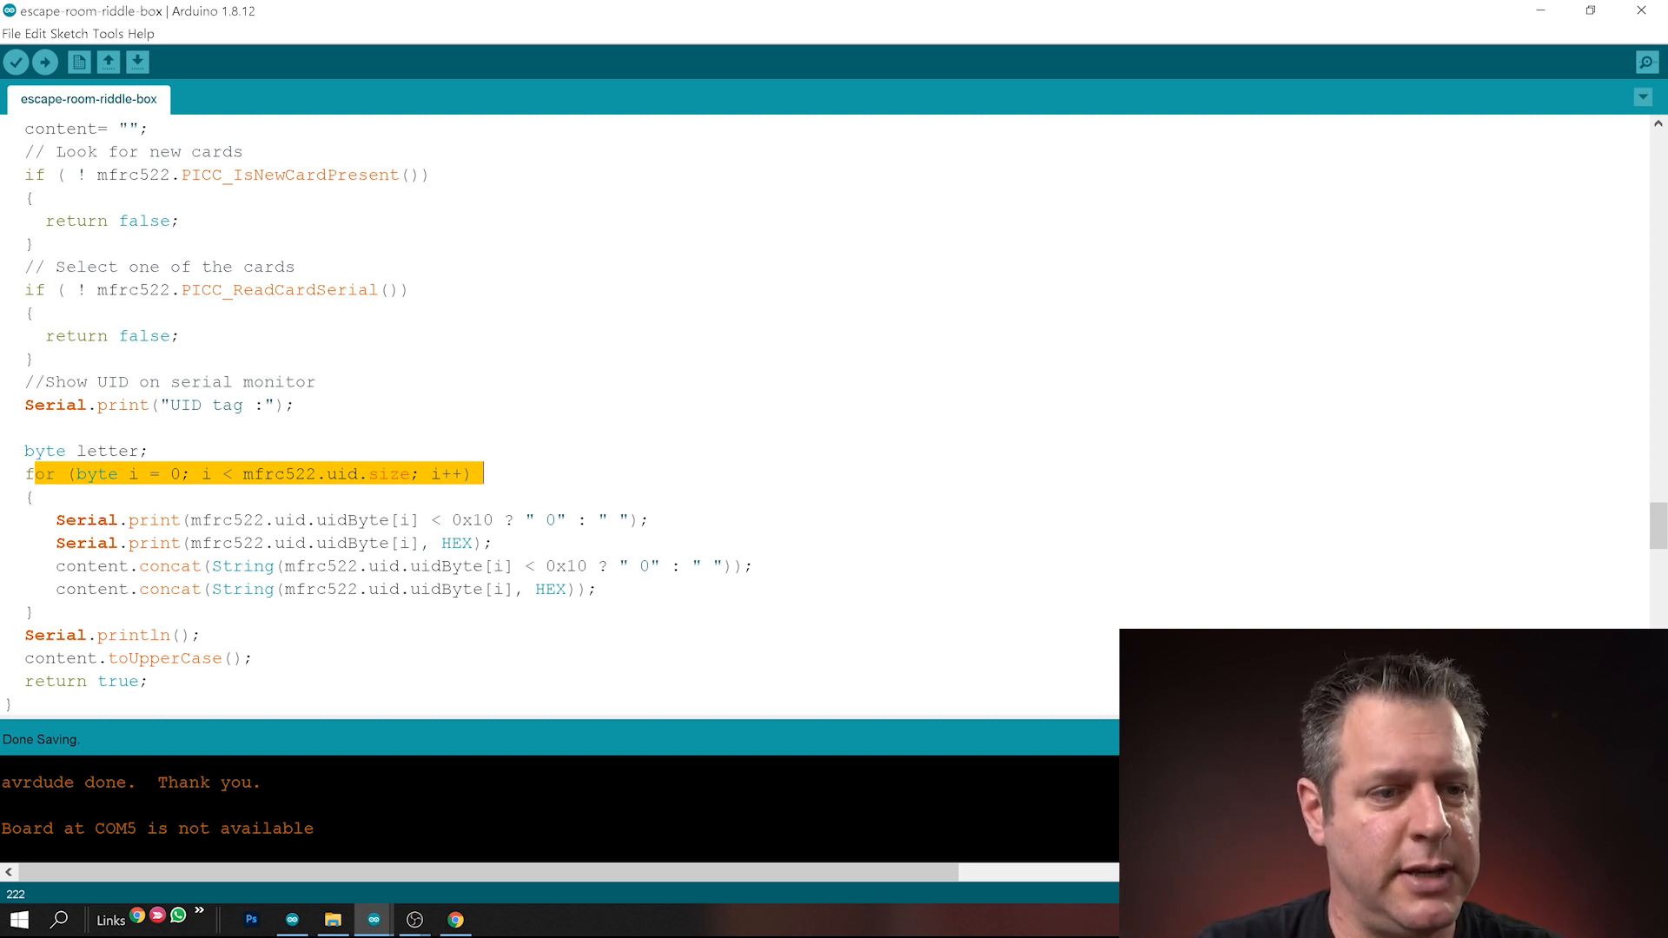
Highlight the readAndSet call in loop(), then scroll to the doMatrix() definition
{"action": "scroll", "scroll_direction": "up", "scroll_amount": 3}
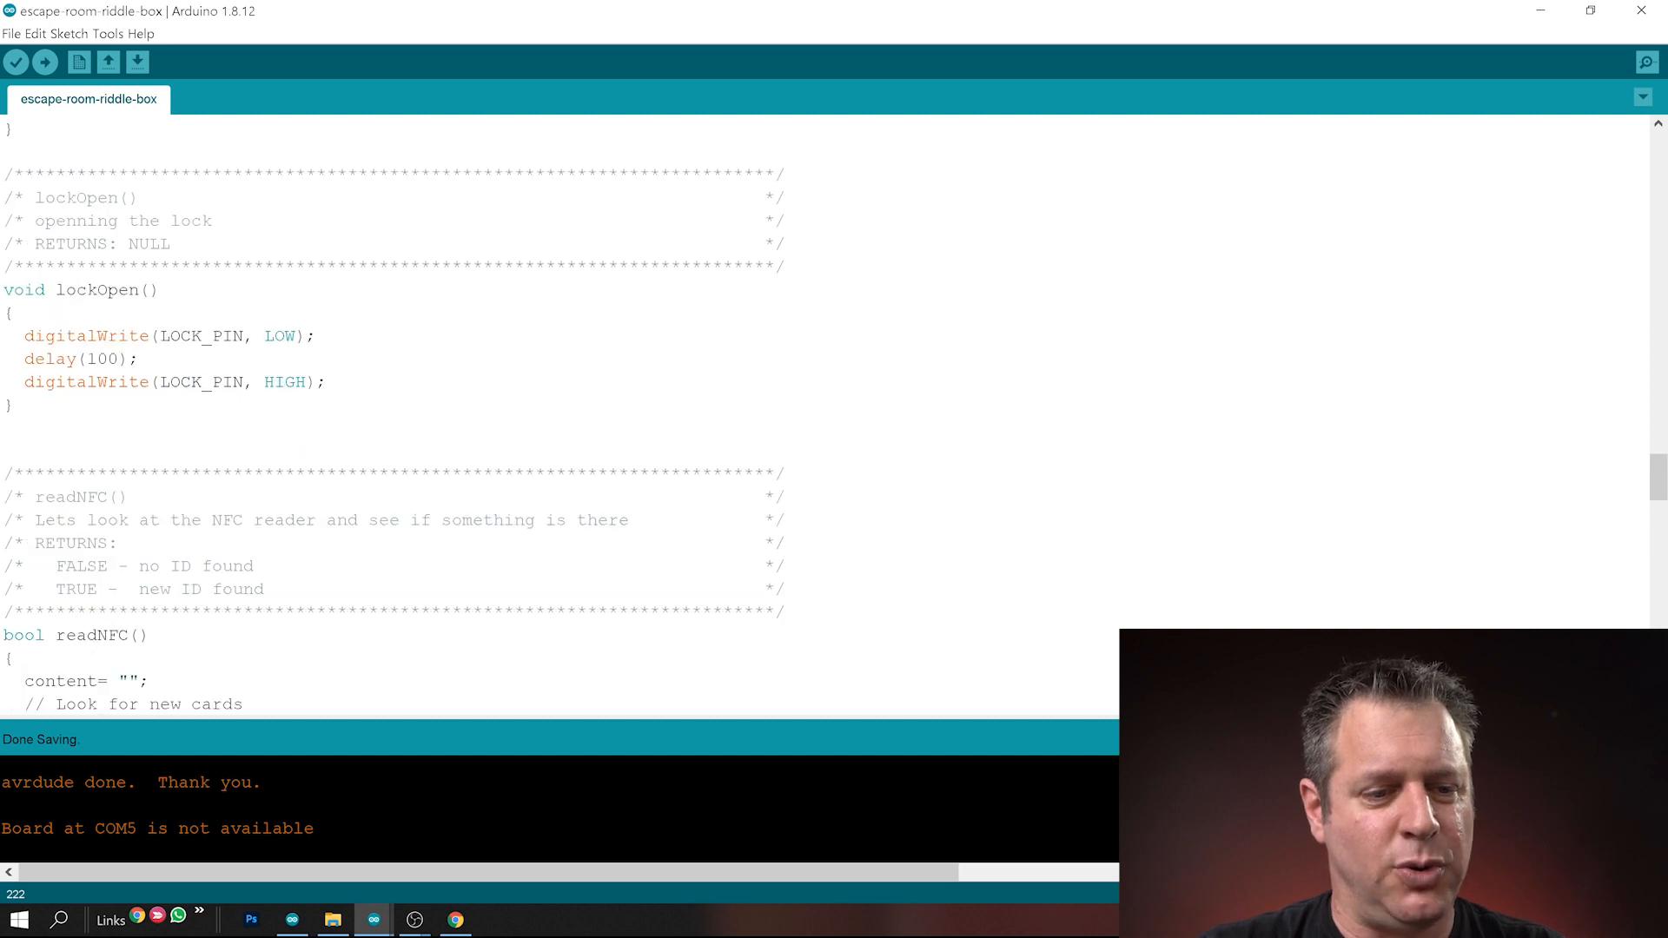
{"action": "scroll", "scroll_direction": "down", "scroll_amount": 3}
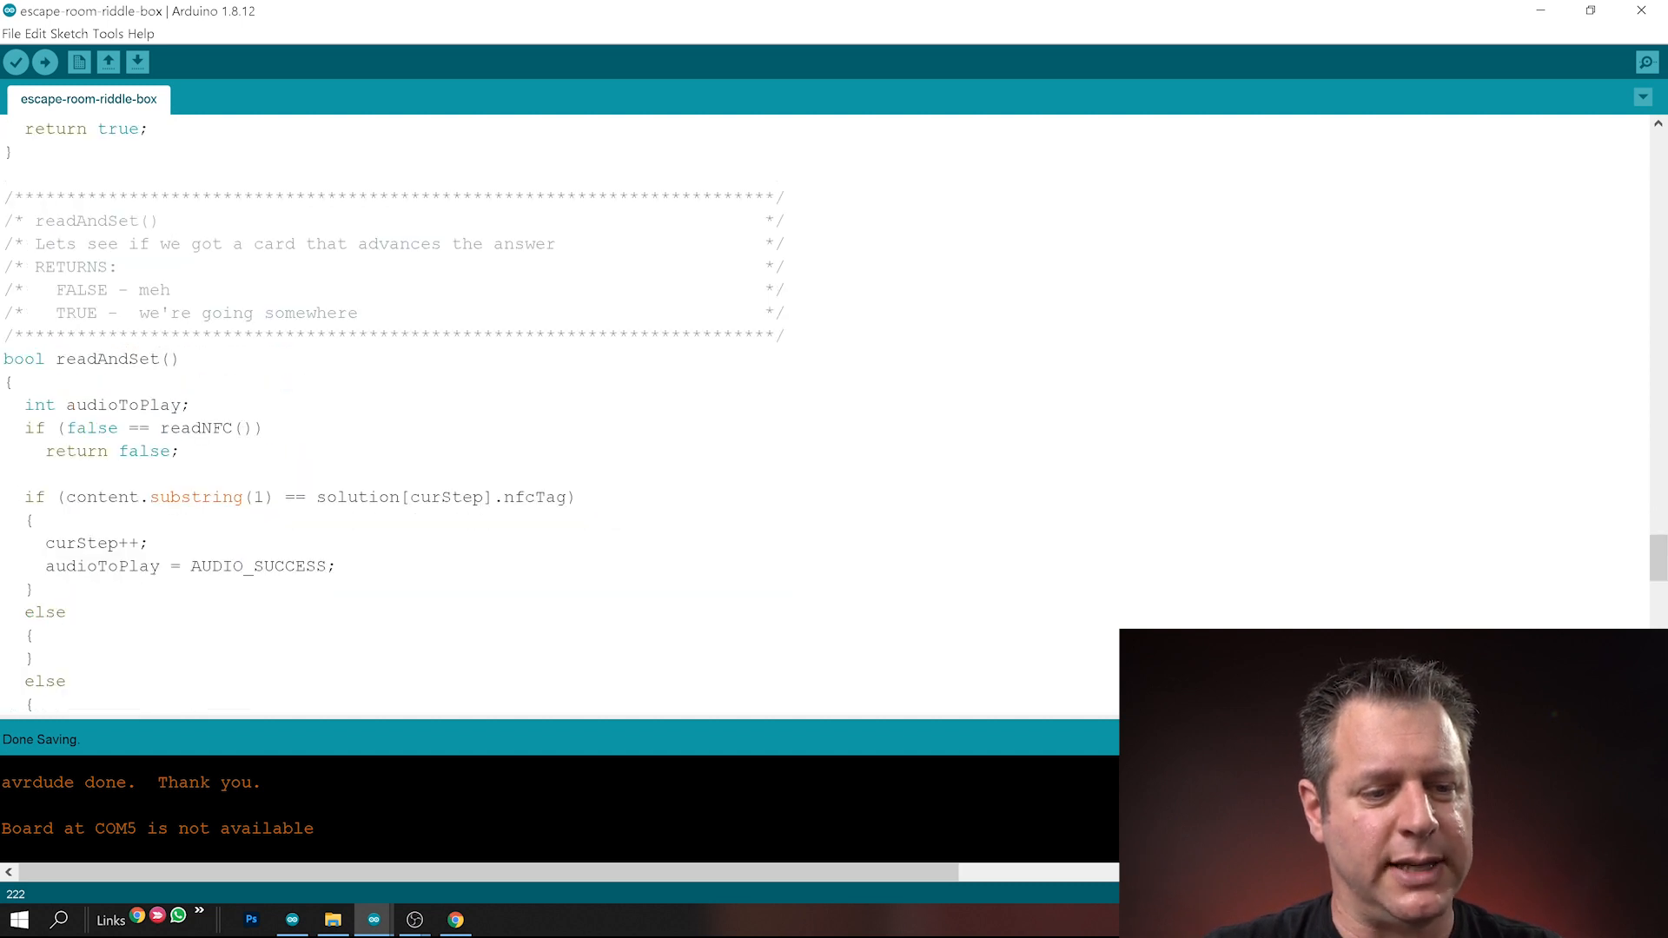
{"action": "scroll", "scroll_direction": "up", "scroll_amount": 3}
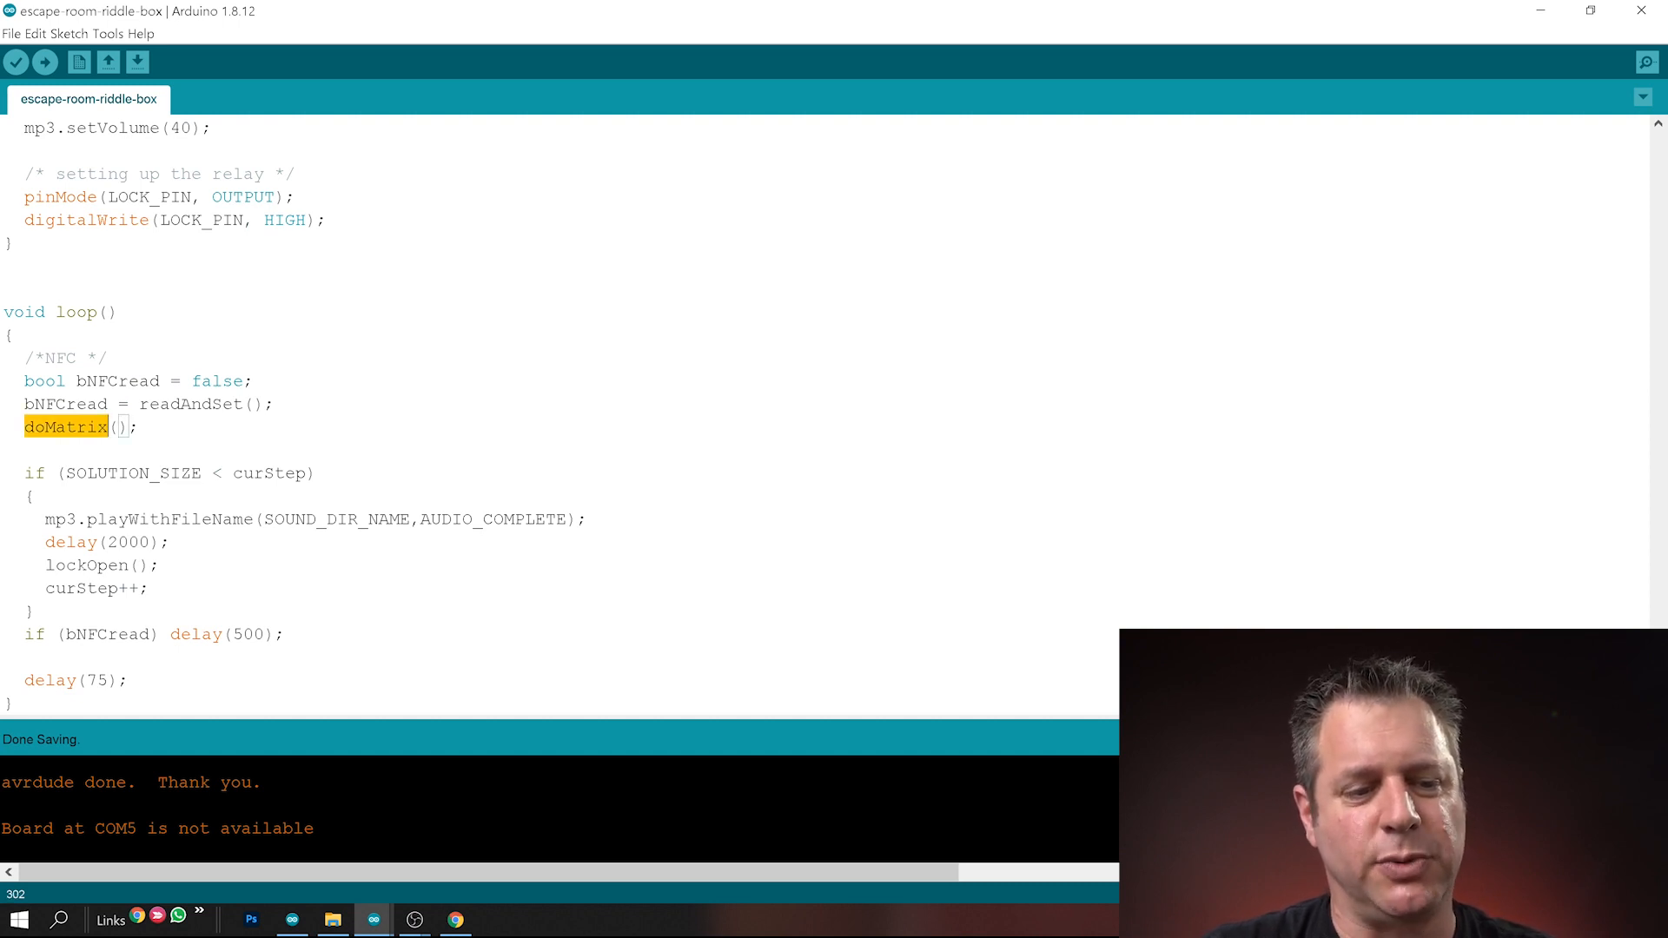
{"action": "double_click", "coordinate": [191, 403]}
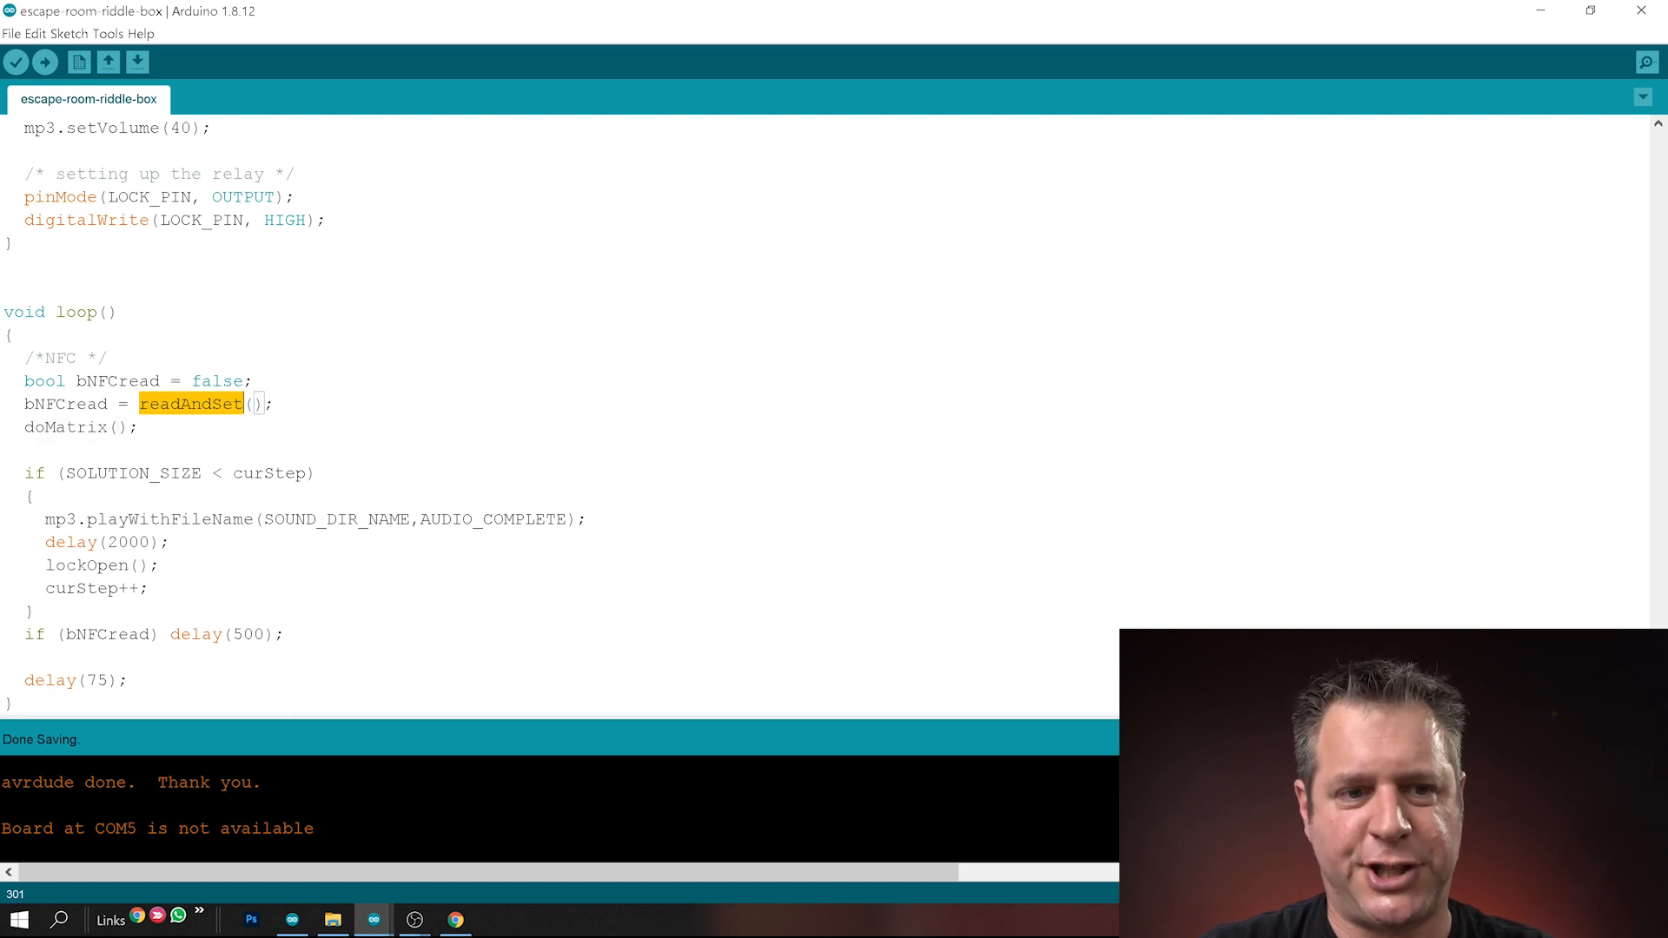
{"action": "scroll", "scroll_direction": "down", "scroll_amount": 3}
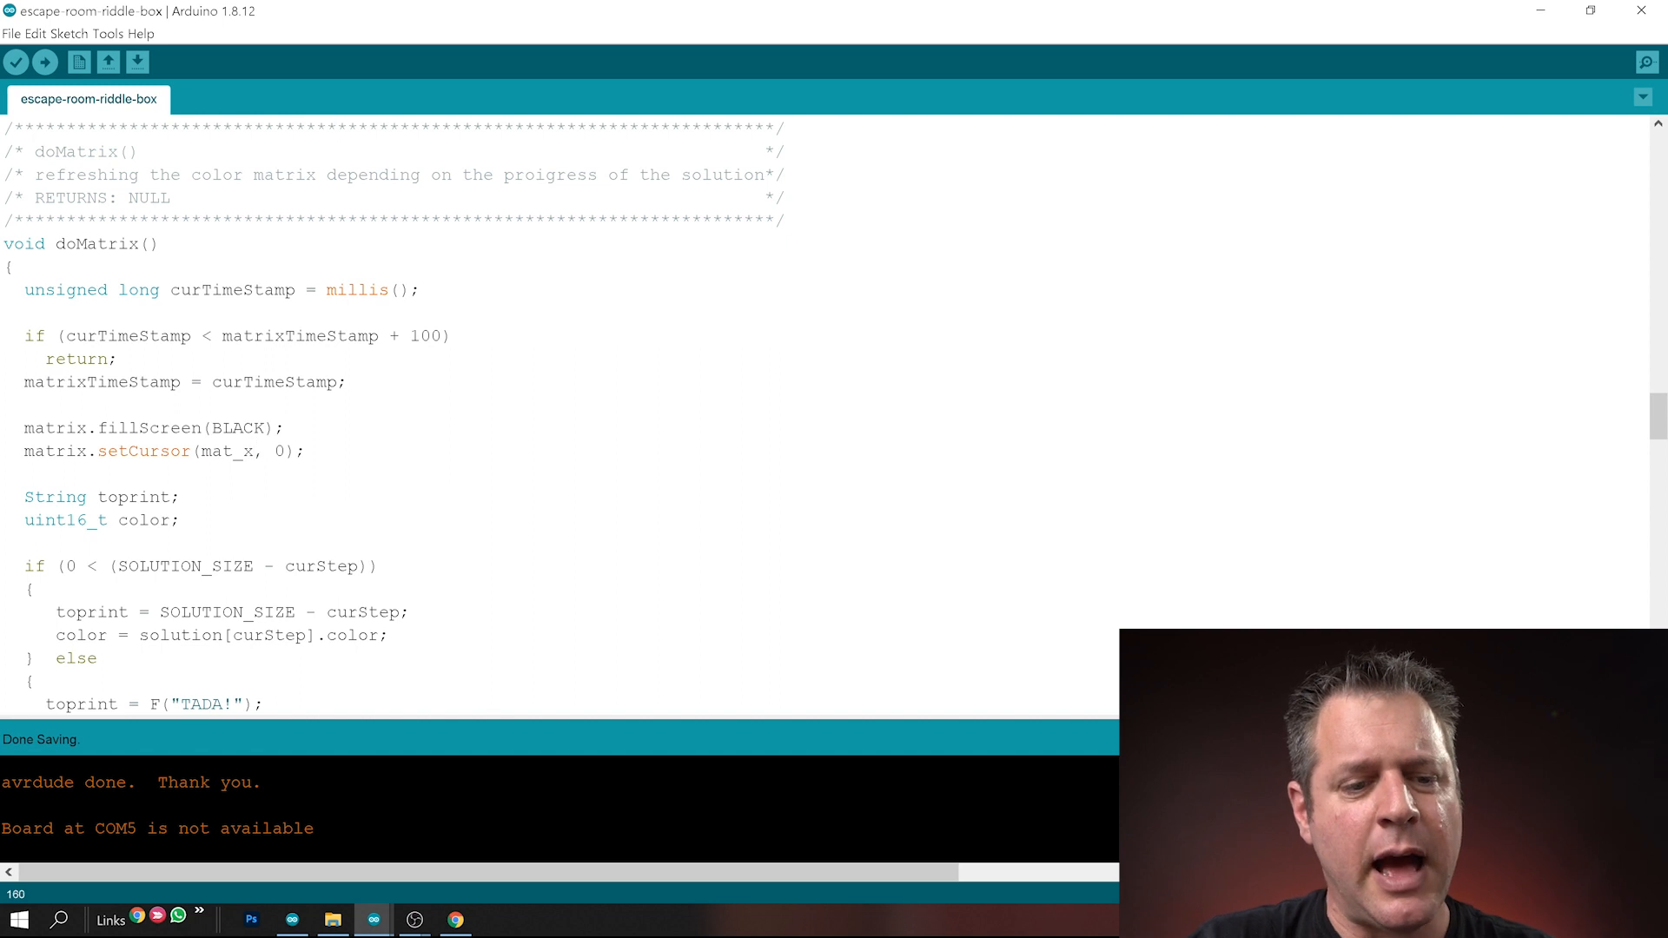
Highlight the matrix.setCursor line, then scroll down to the matrix.show() refresh call
{"action": "double_click", "coordinate": [155, 427]}
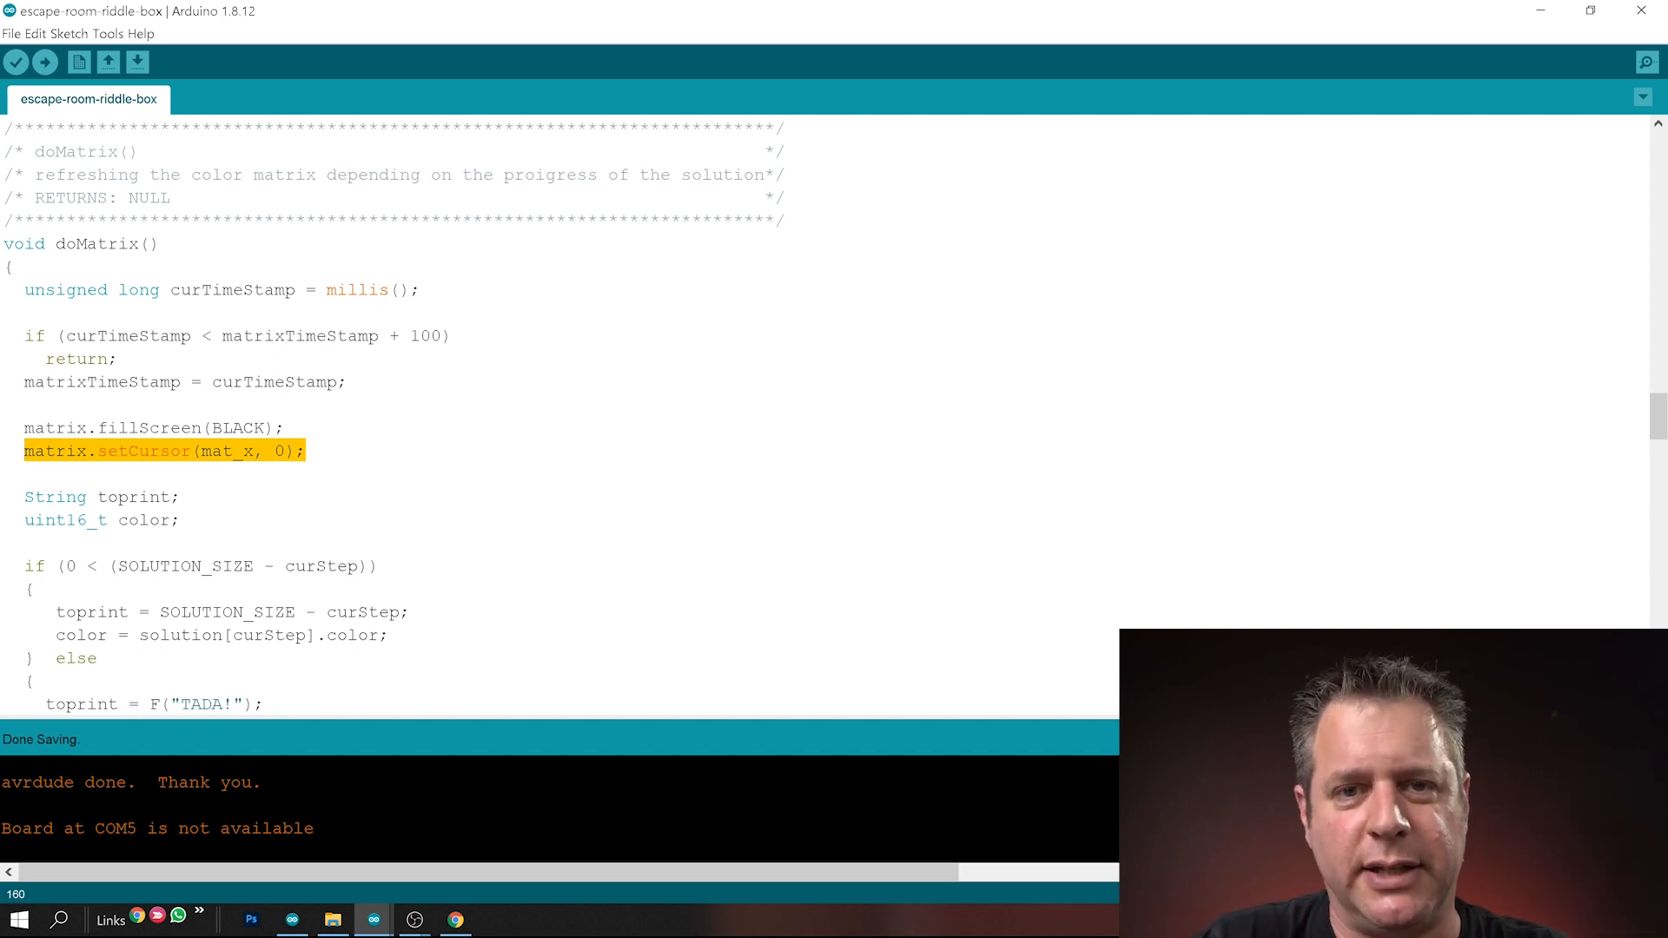
{"action": "left_click", "coordinate": [217, 566]}
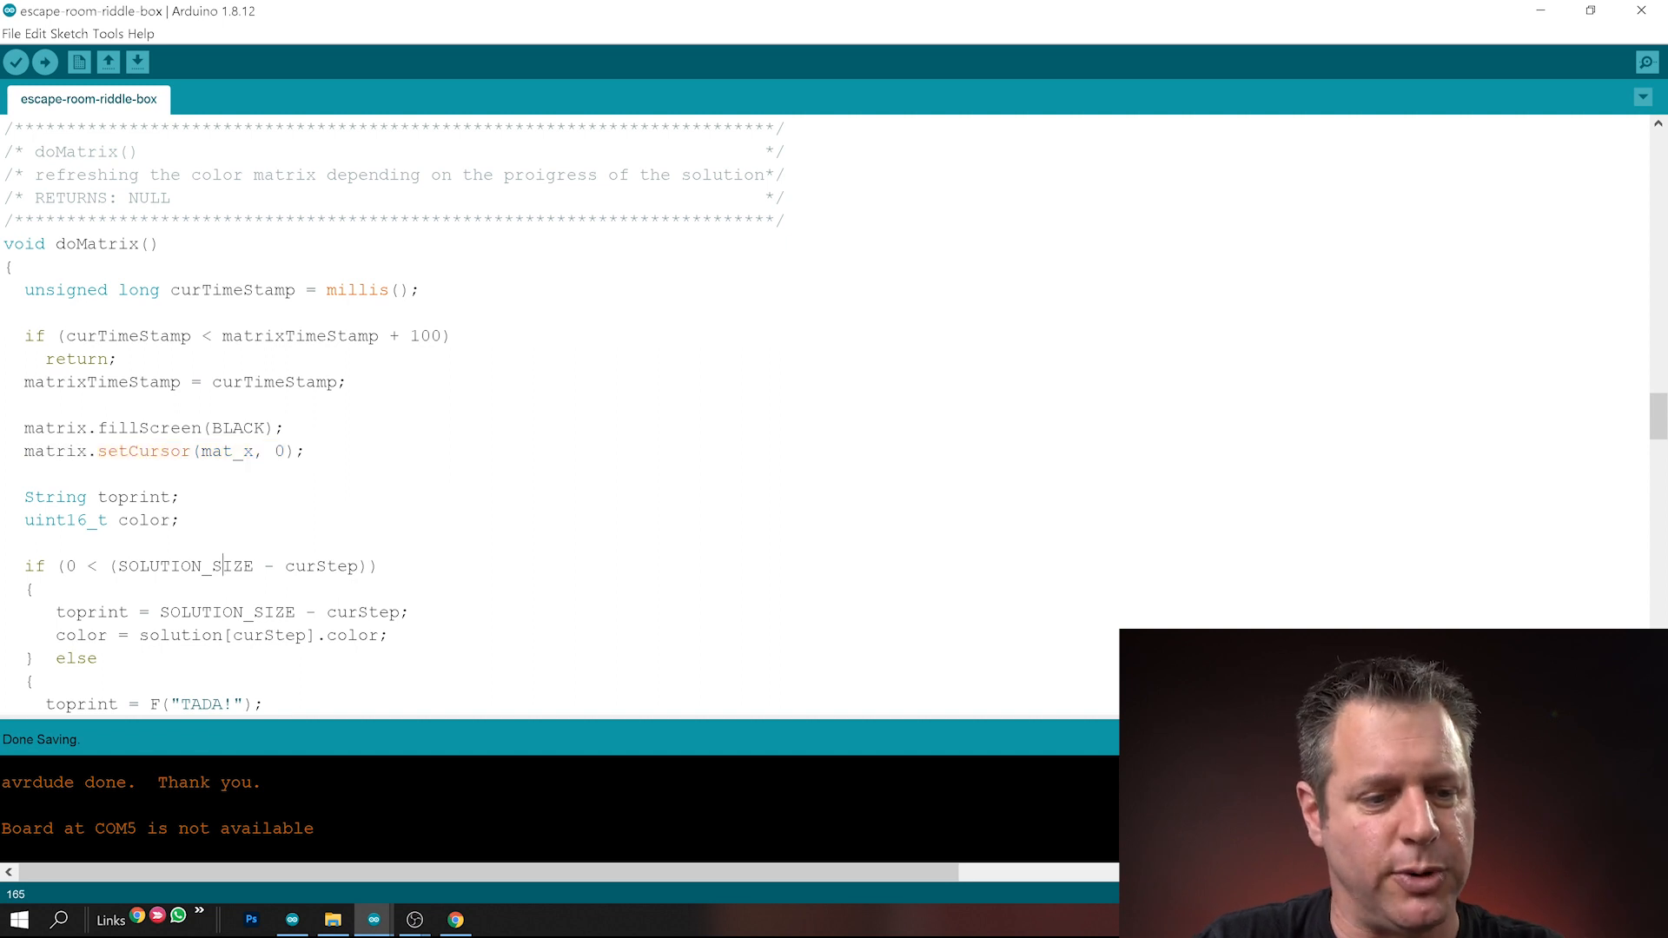
{"action": "scroll", "scroll_direction": "down", "scroll_amount": 3}
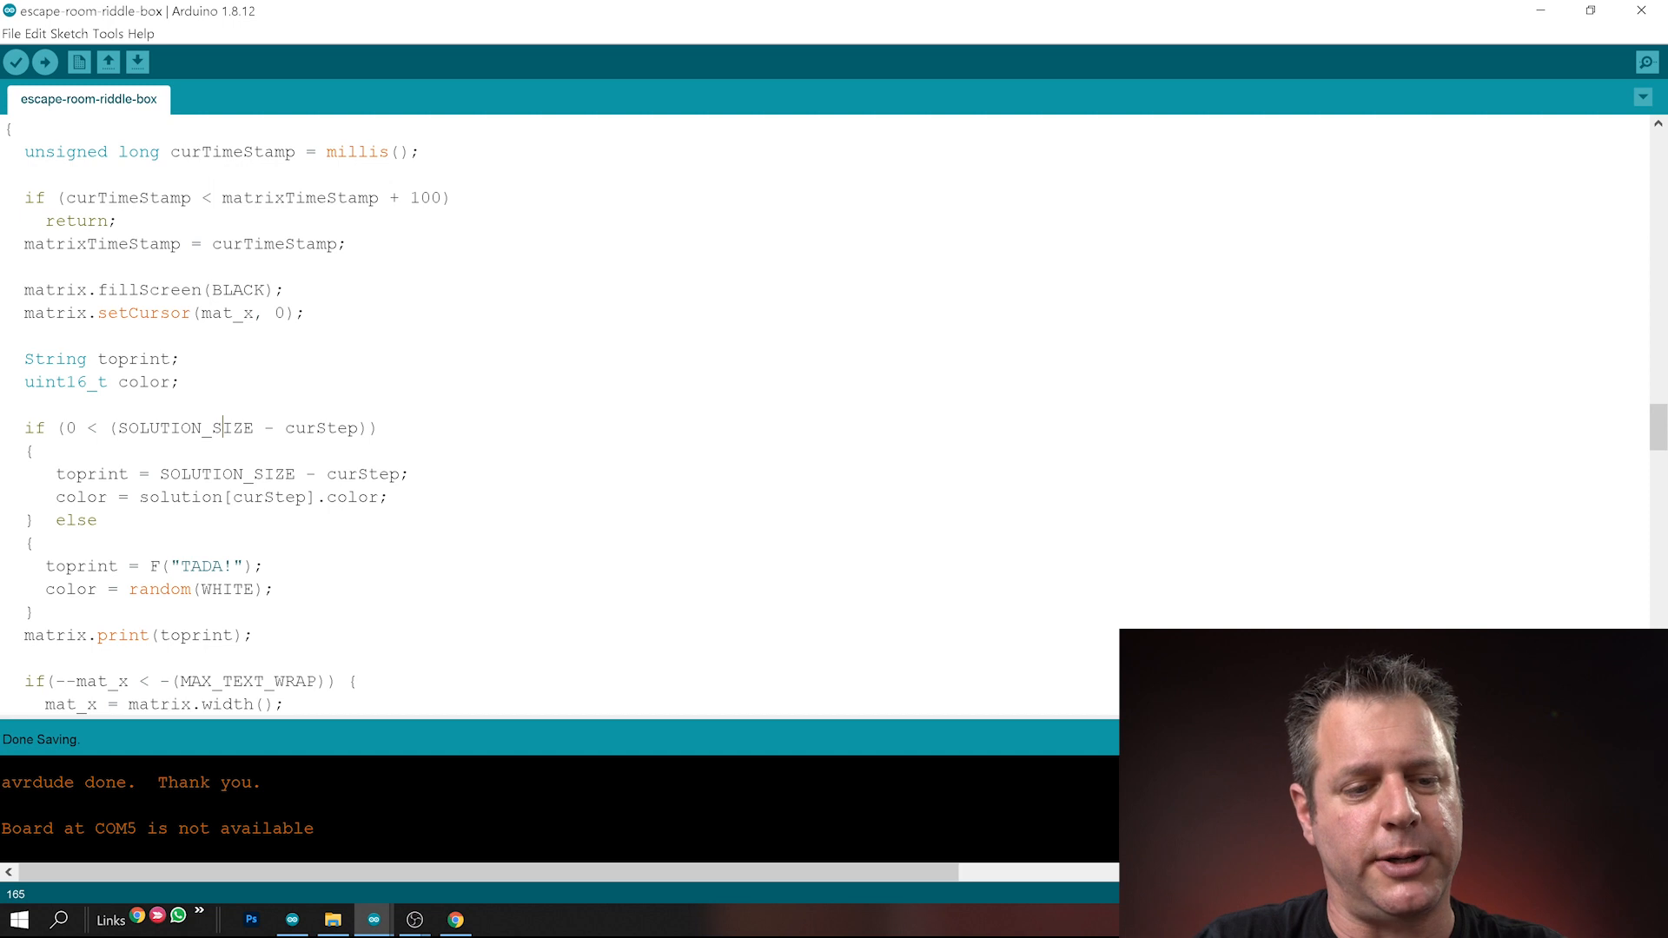
{"action": "scroll", "scroll_direction": "down", "scroll_amount": 3}
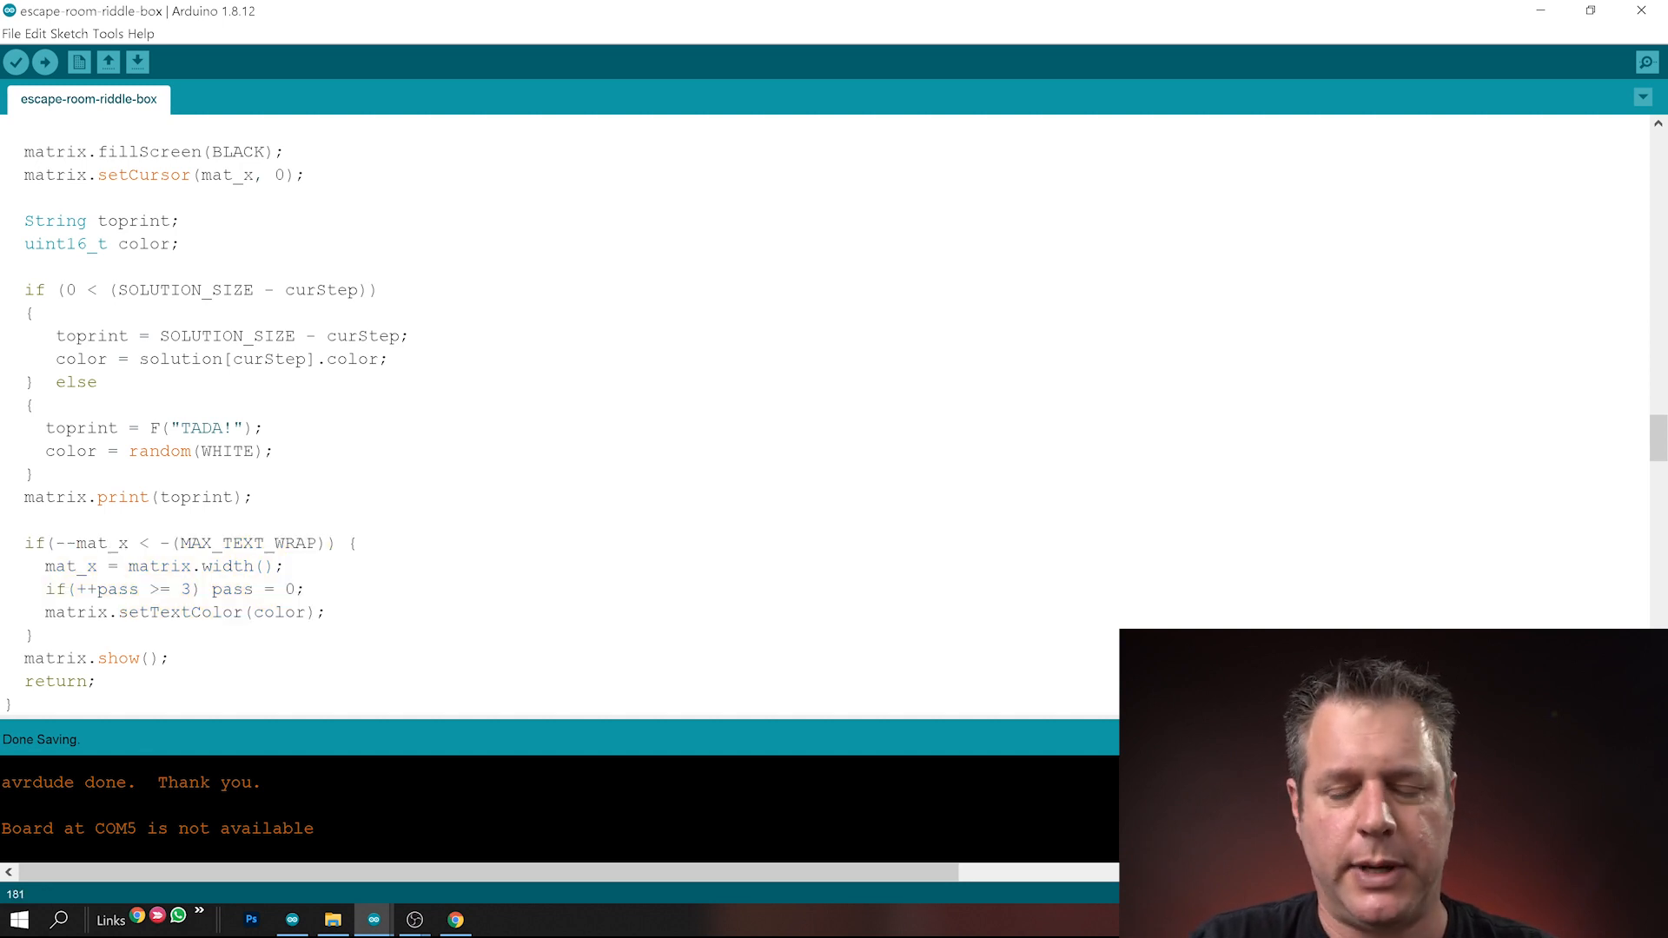
{"action": "left_click", "coordinate": [199, 657]}
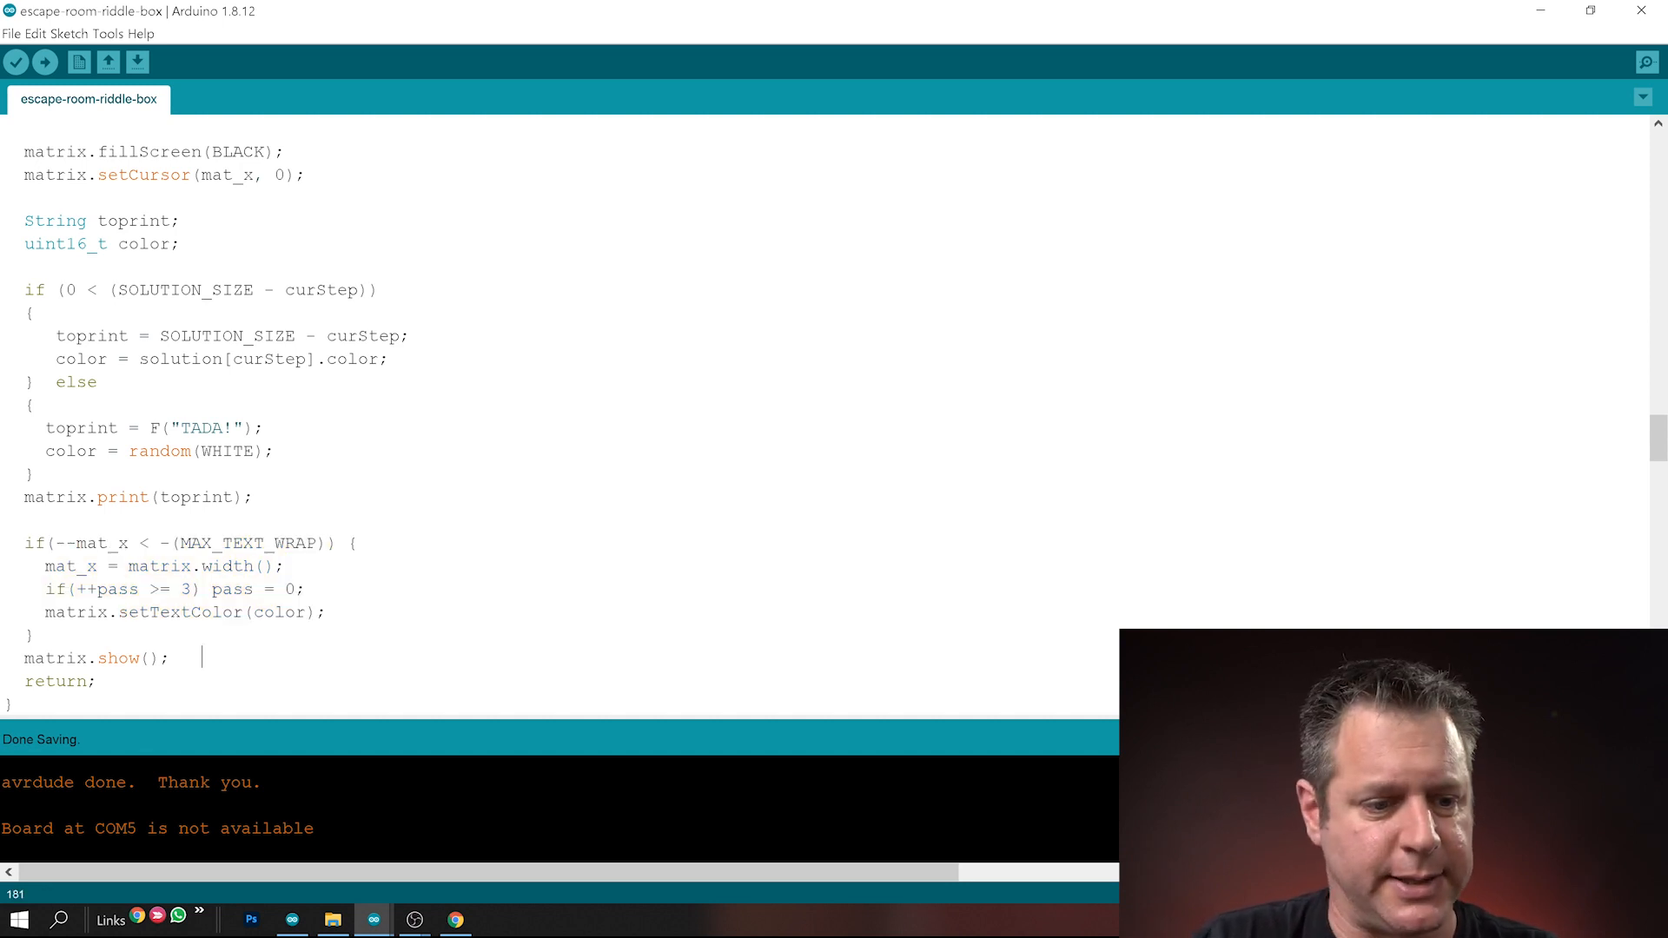
View lockOpen(), which pulses the lock pin low for 100 ms, then return to loop()
{"action": "scroll", "scroll_direction": "up", "scroll_amount": 3}
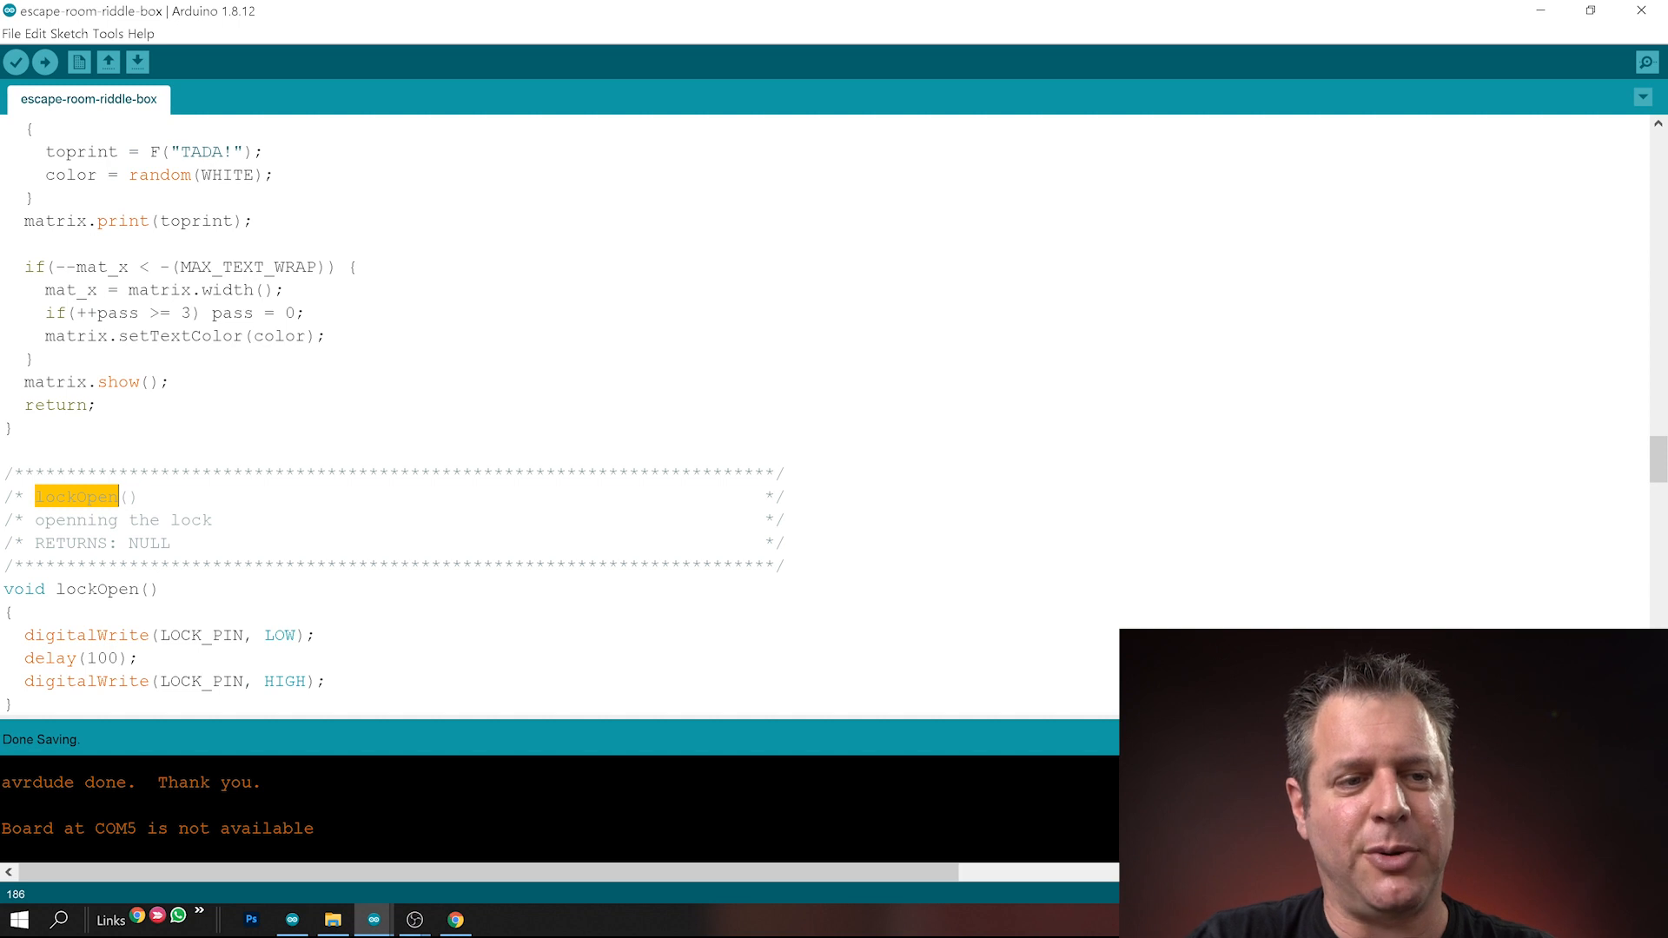
{"action": "scroll", "scroll_direction": "up", "scroll_amount": 3}
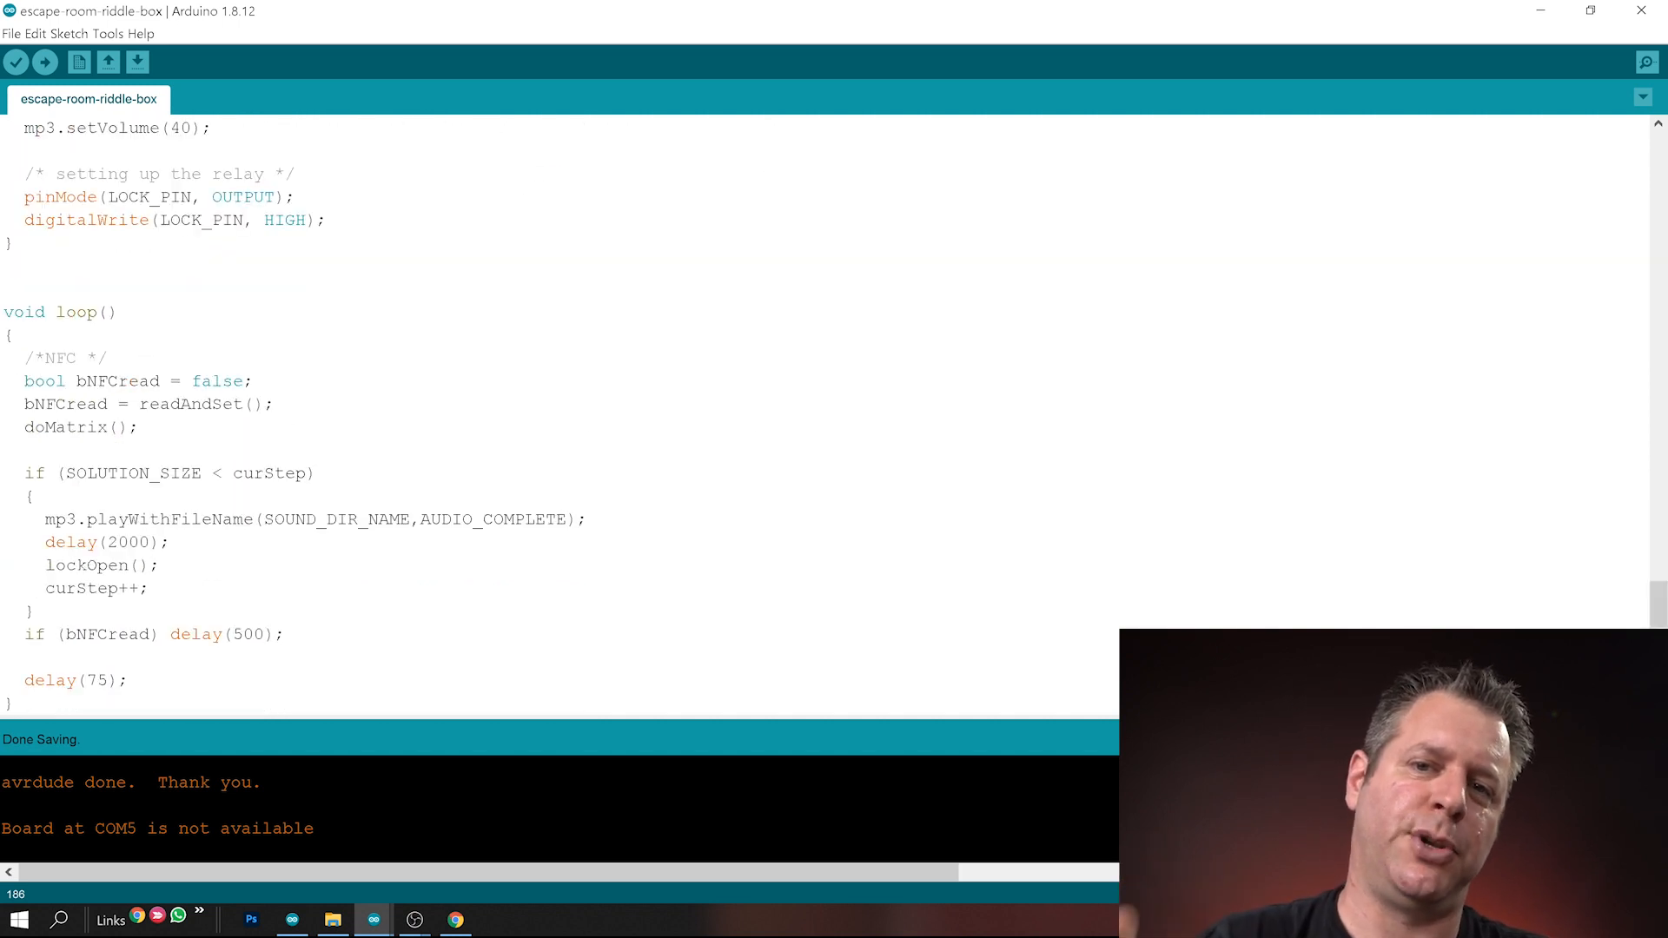